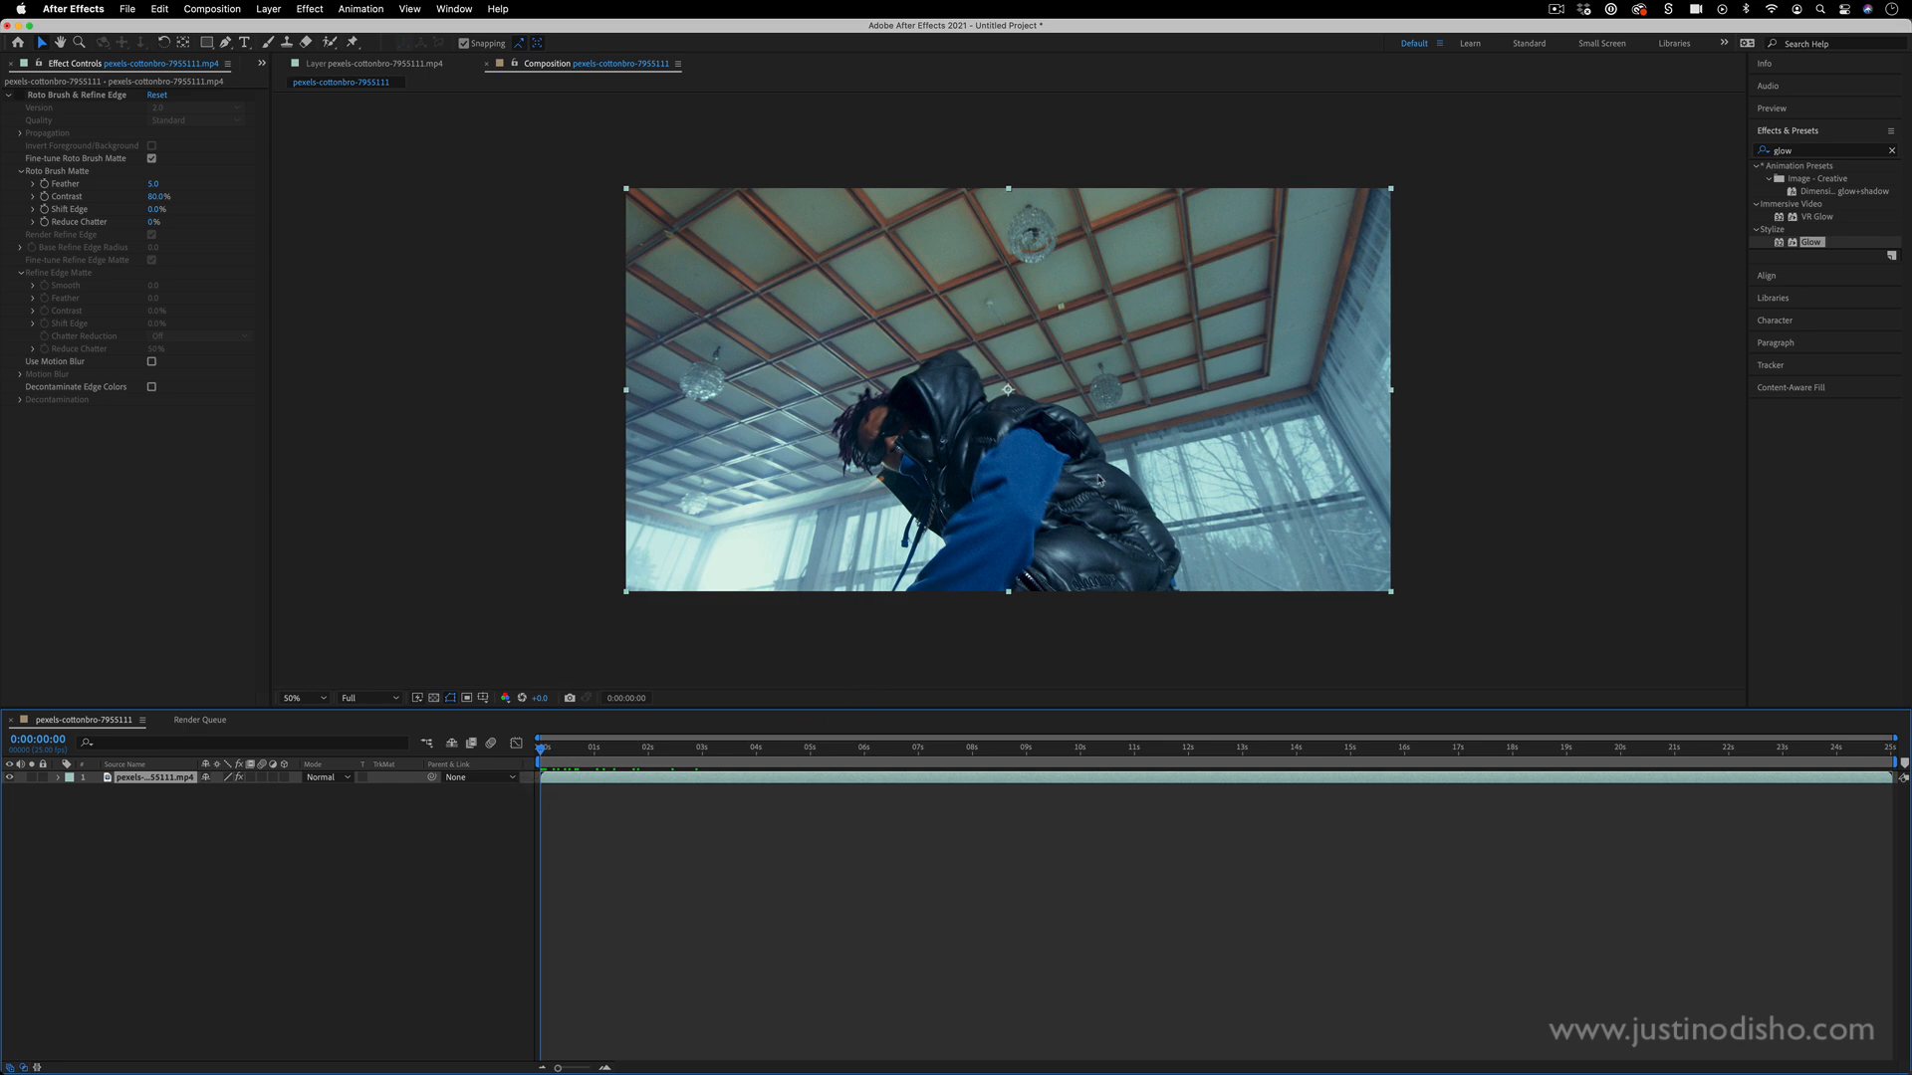
pyautogui.moveTo(496, 199)
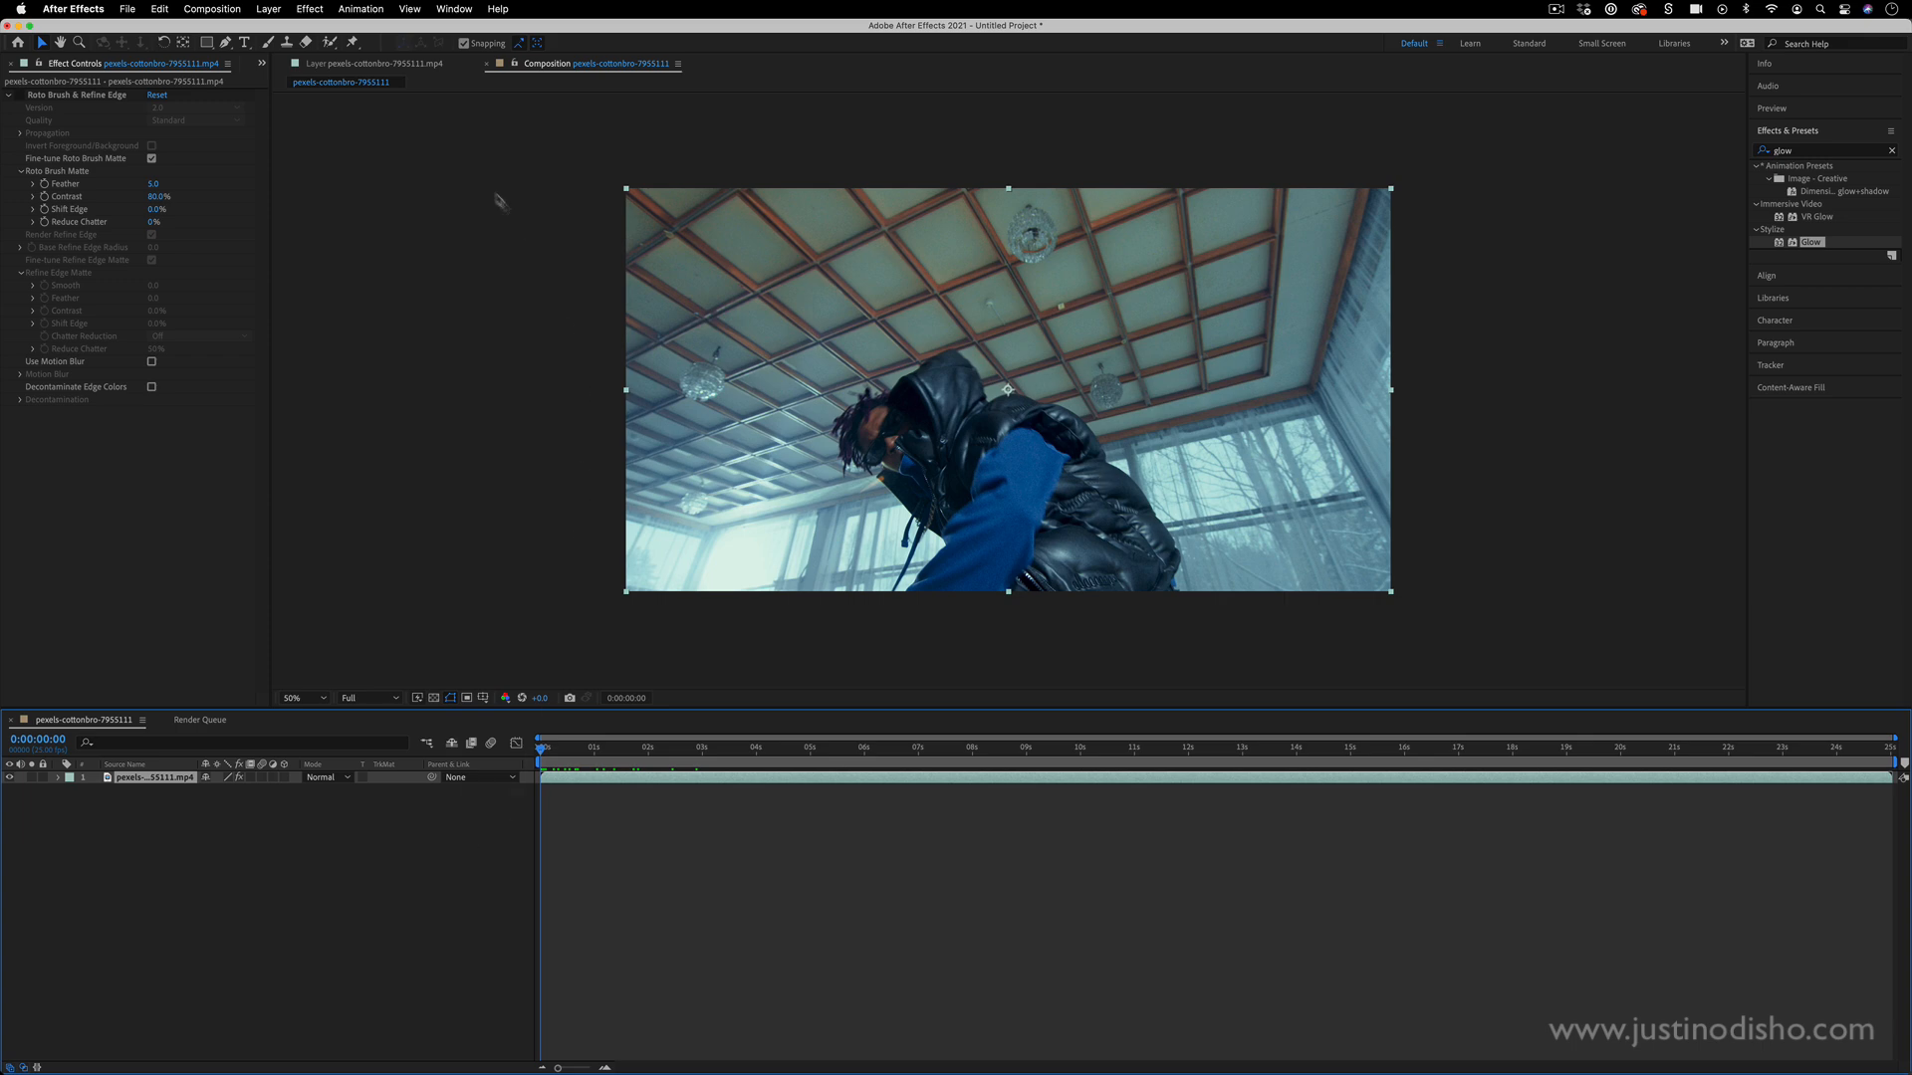
pyautogui.moveTo(345, 42)
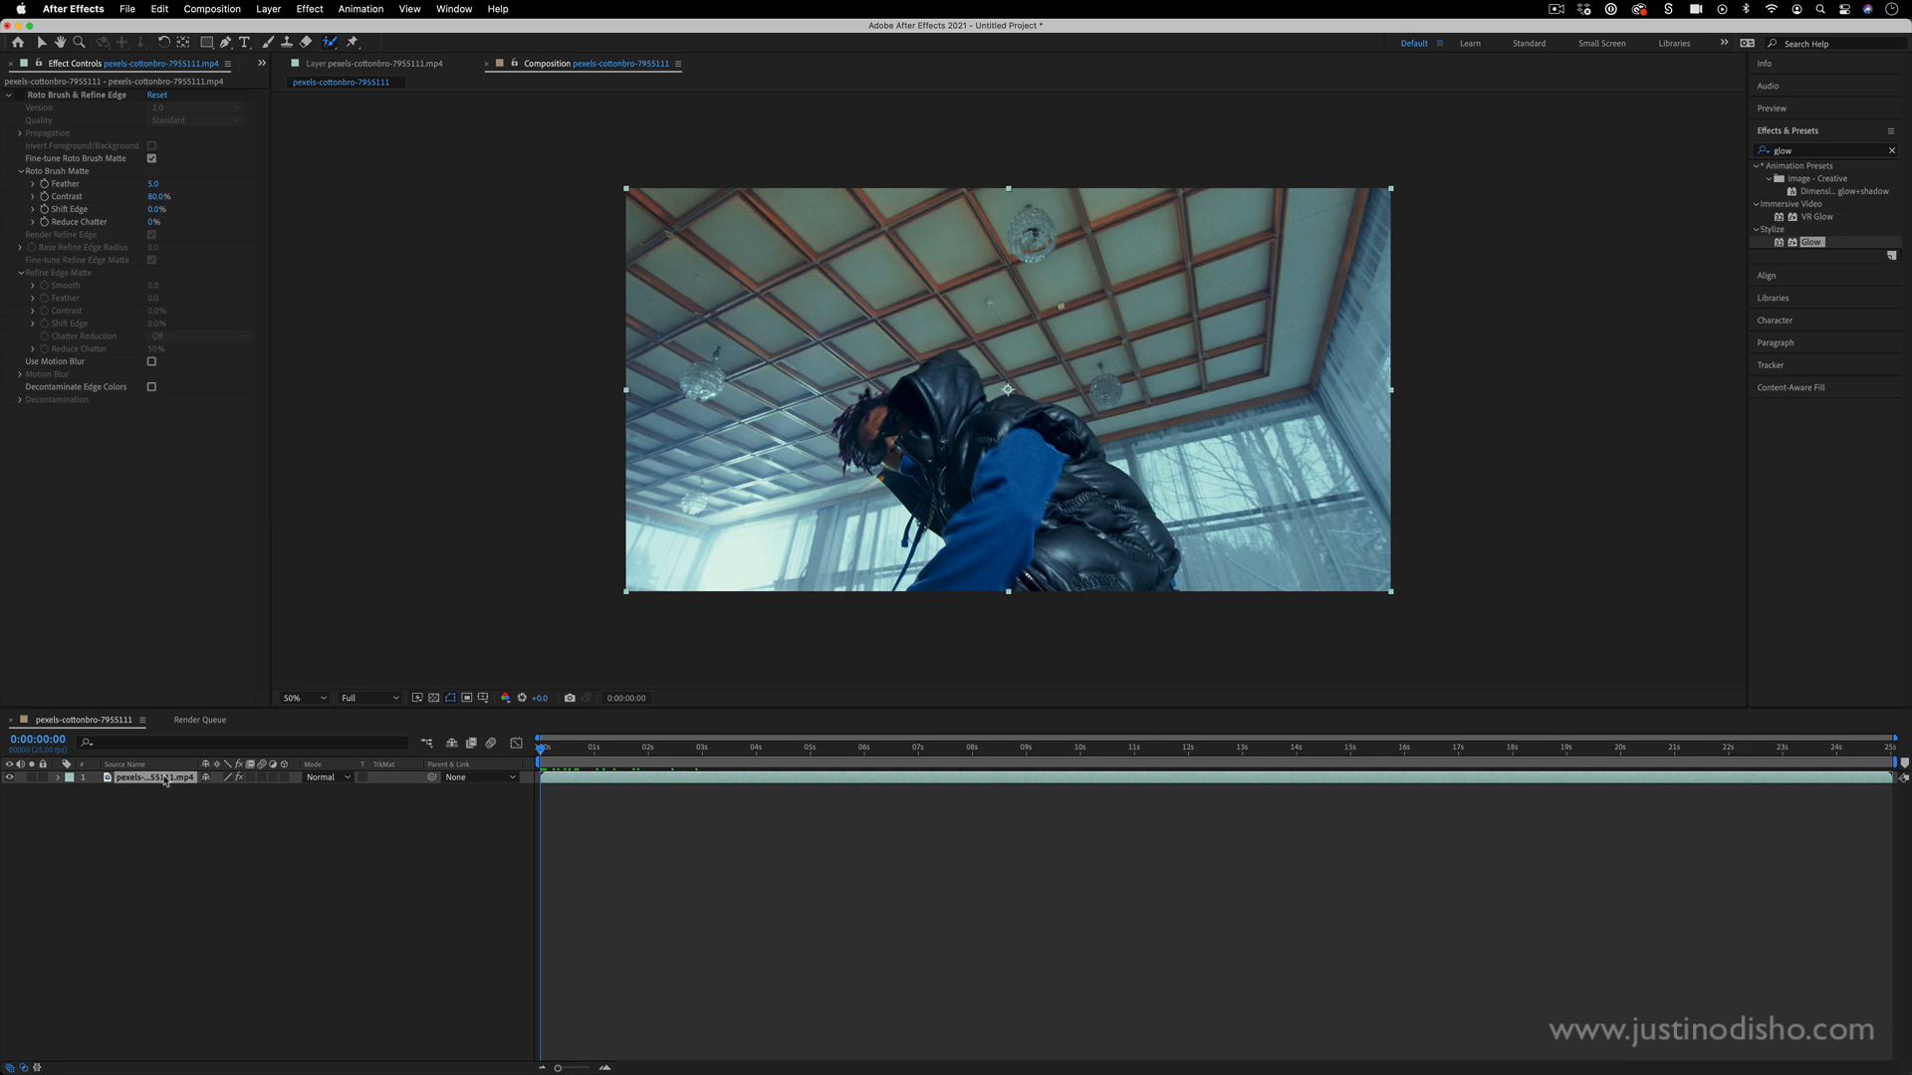
# - Duplicate the footage layer with Cmd+D so two identical copies sit in the timeline
pyautogui.press('cmd')
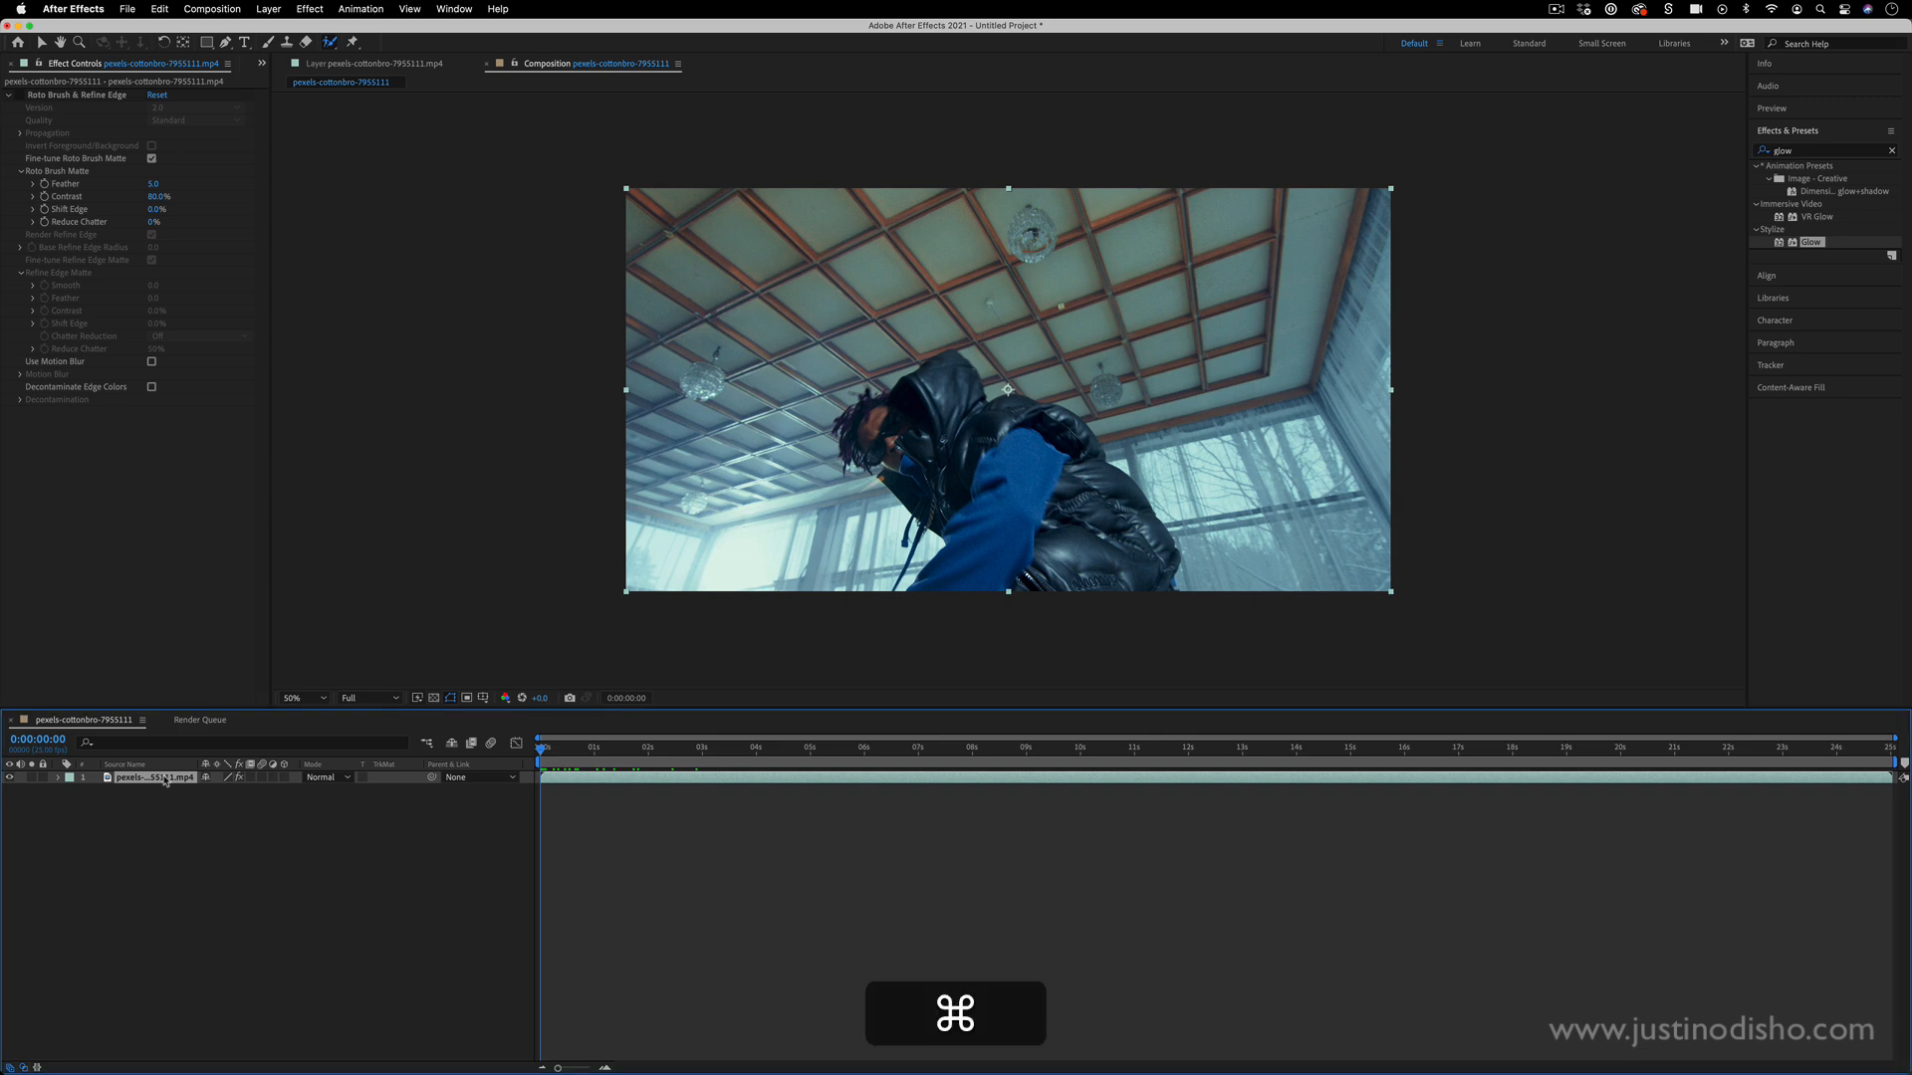
pyautogui.press('cmd+d')
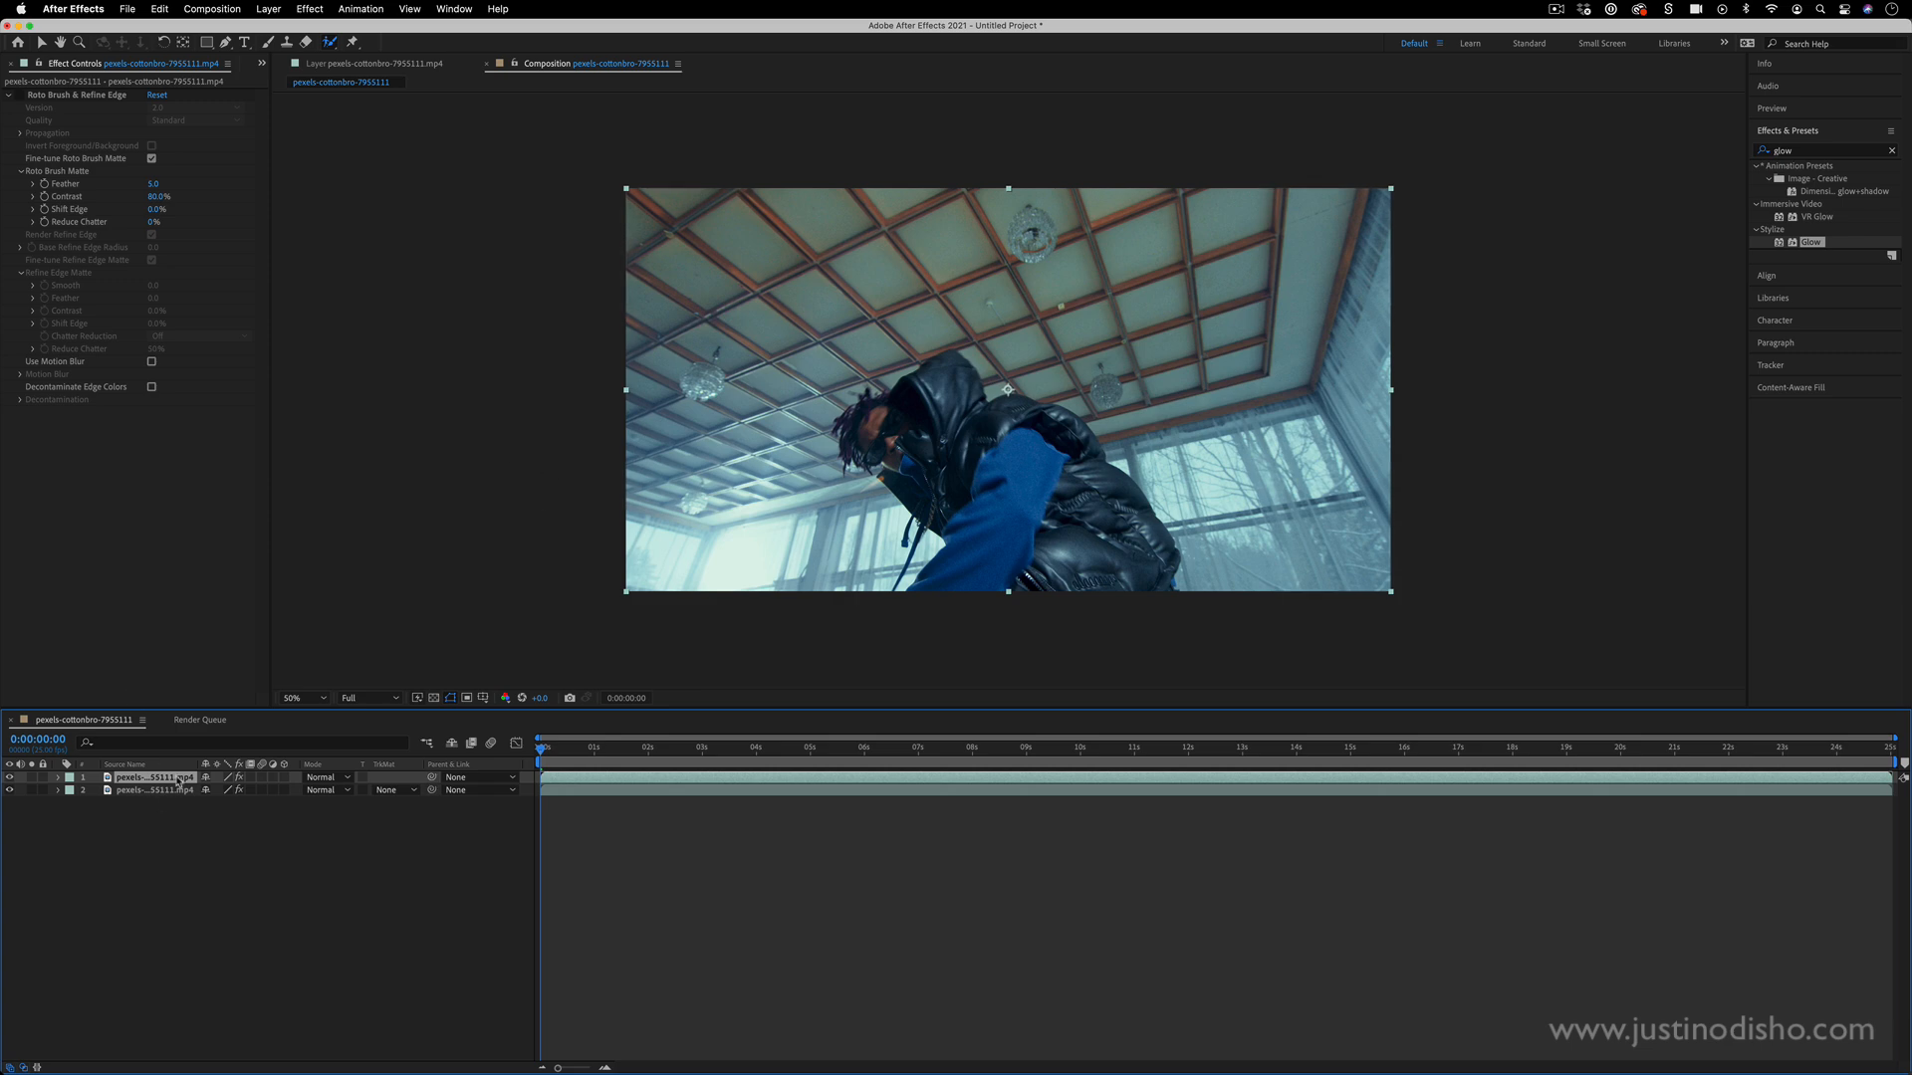
# - View the top footage copy in the Layer panel, scrubbed ahead, with magnification set to Fit
pyautogui.click(372, 62)
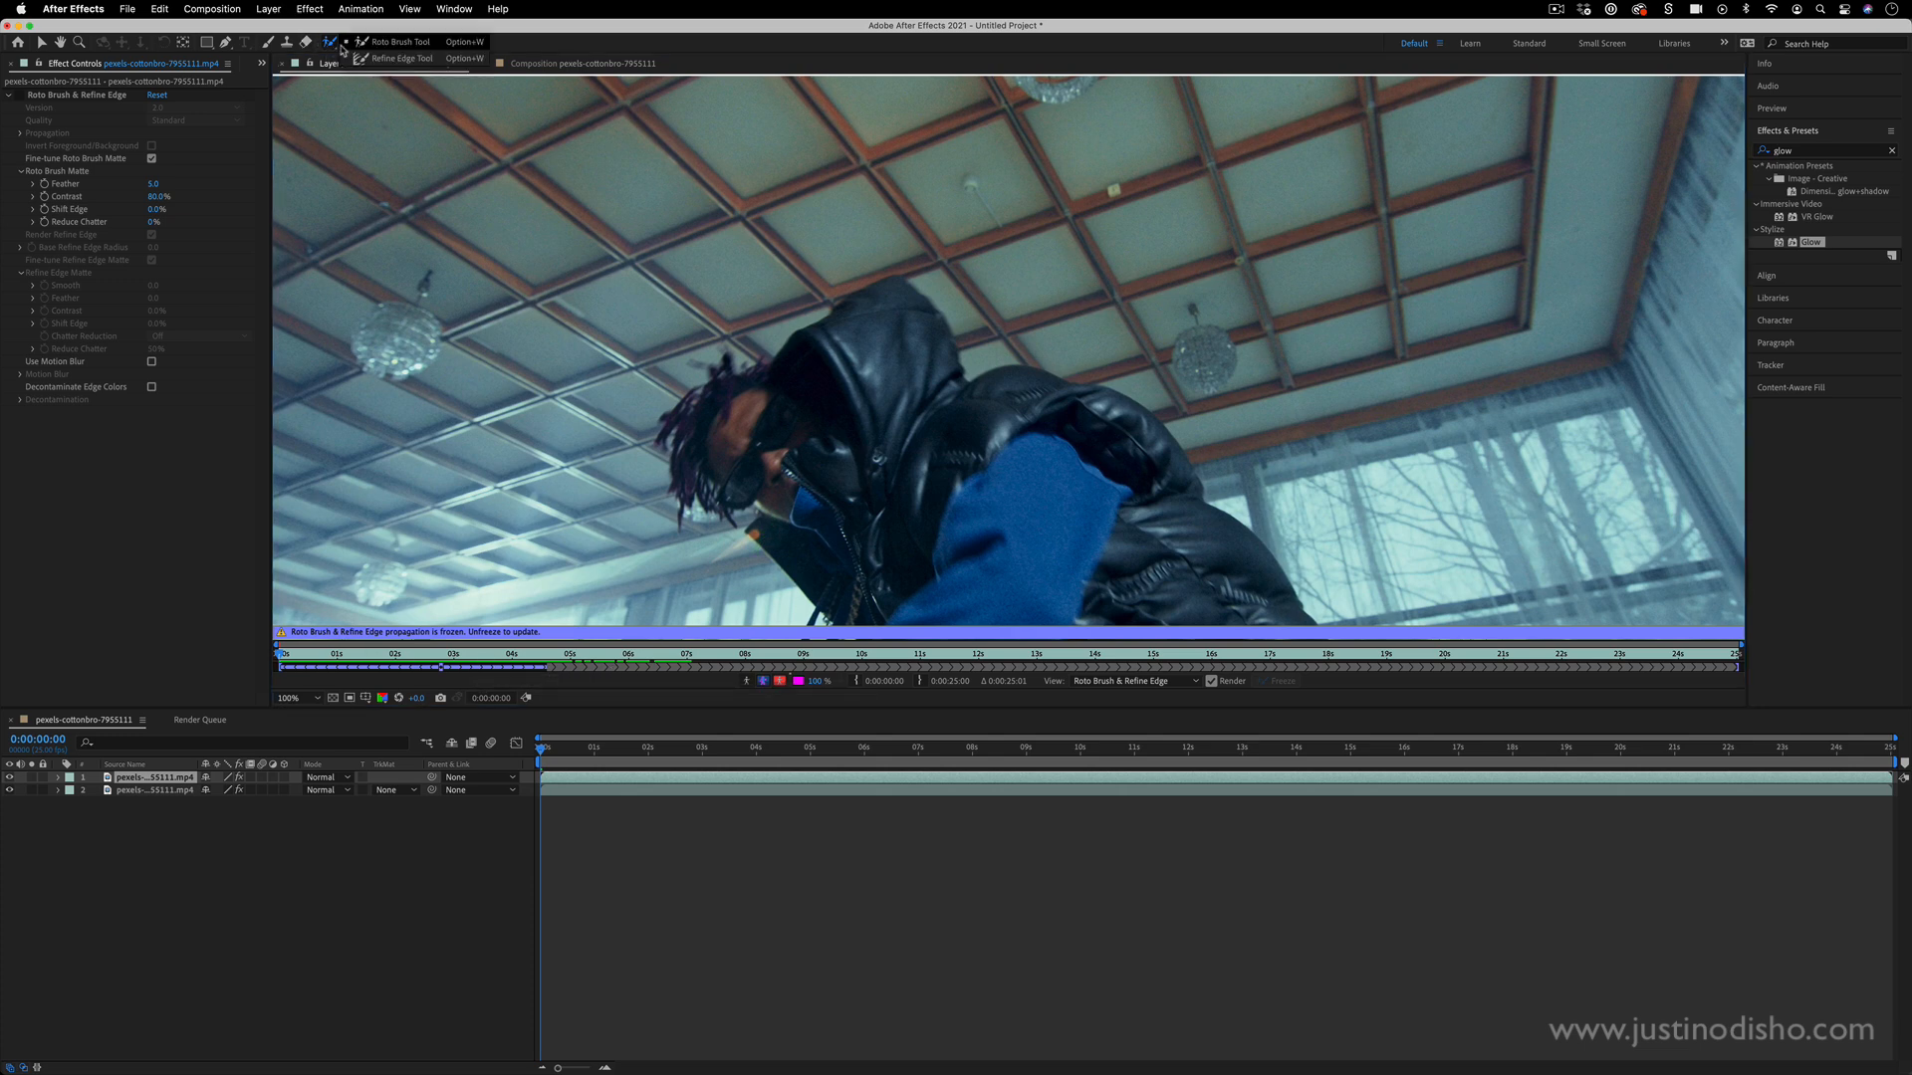
pyautogui.moveTo(535, 759)
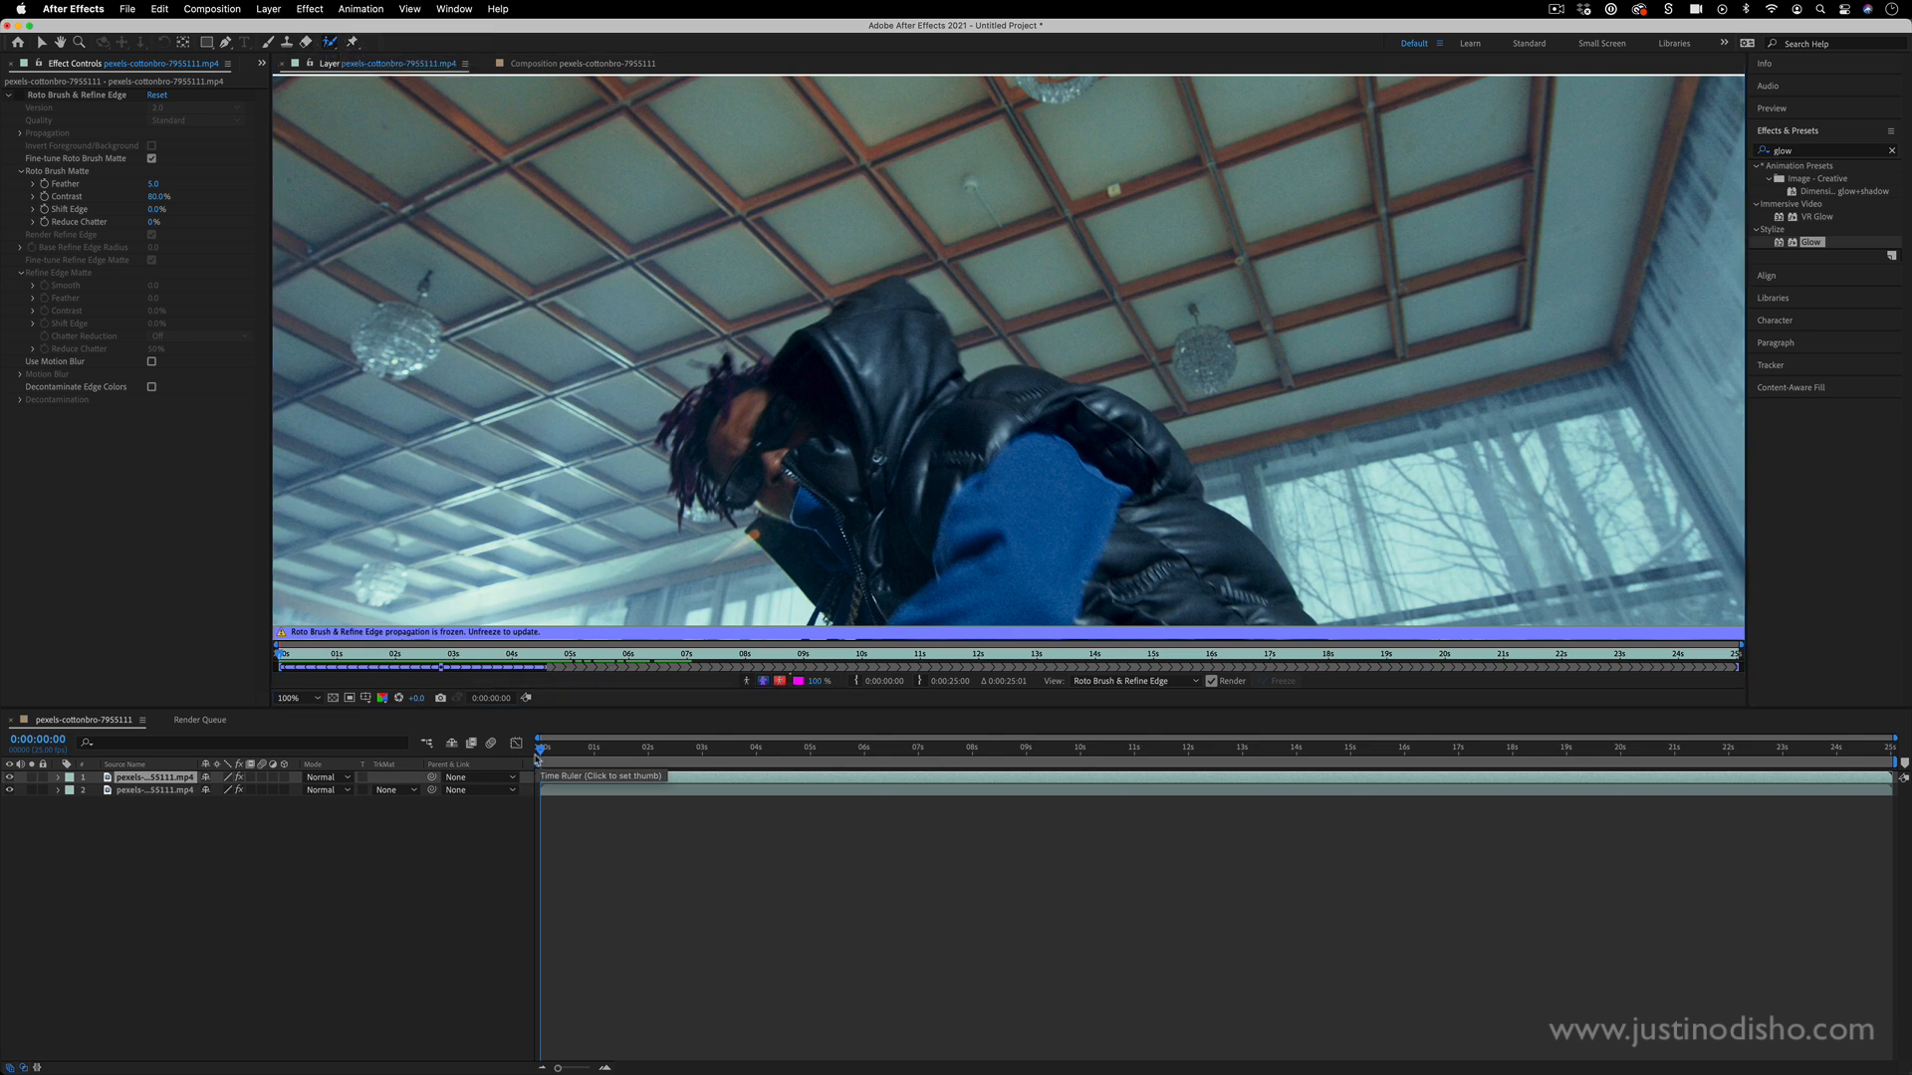
pyautogui.click(558, 747)
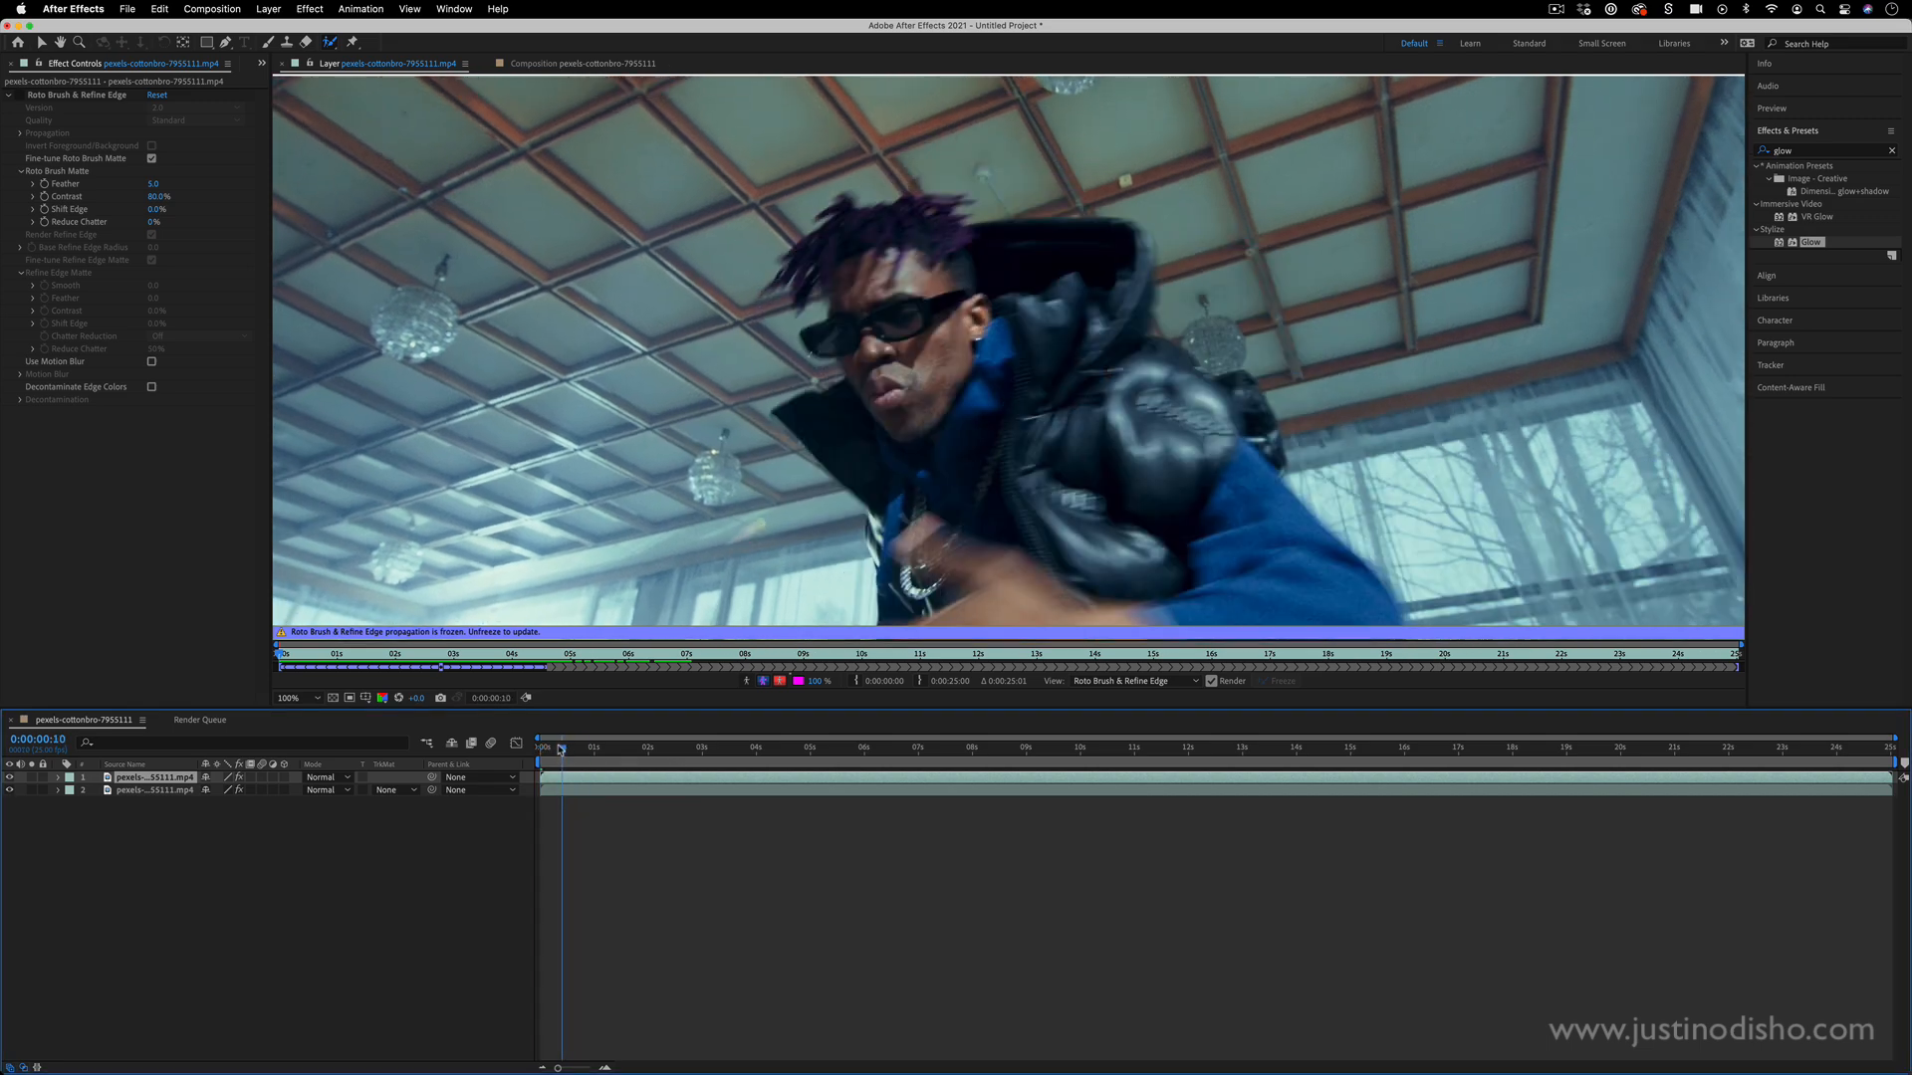
pyautogui.click(290, 697)
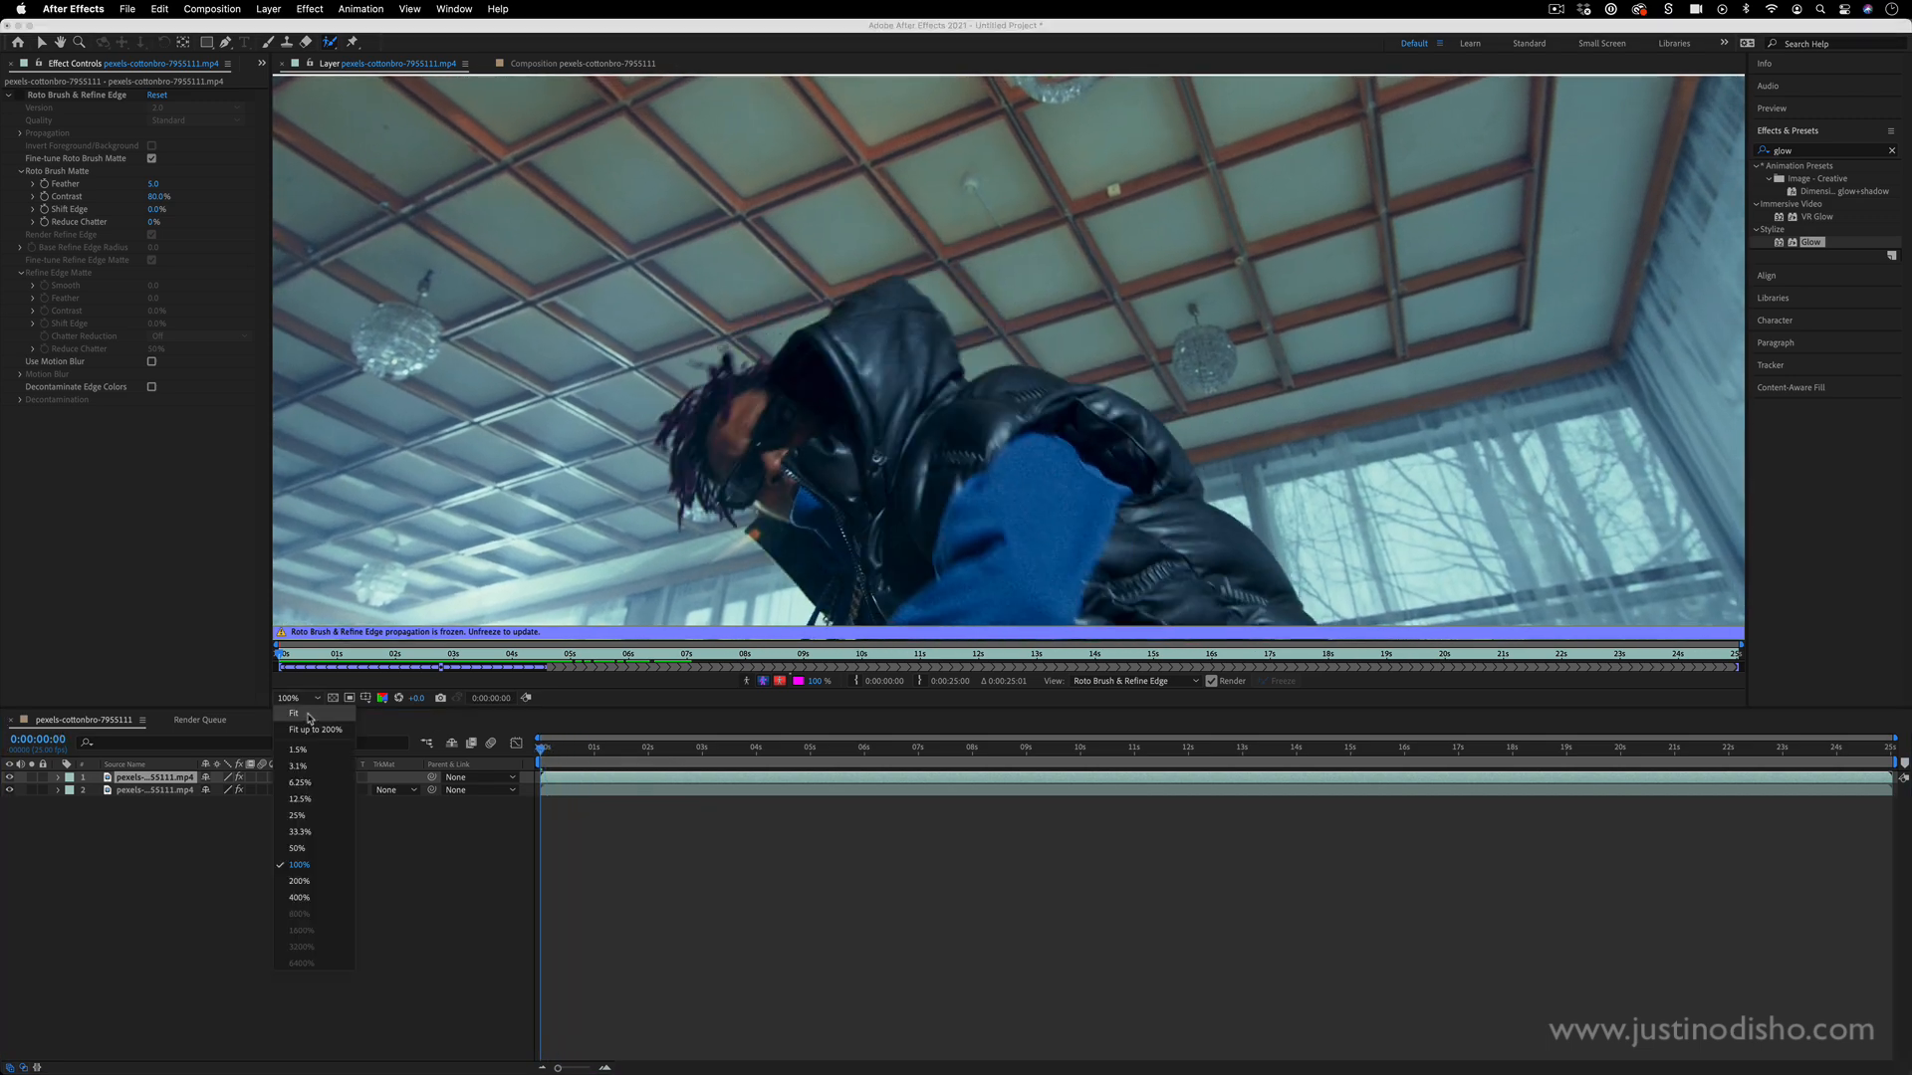
pyautogui.click(295, 849)
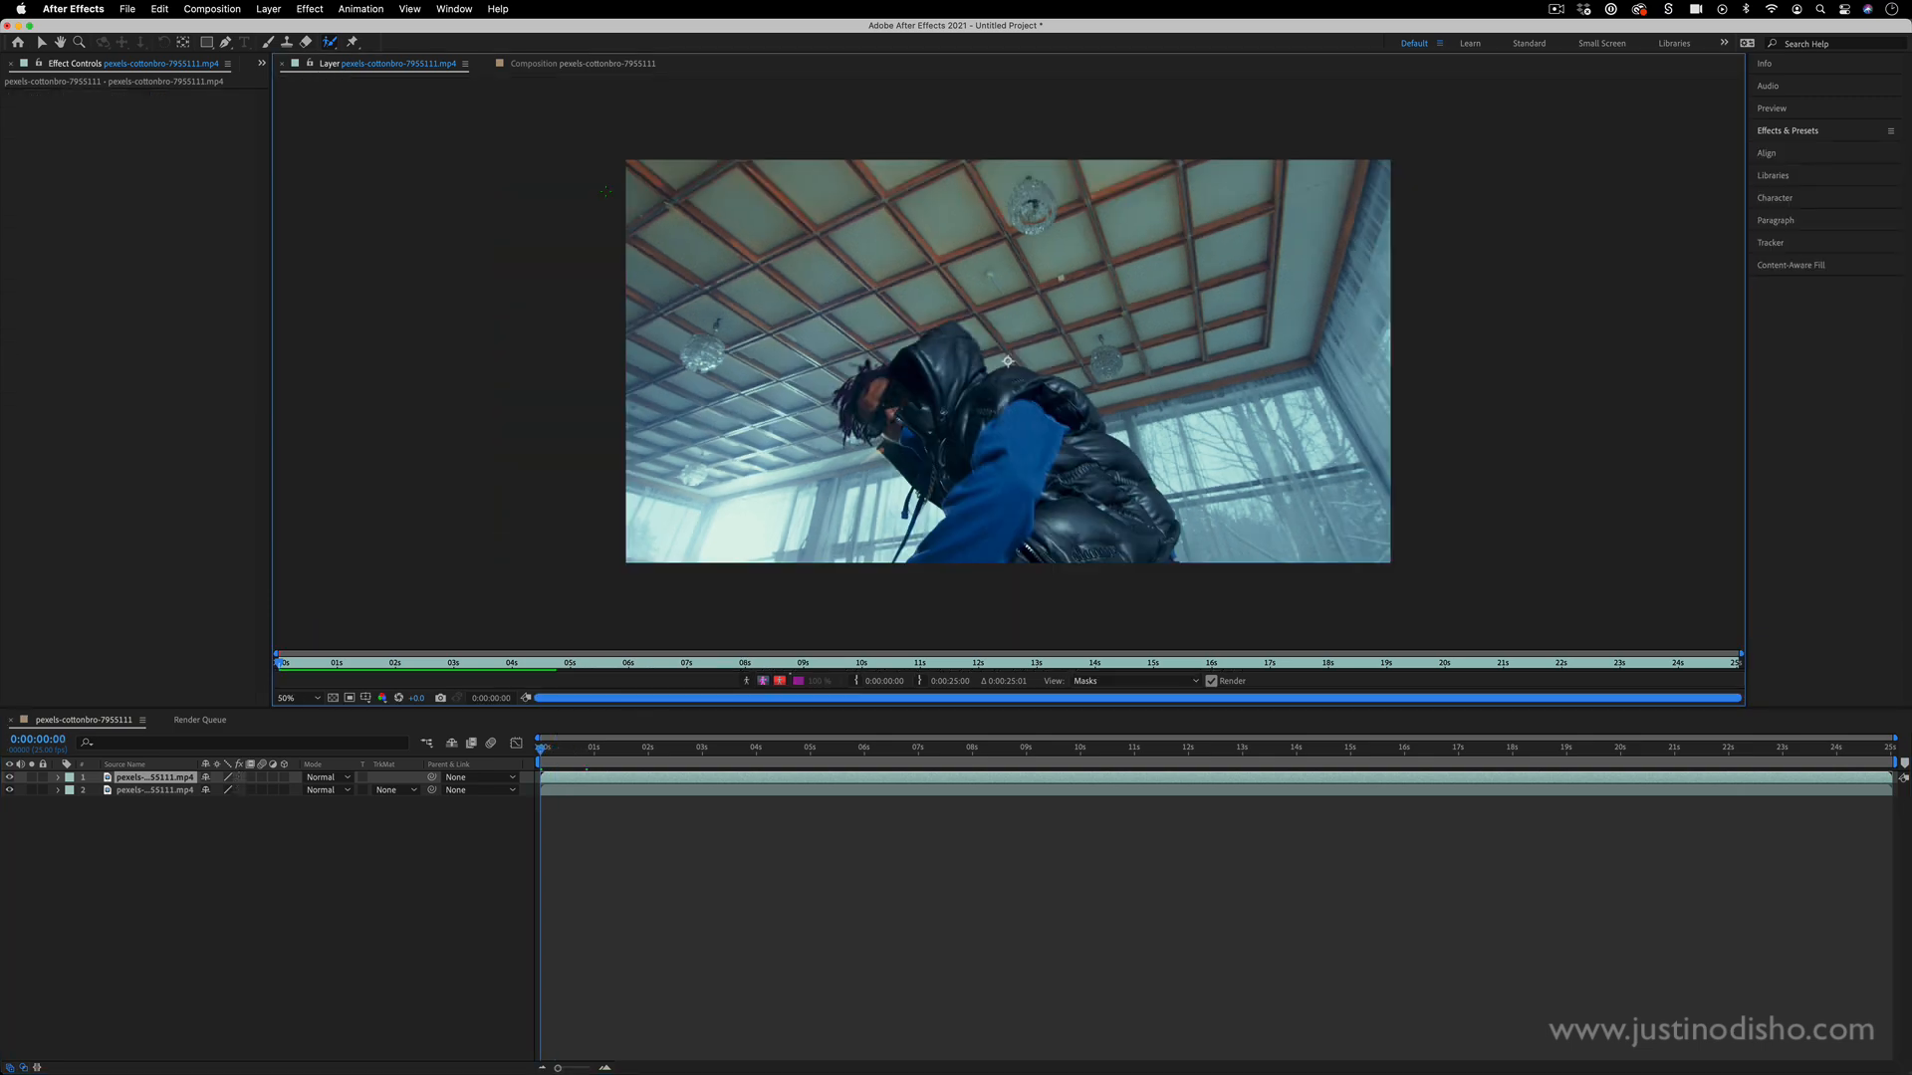
# - Show the Brushes panel from the Window menu for roto brushing the dancing person
pyautogui.click(452, 8)
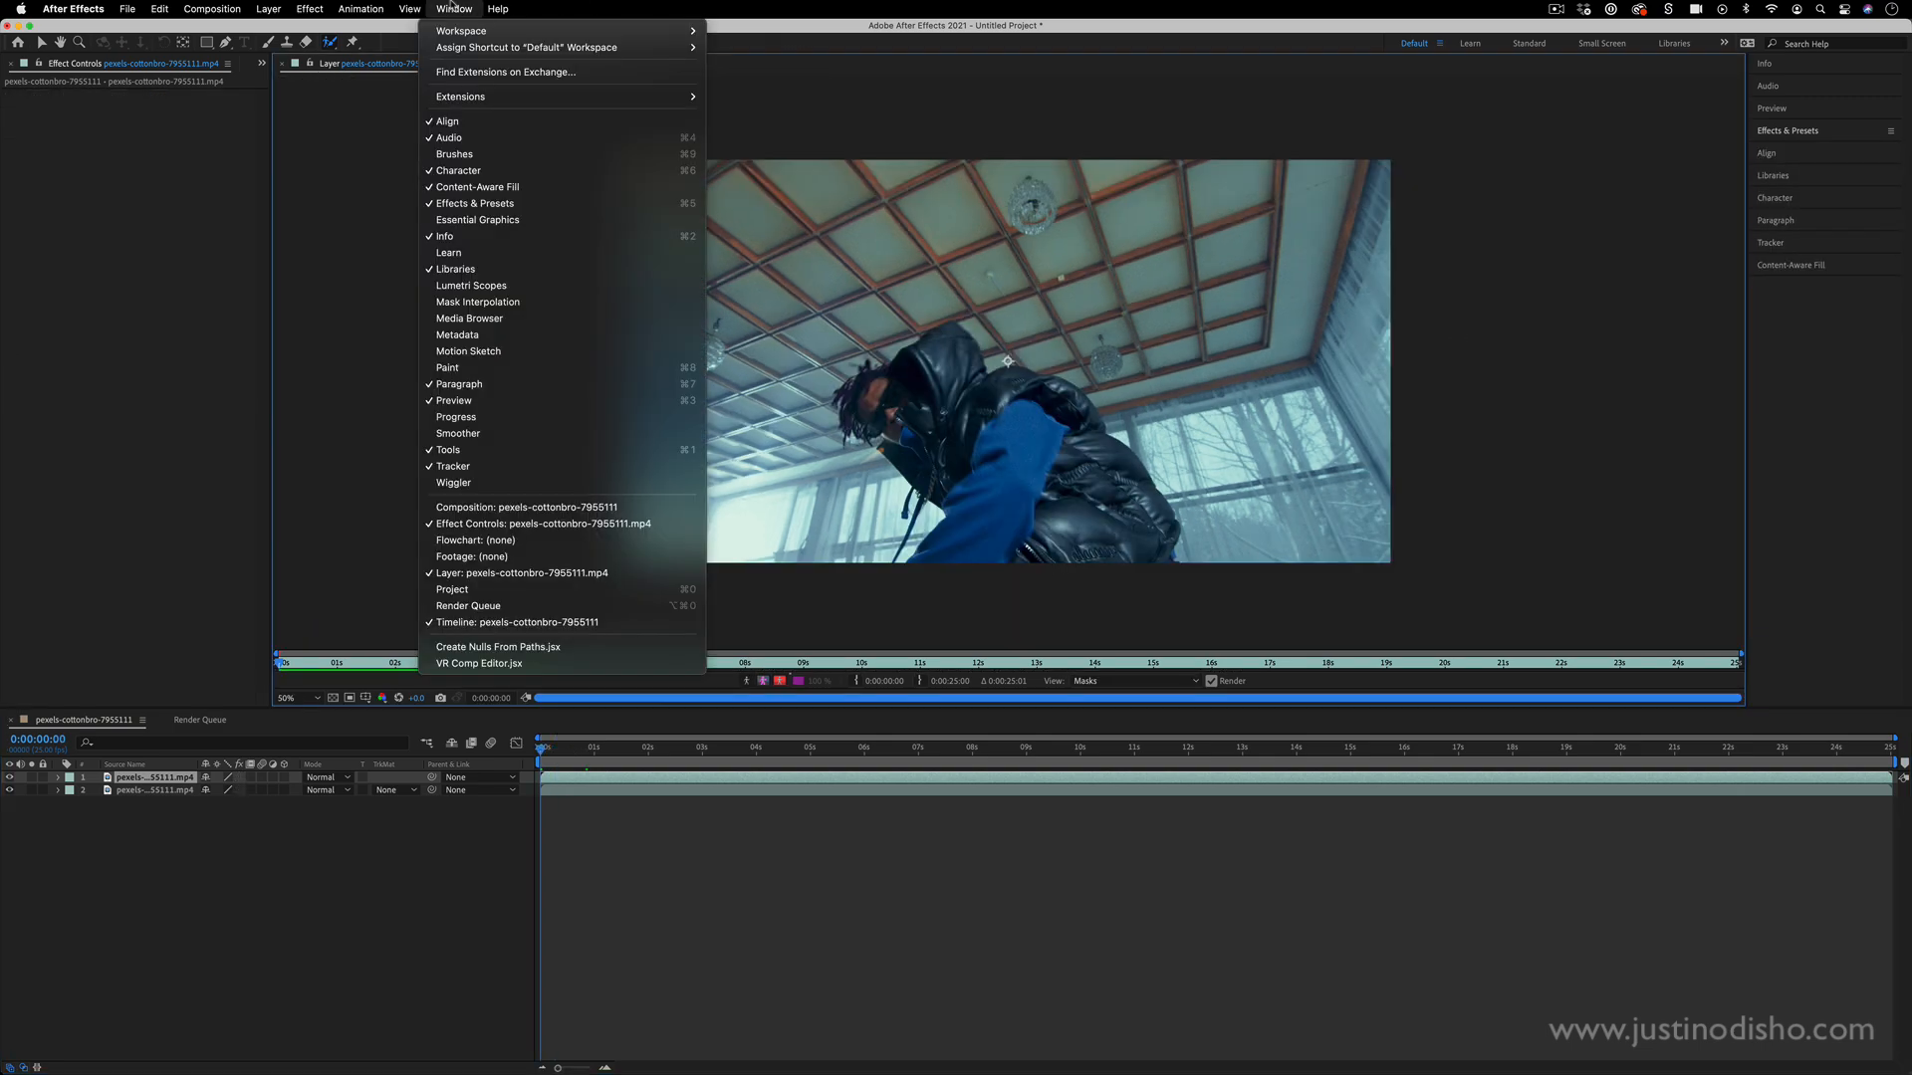
pyautogui.click(454, 154)
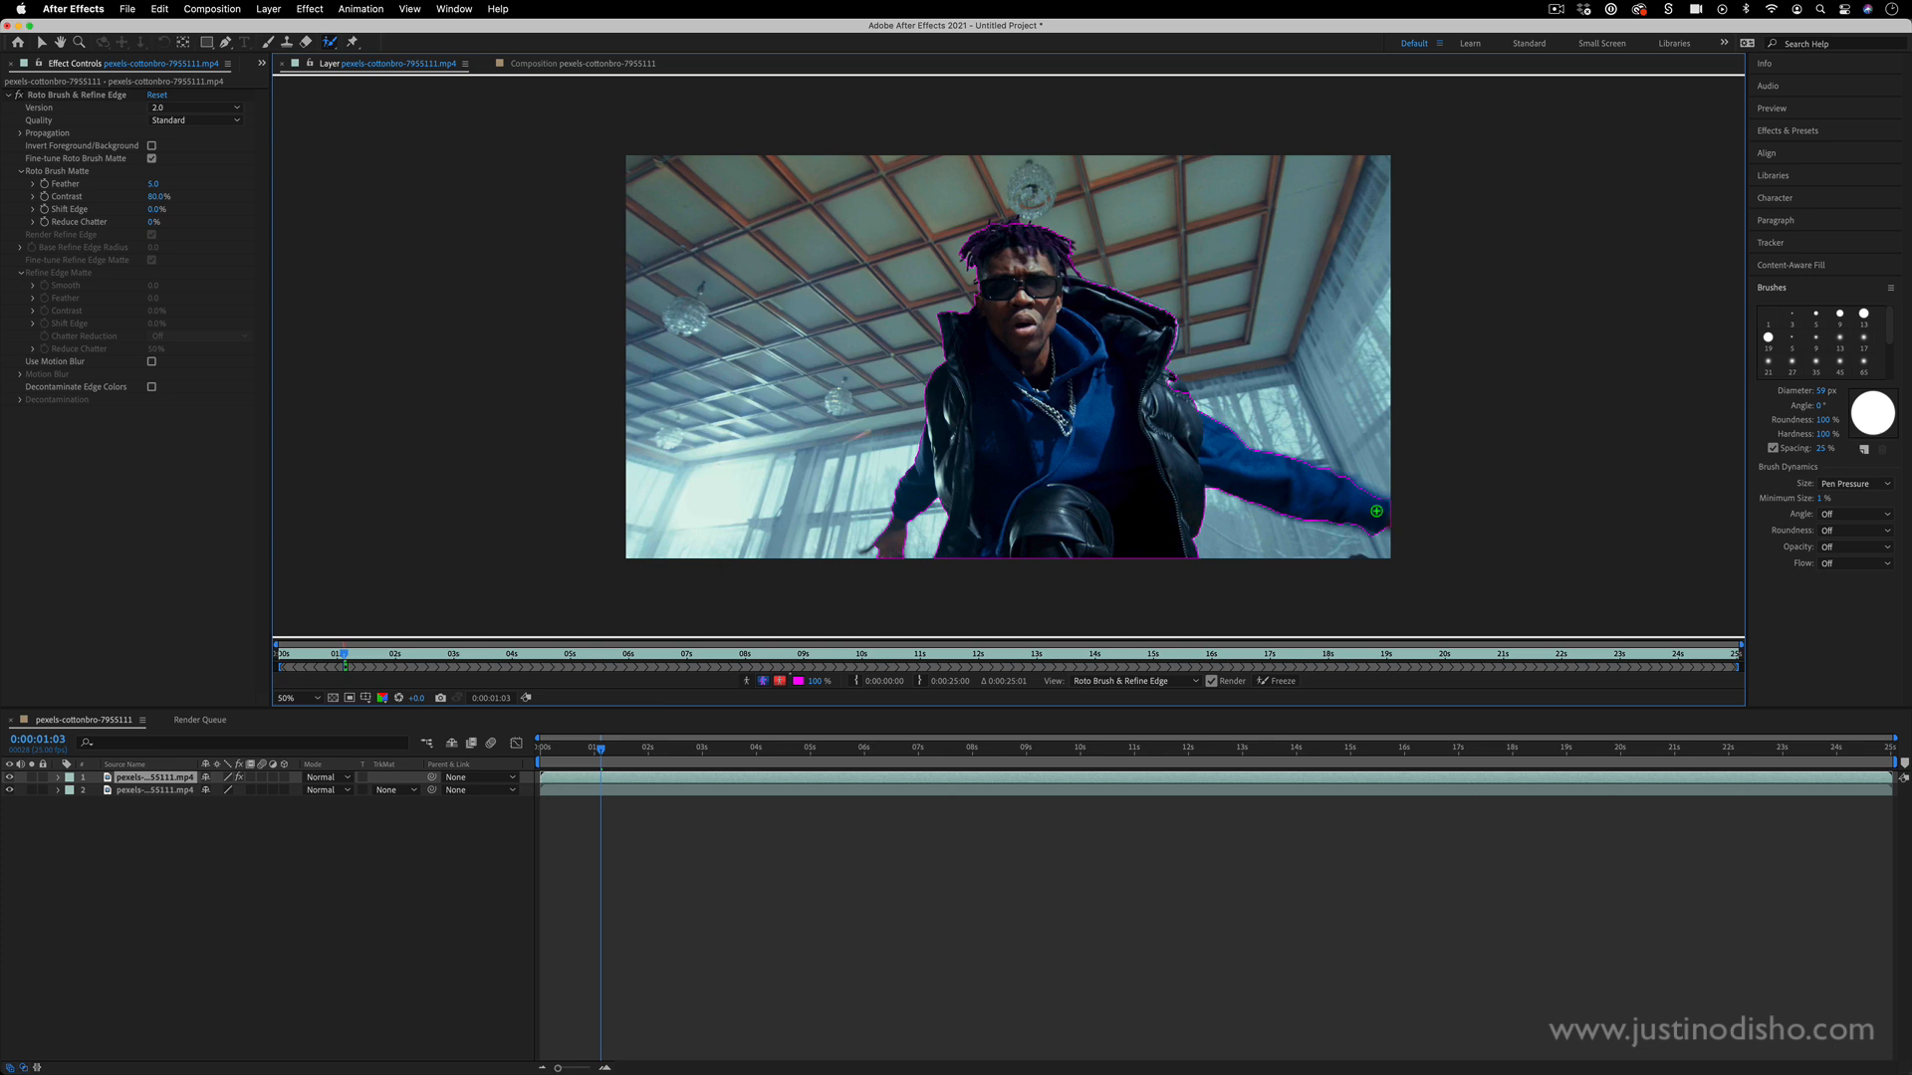
pyautogui.moveTo(1100, 472)
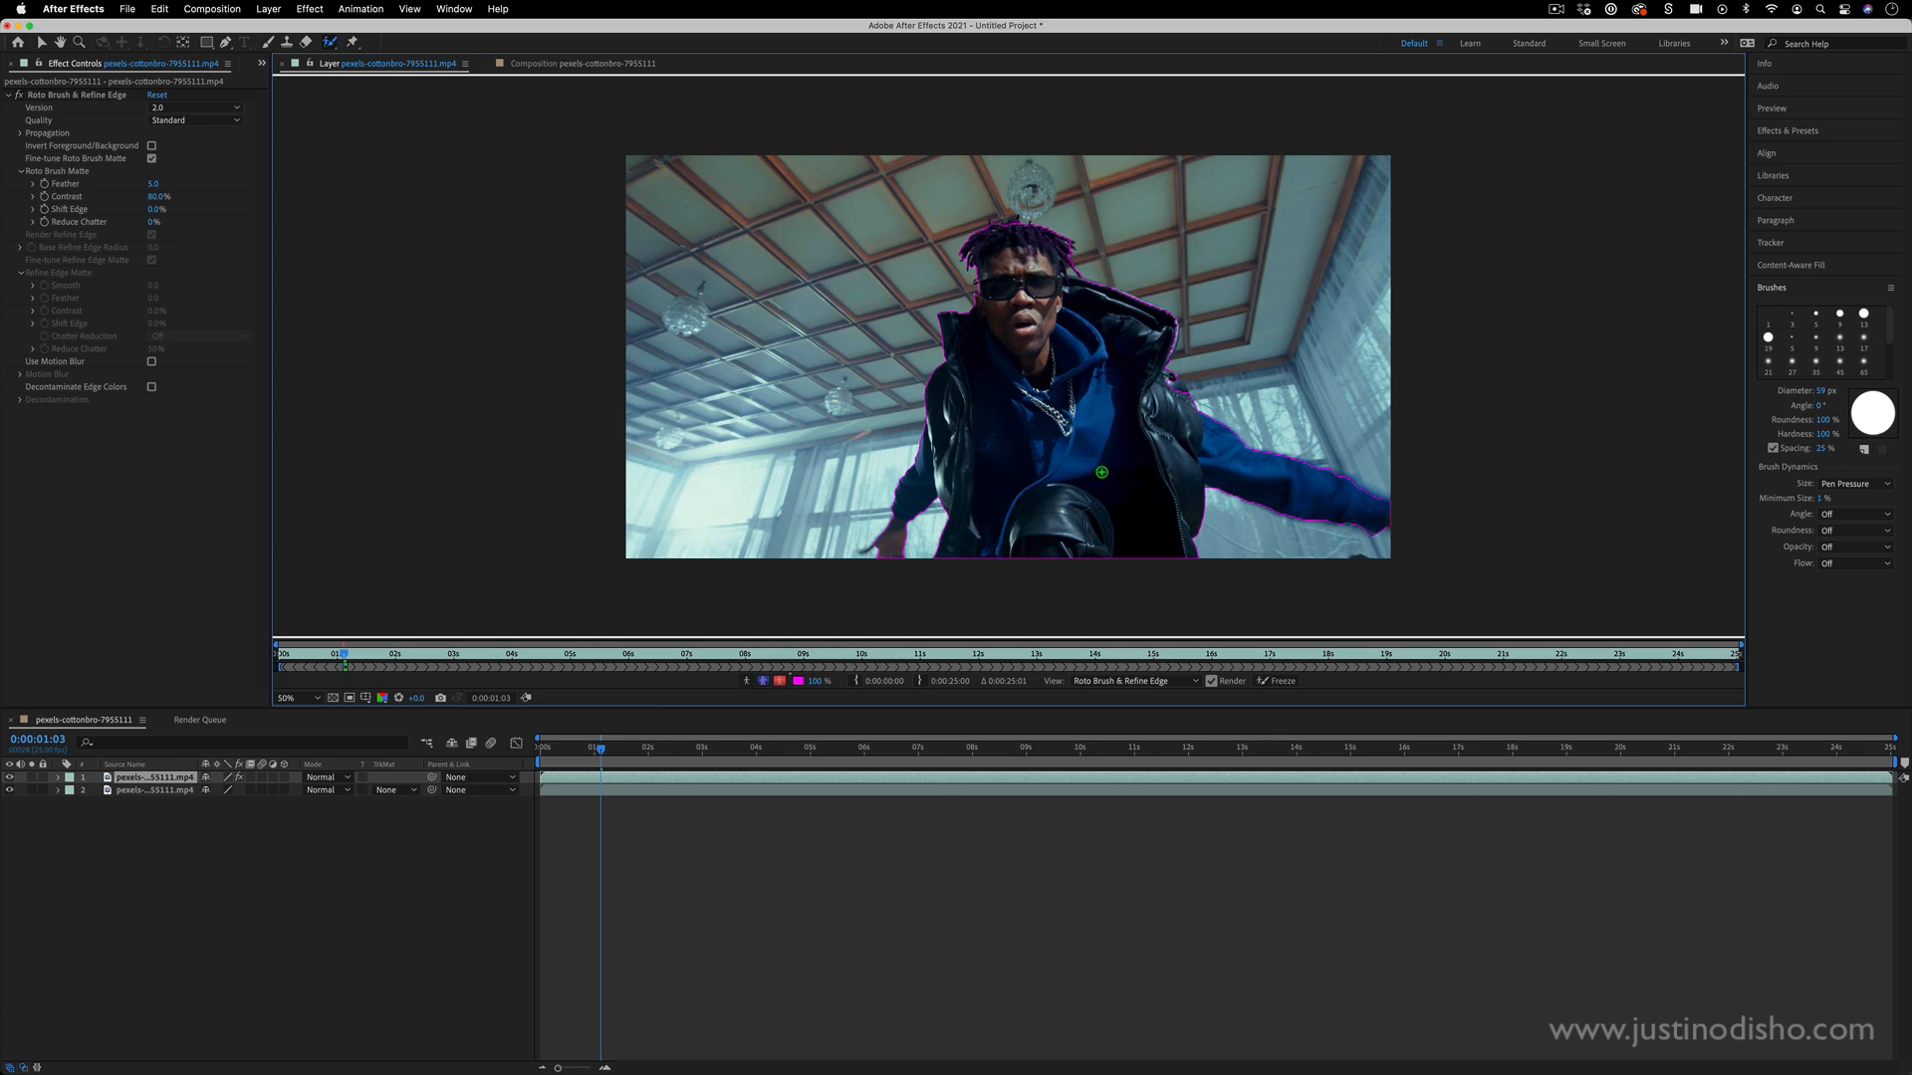
pyautogui.moveTo(1169, 388)
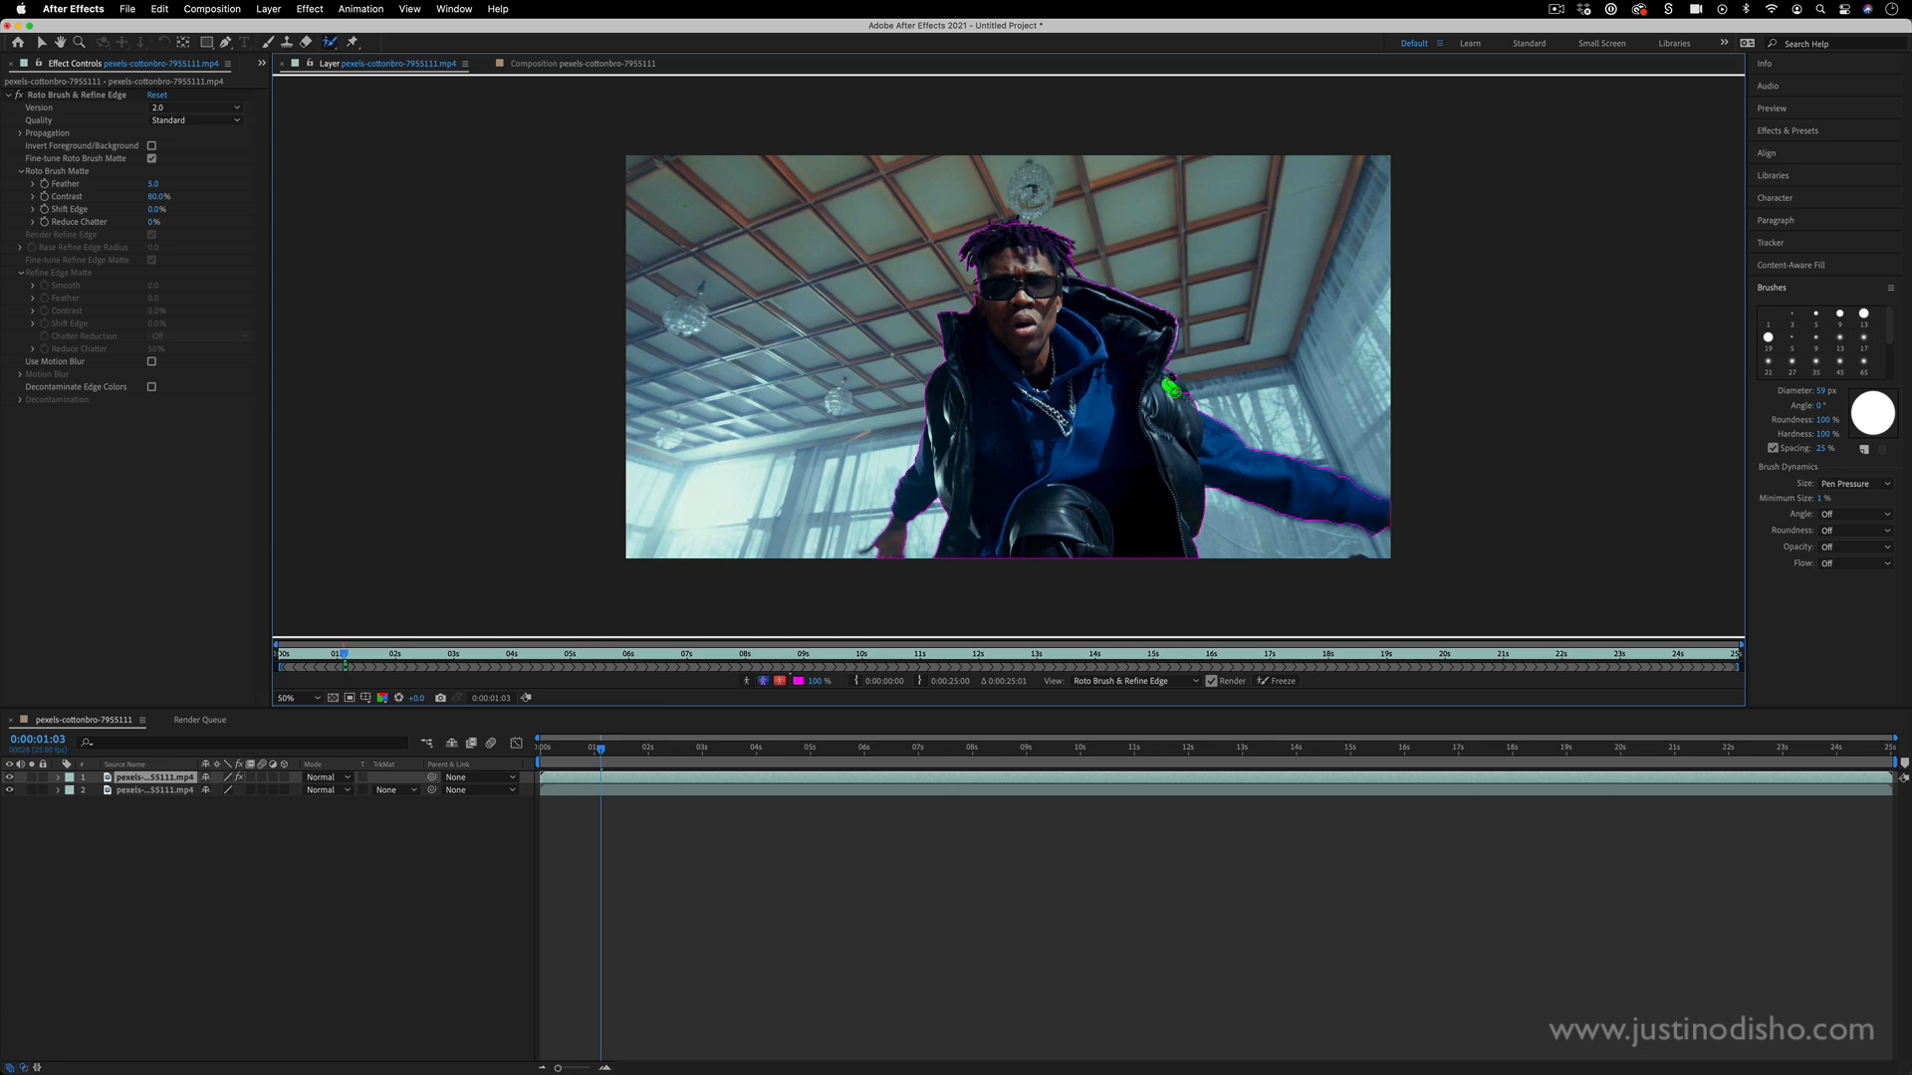
pyautogui.moveTo(1250, 450)
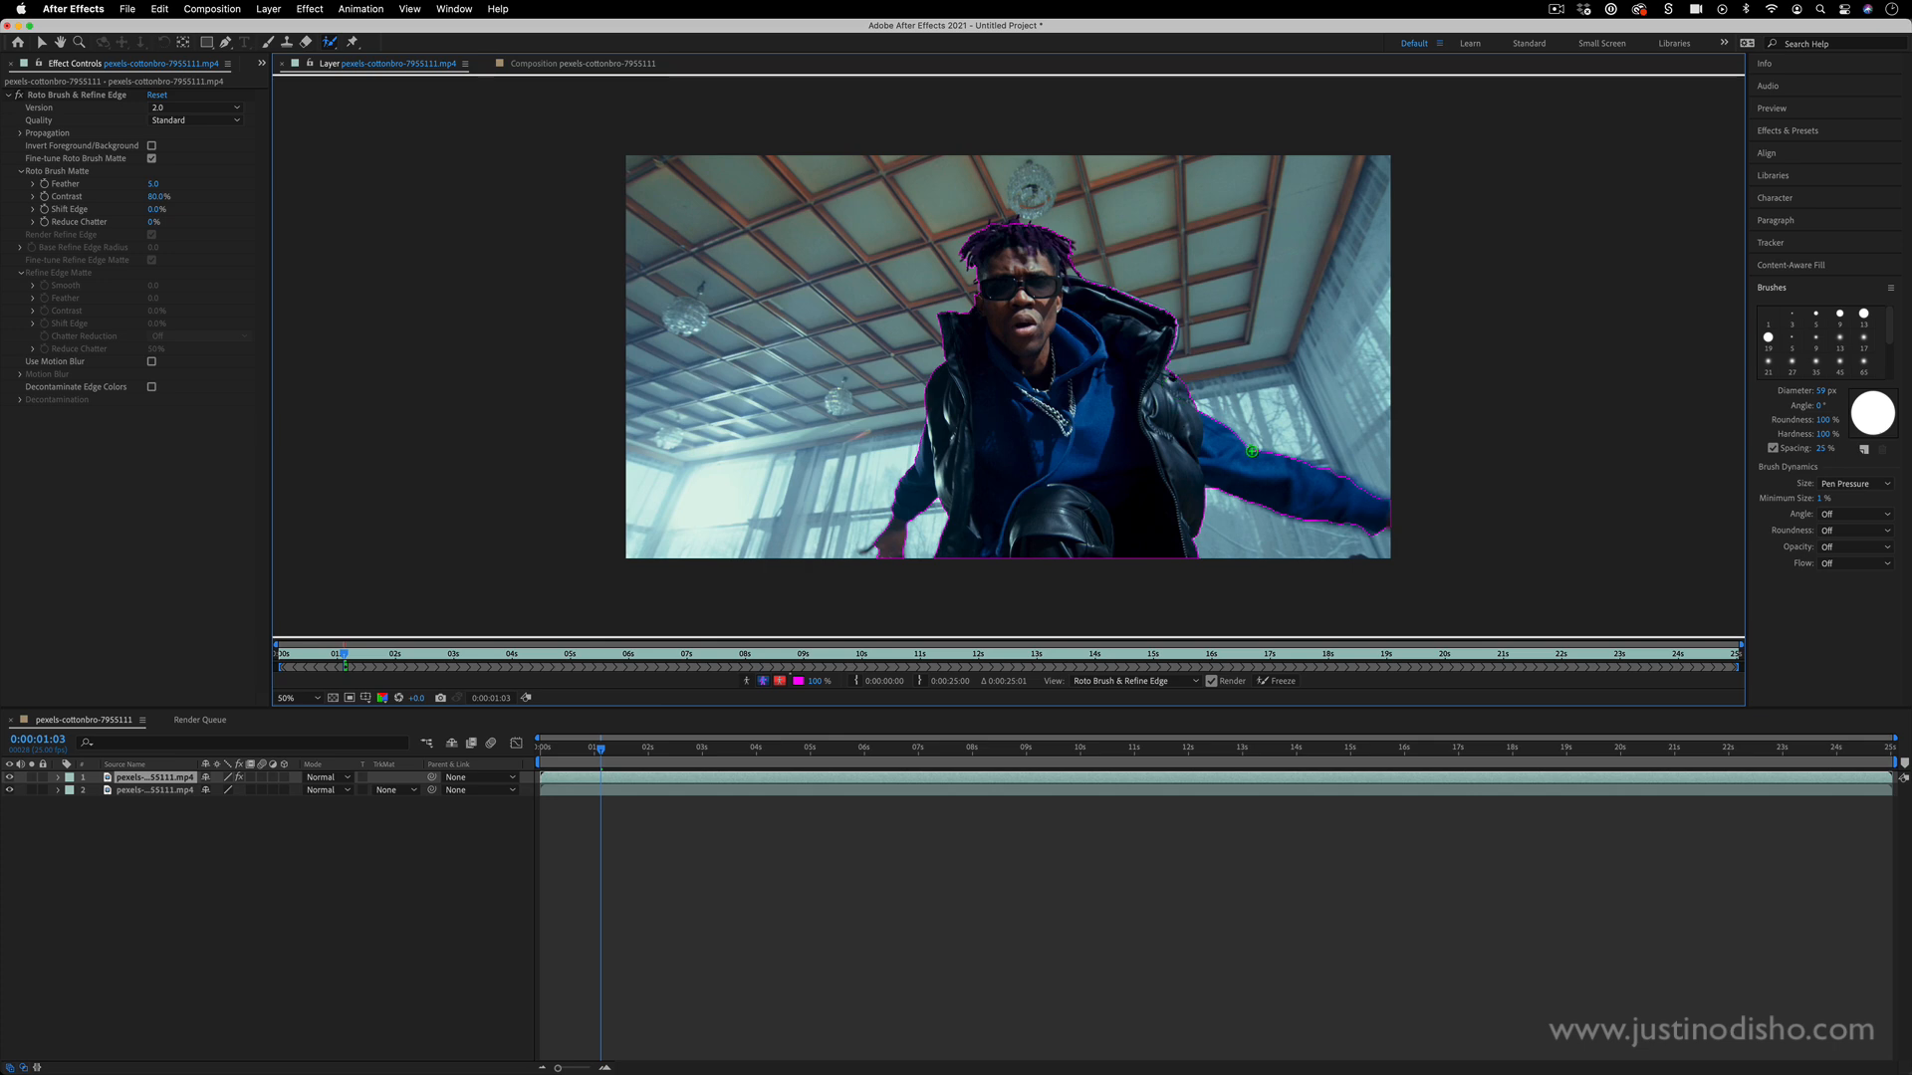
# - Subtract stray background from the roto outline with Option-held strokes around jacket and arm
pyautogui.press('alt')
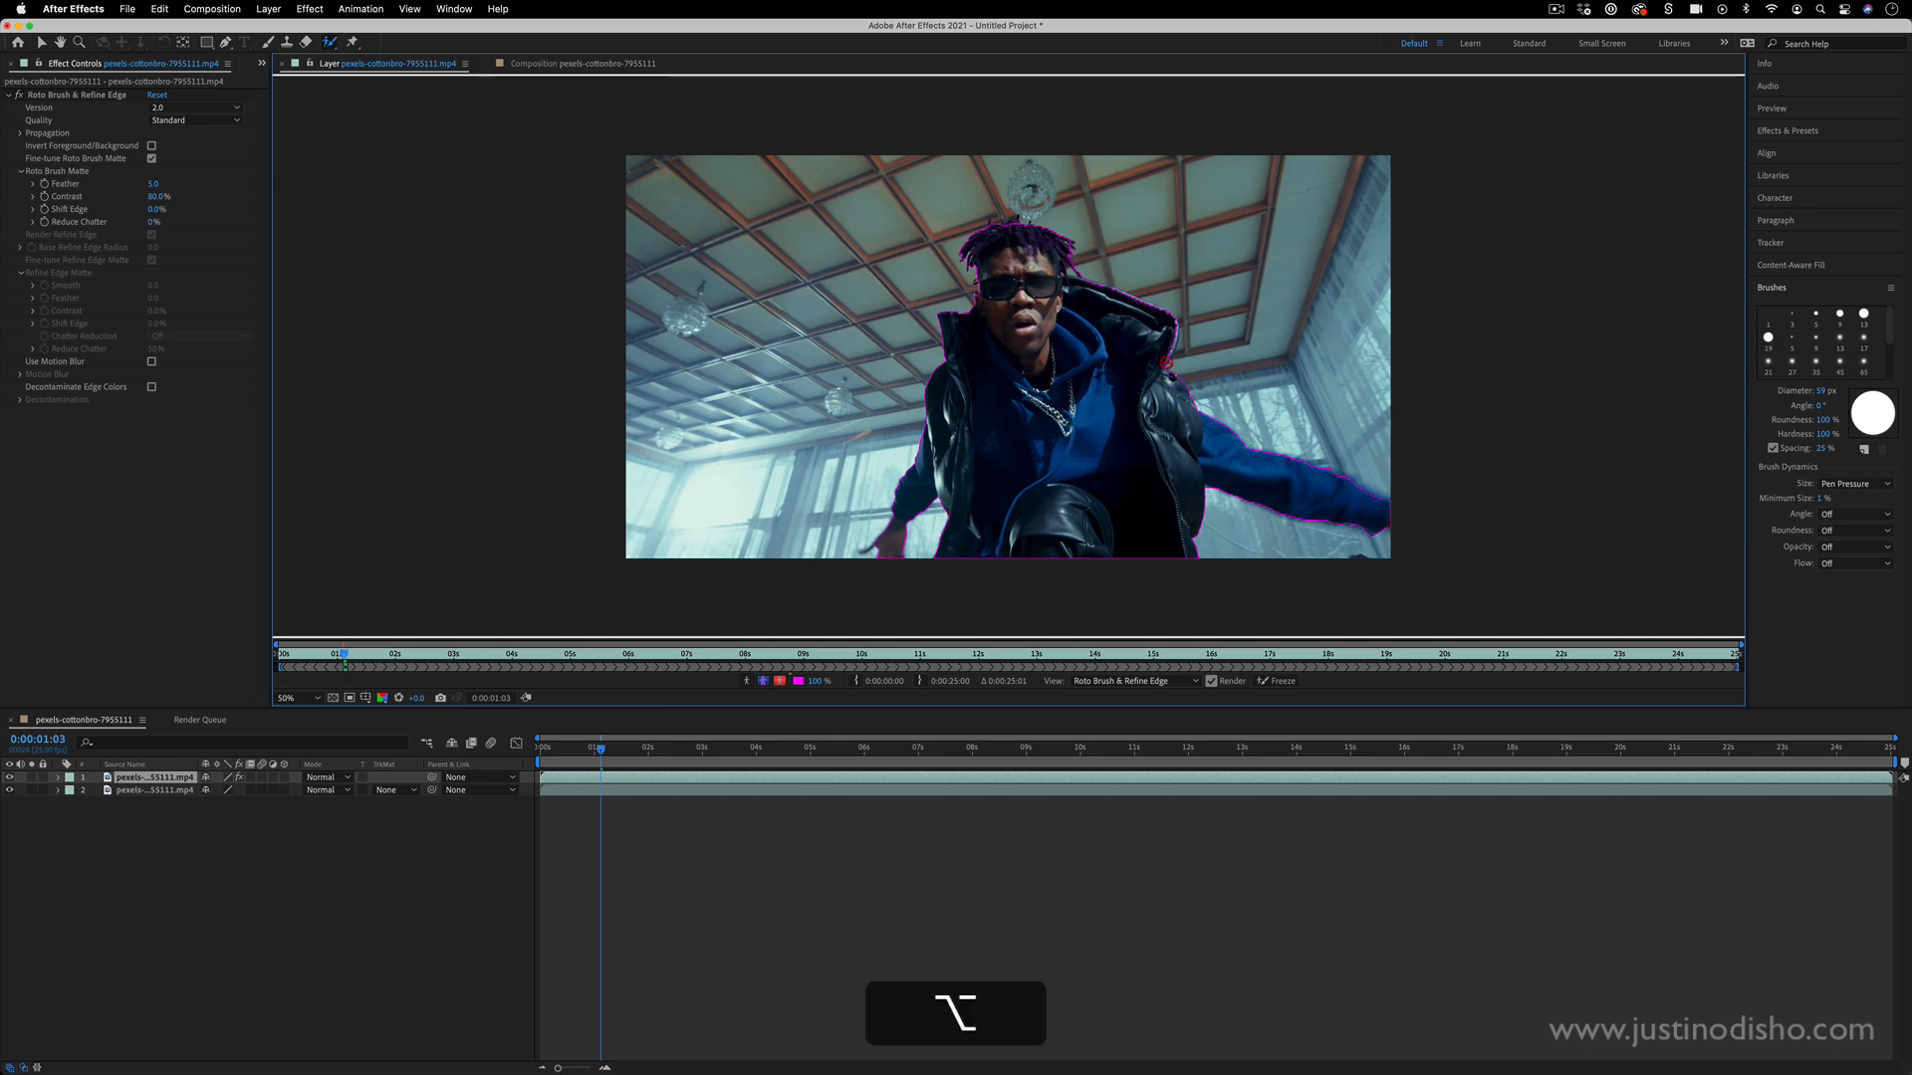
pyautogui.moveTo(926, 531)
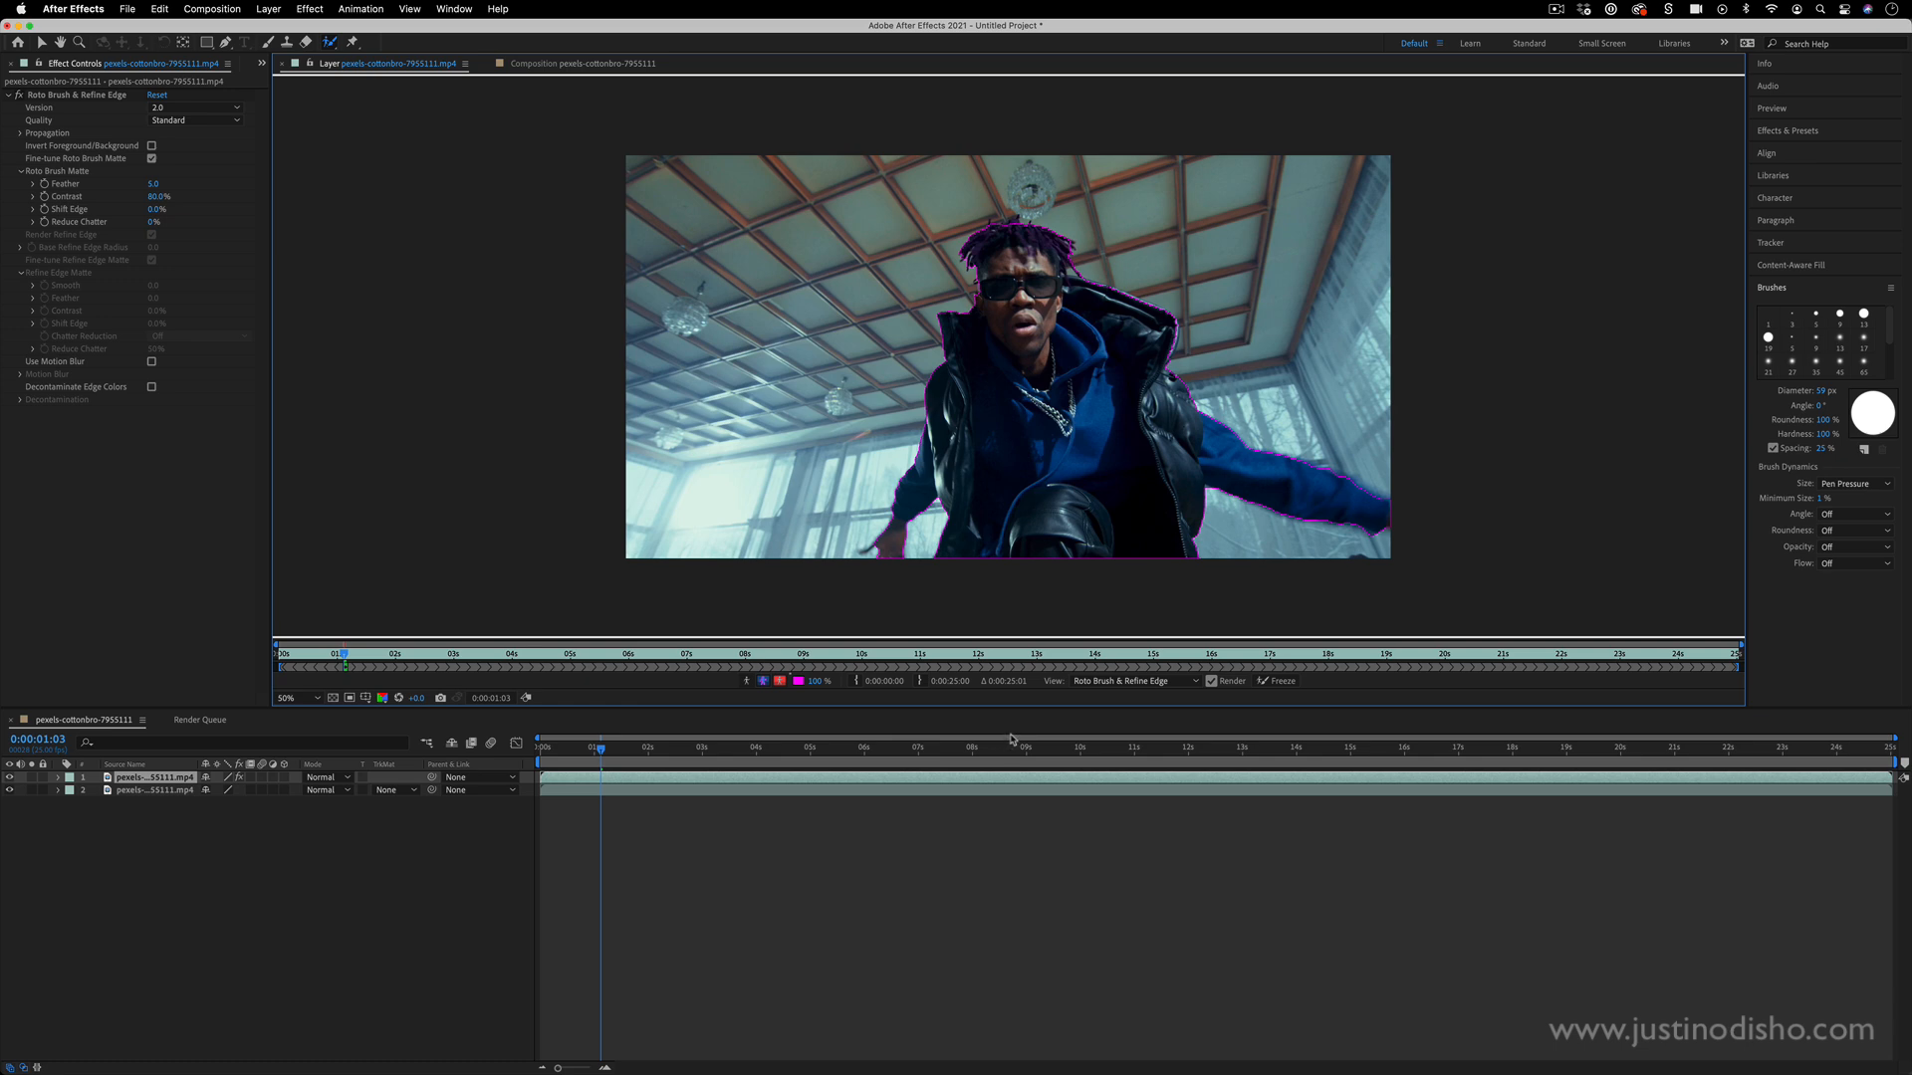
pyautogui.moveTo(1096, 530)
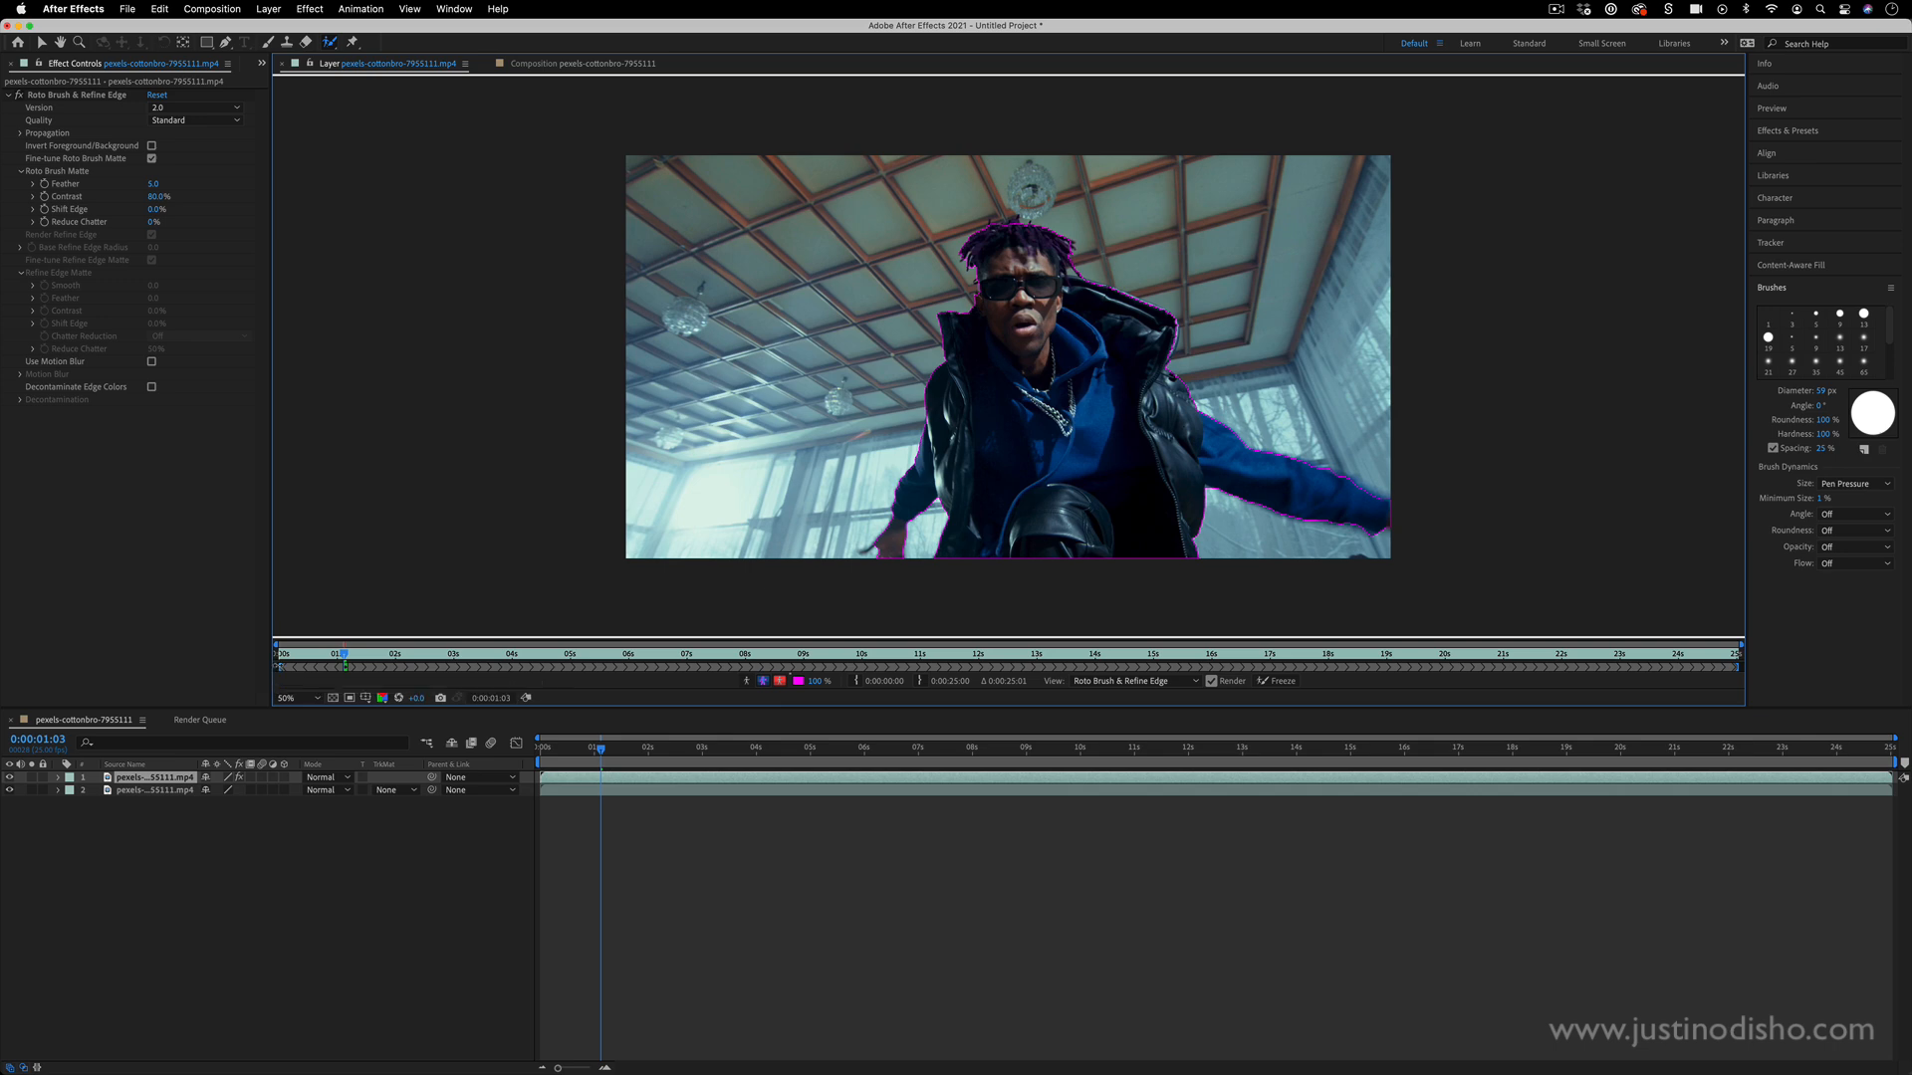
pyautogui.moveTo(1290, 705)
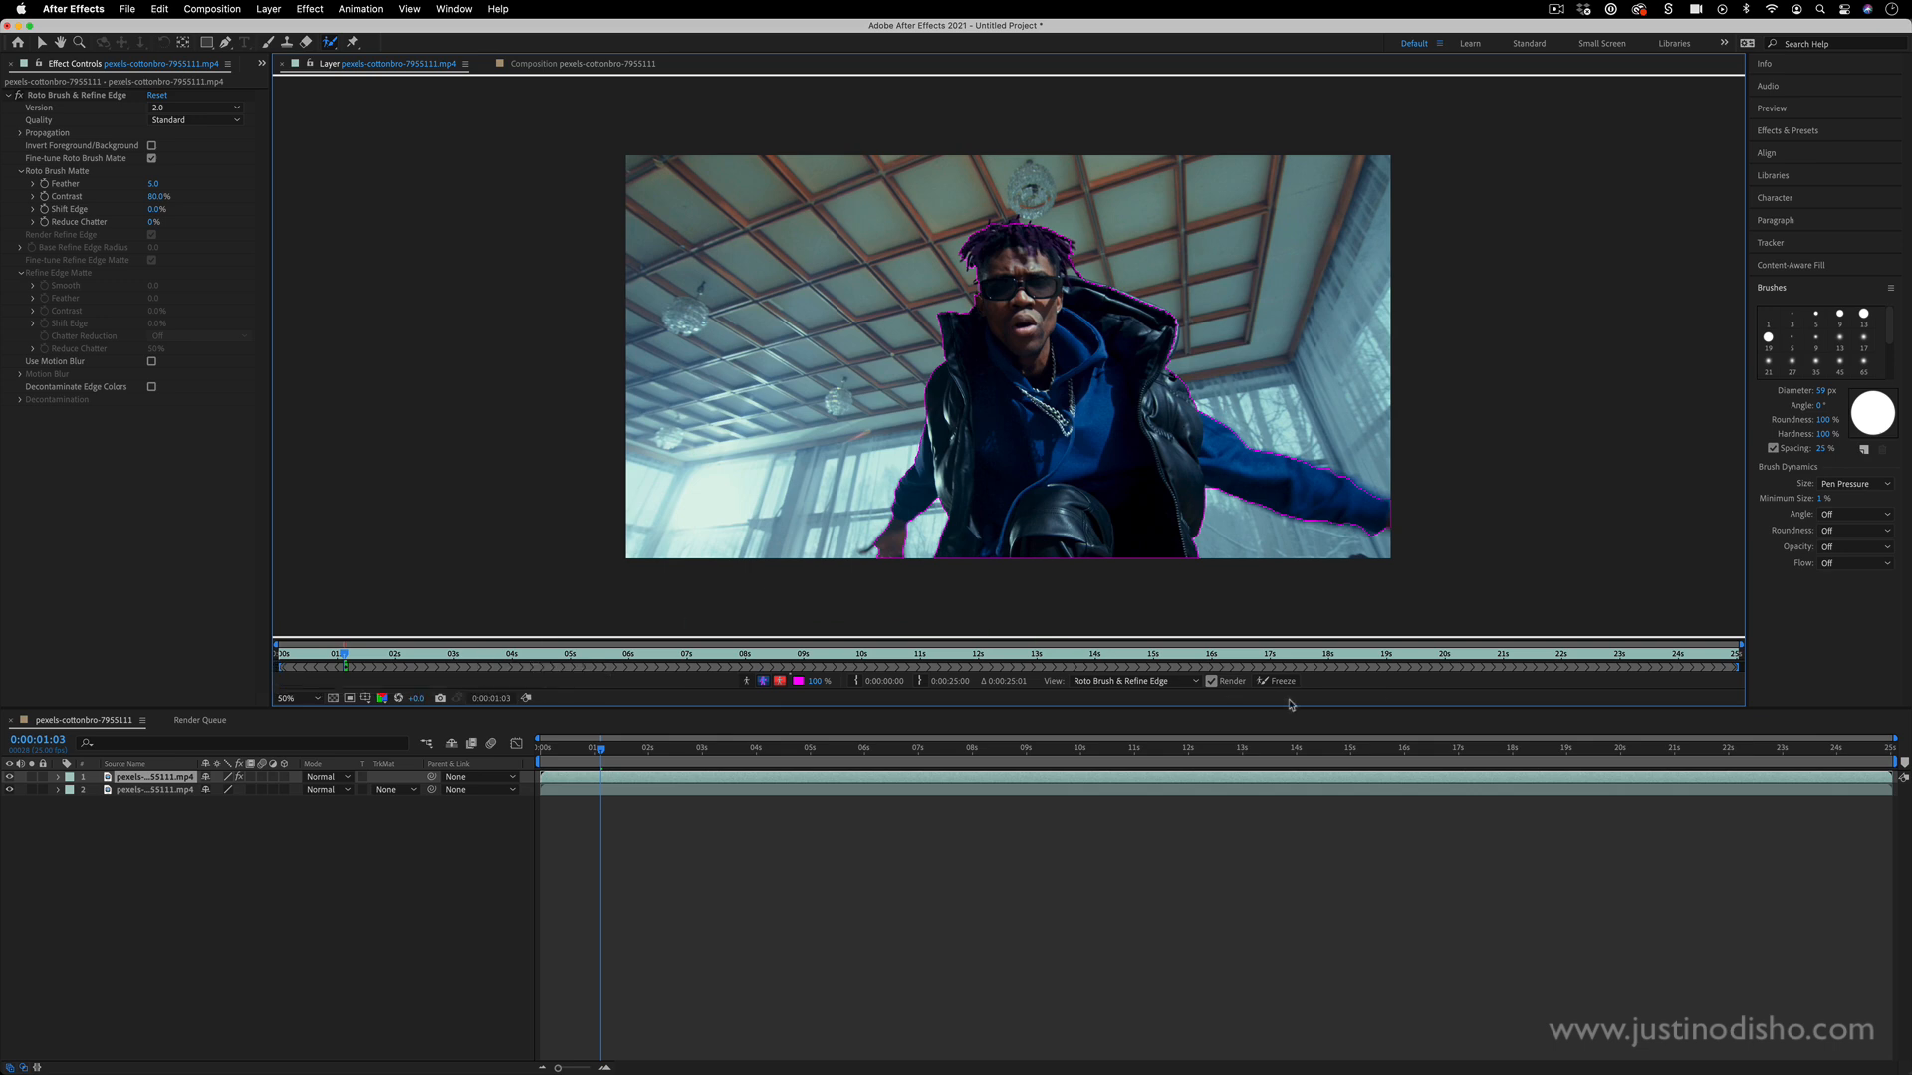
# - Freeze the Roto Brush propagation through the clip, stopping it partway
pyautogui.click(1278, 681)
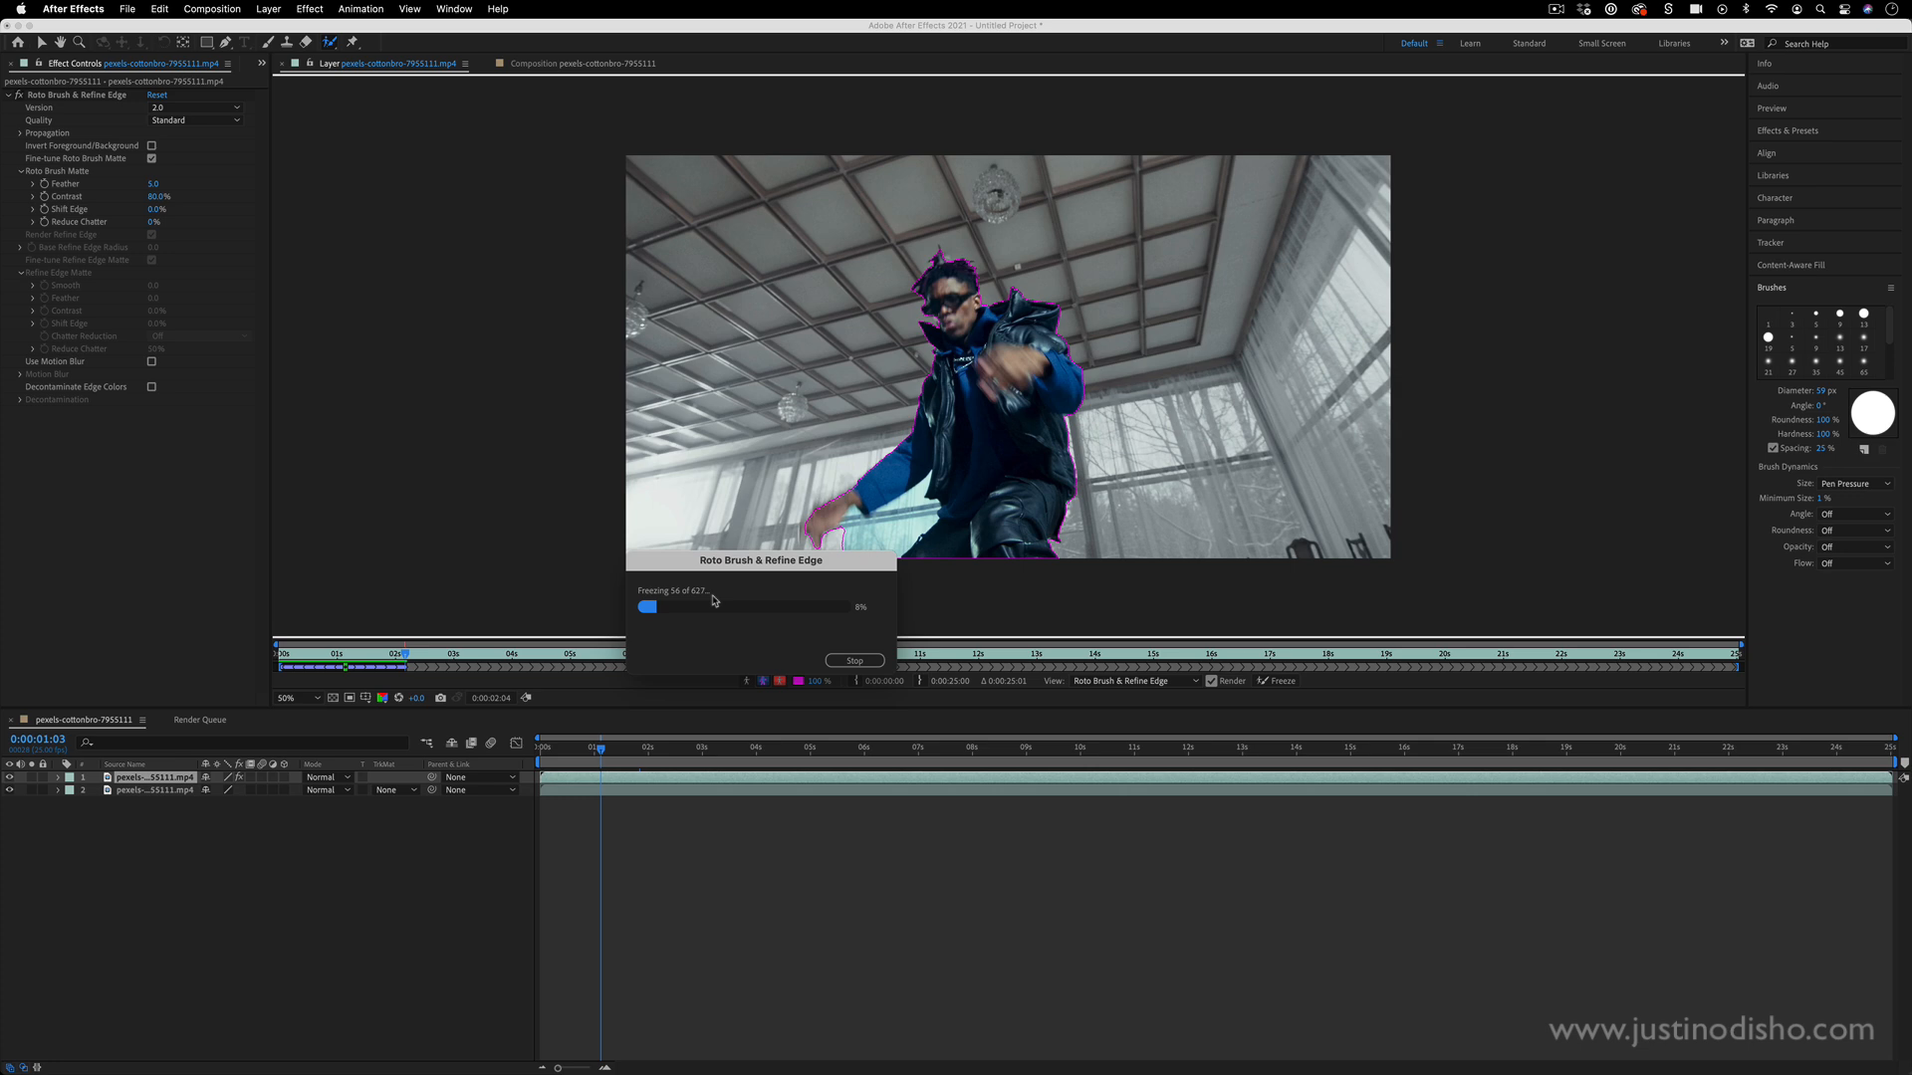
pyautogui.click(854, 659)
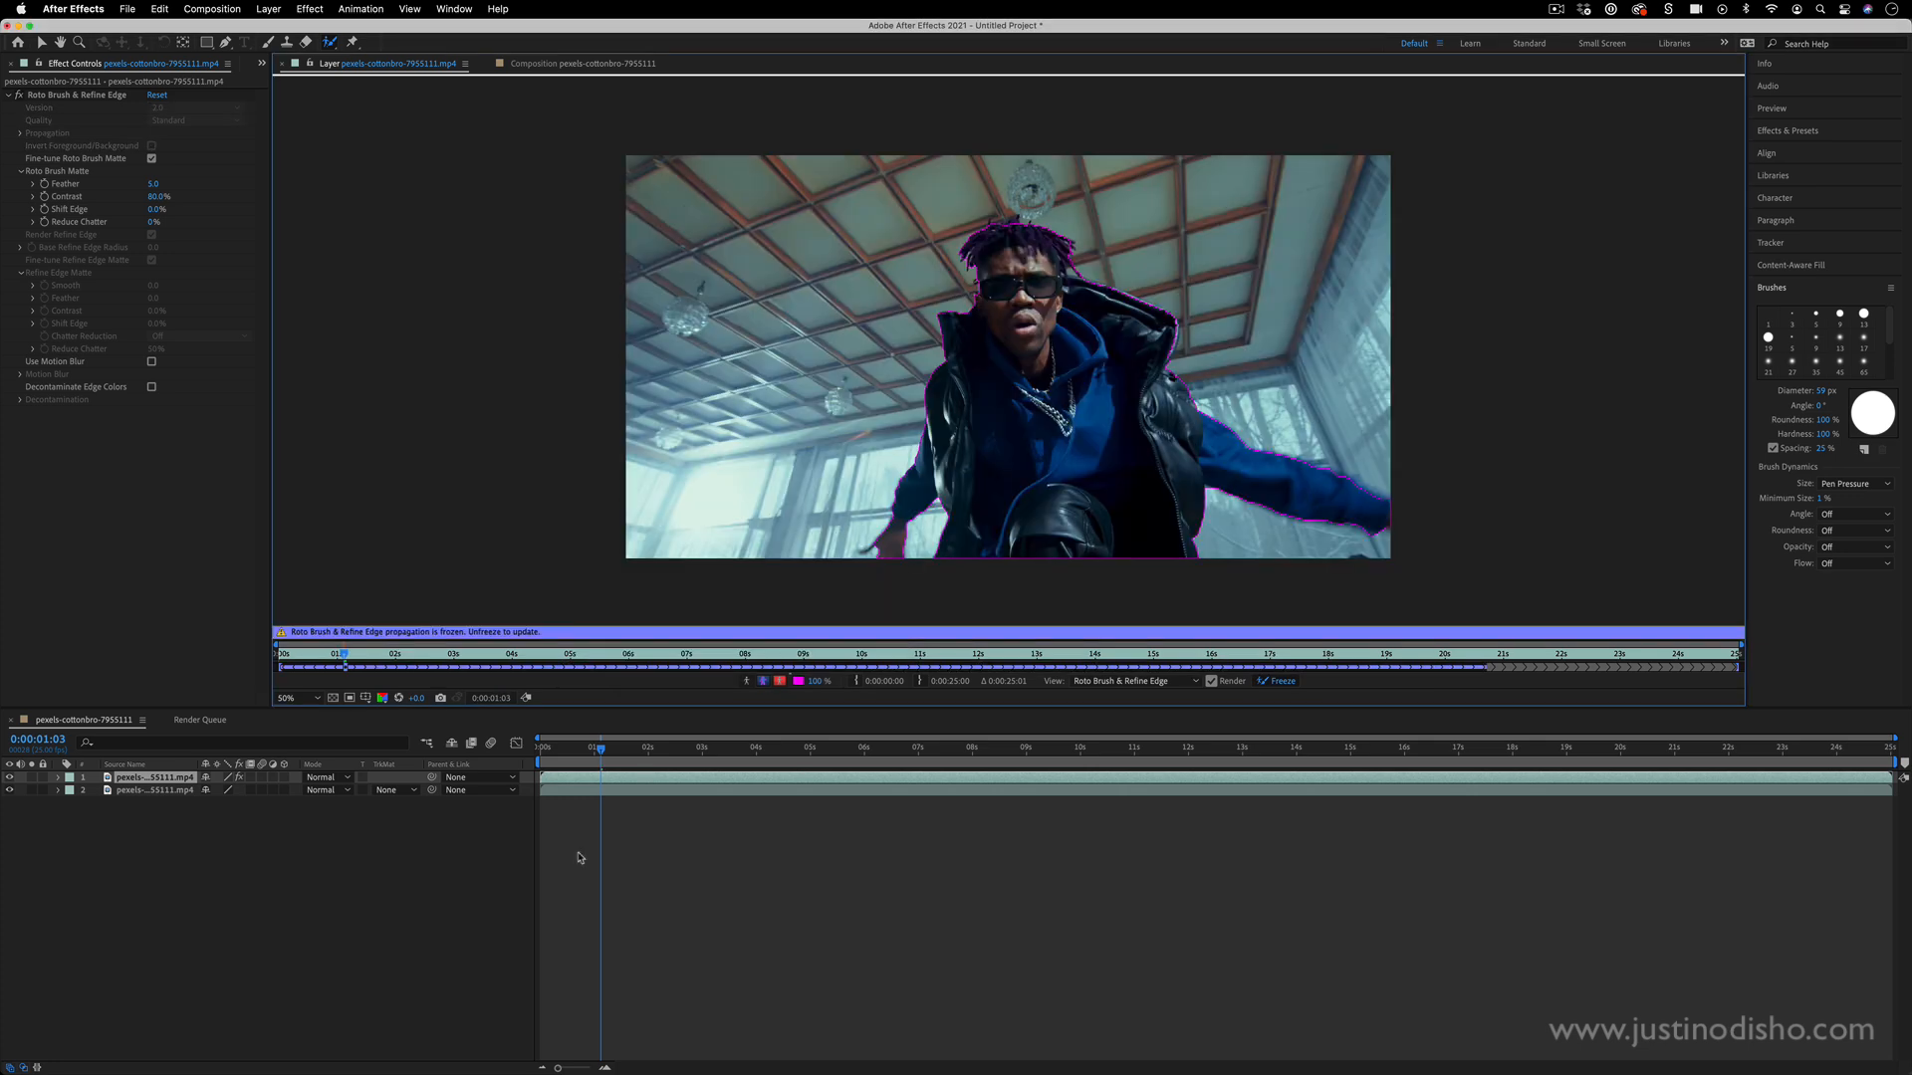
pyautogui.moveTo(601, 830)
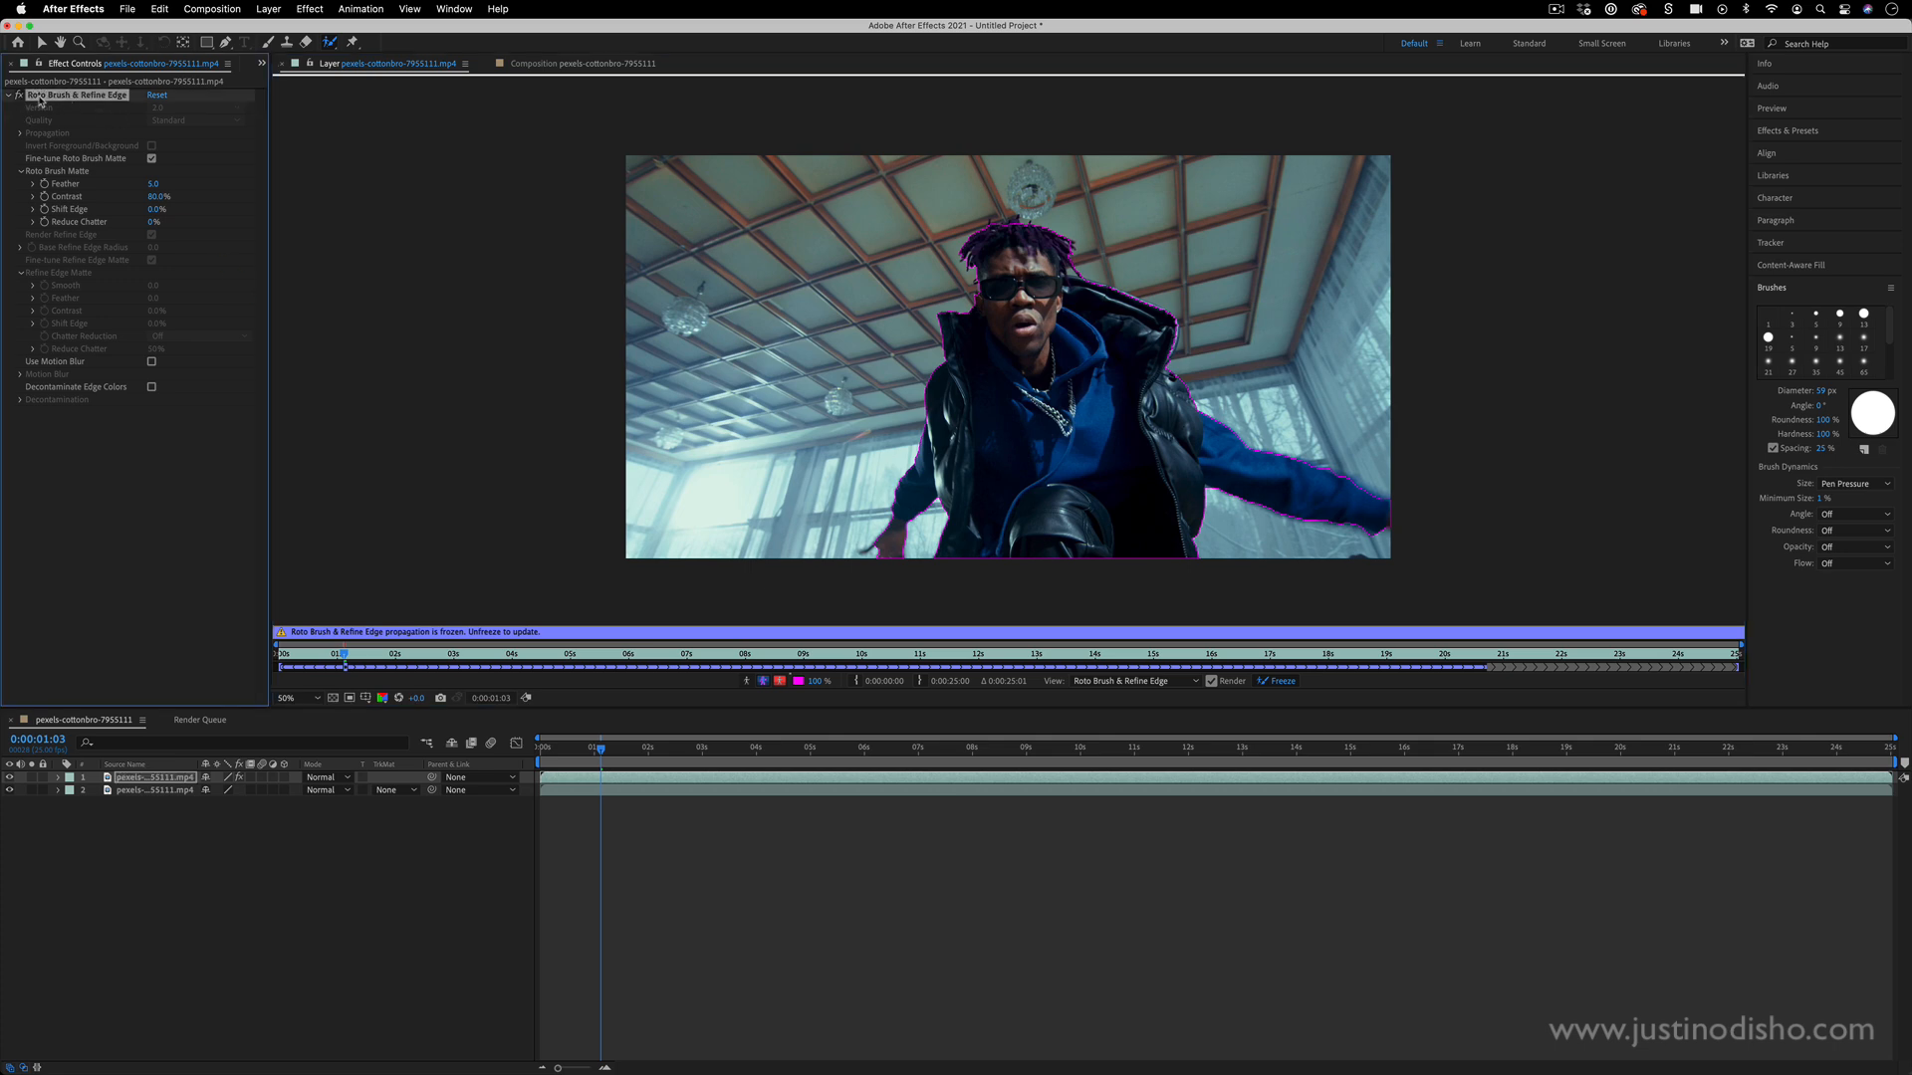
pyautogui.moveTo(52, 110)
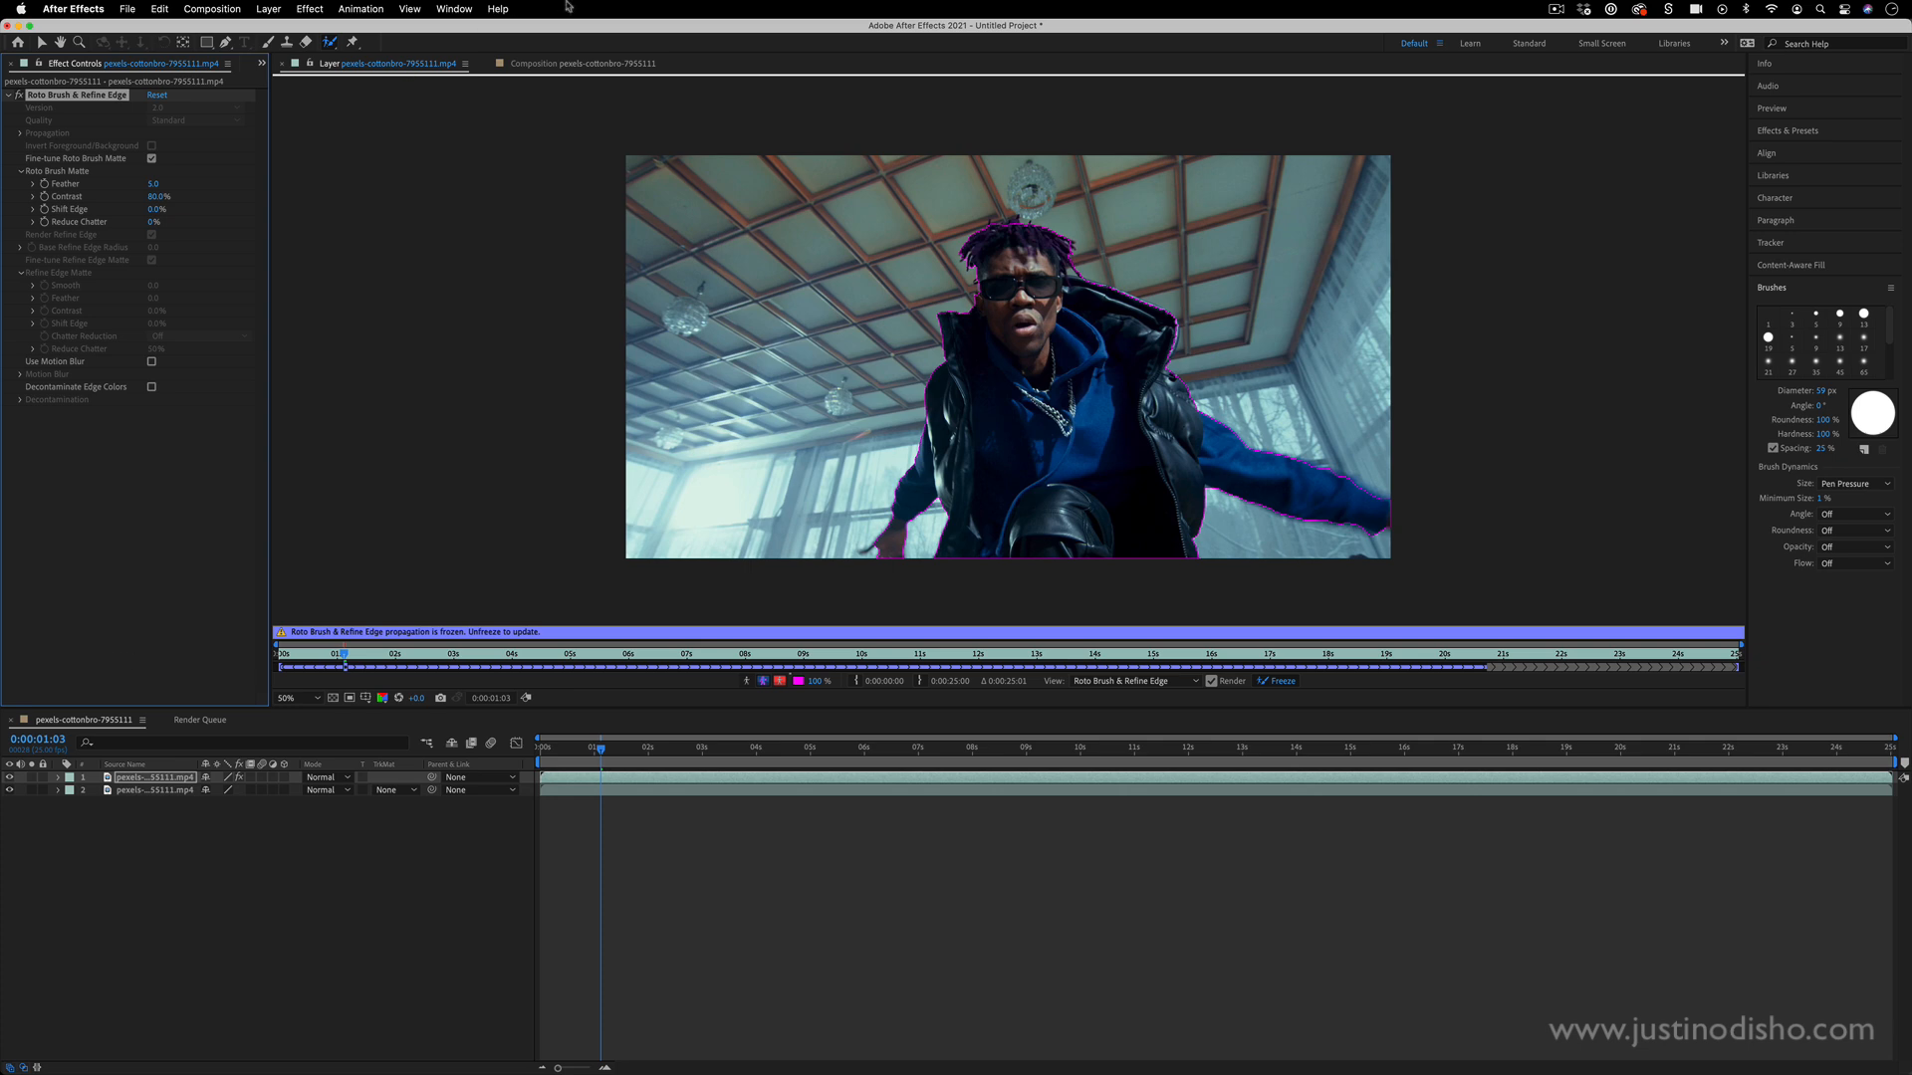
# - Switch to the Composition view and toggle the lower footage copy to check the cutout
pyautogui.click(579, 62)
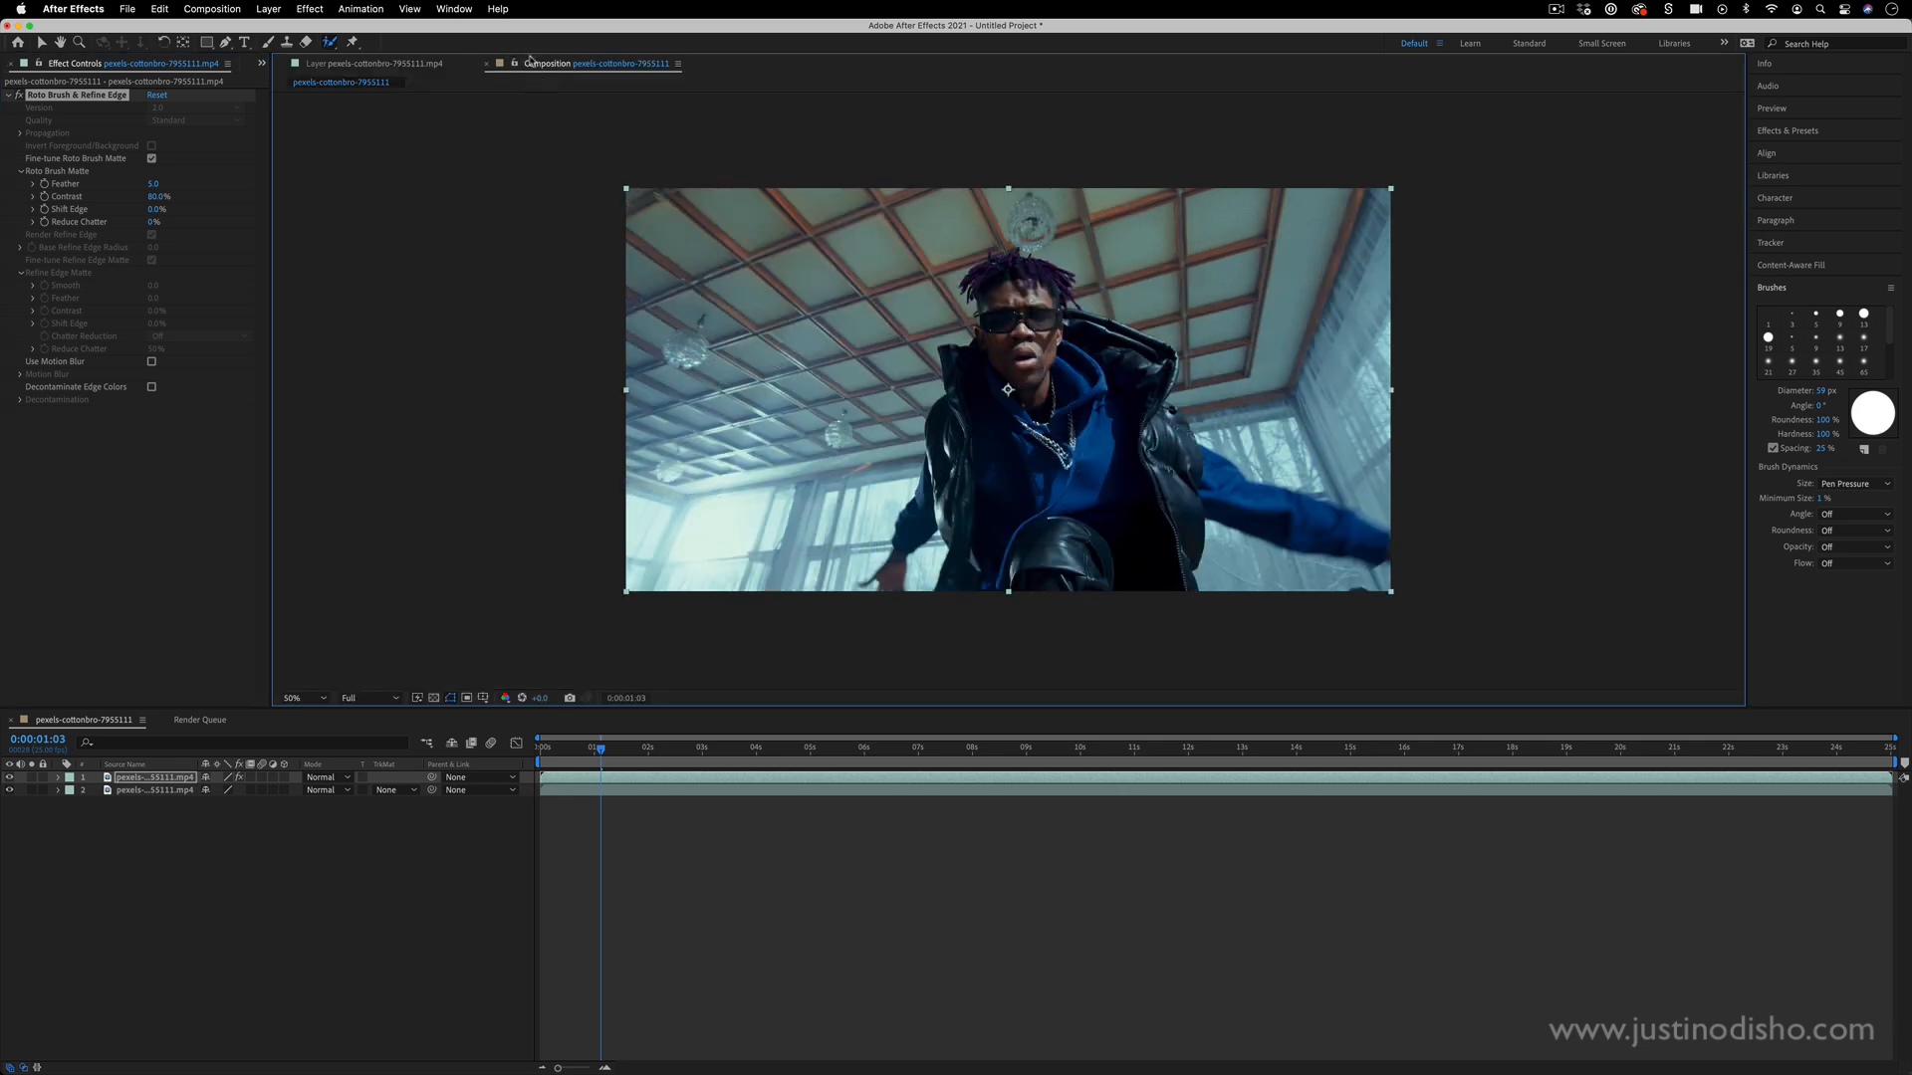
pyautogui.moveTo(574, 70)
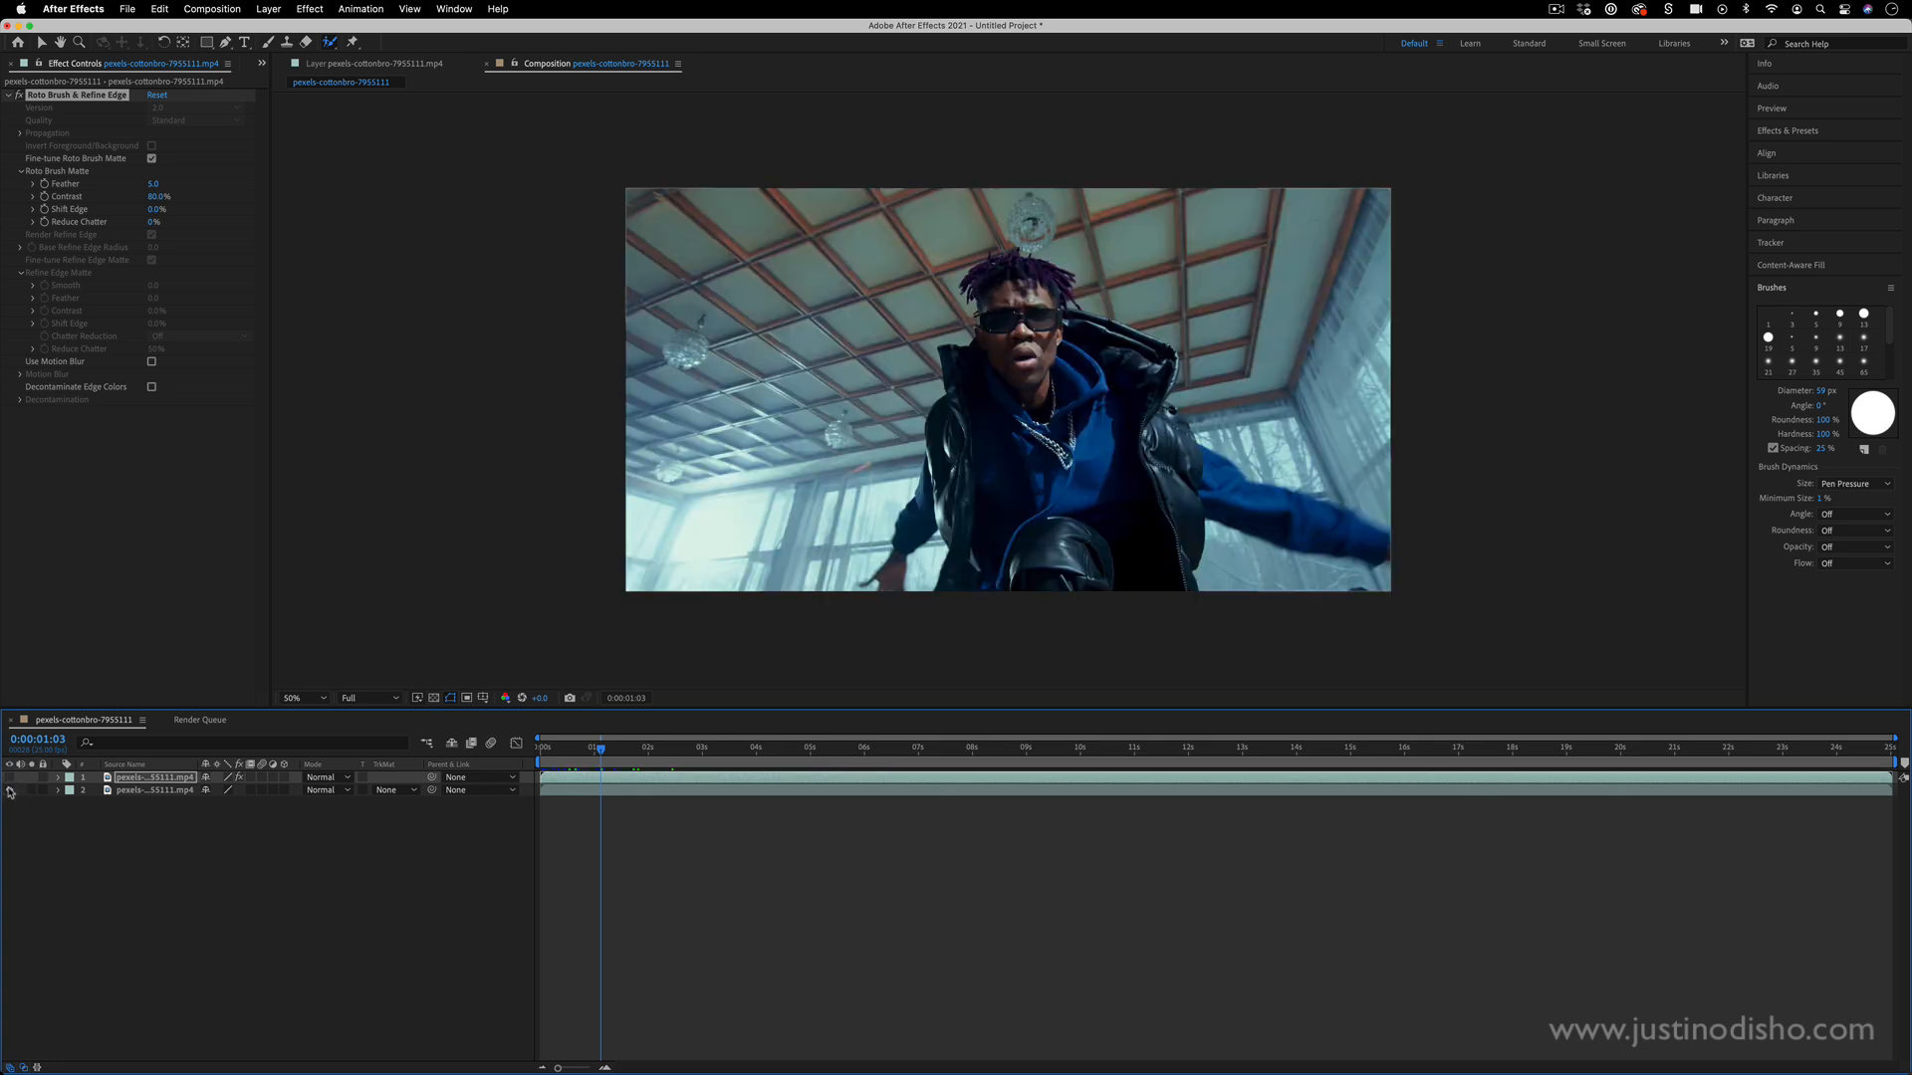
pyautogui.click(10, 779)
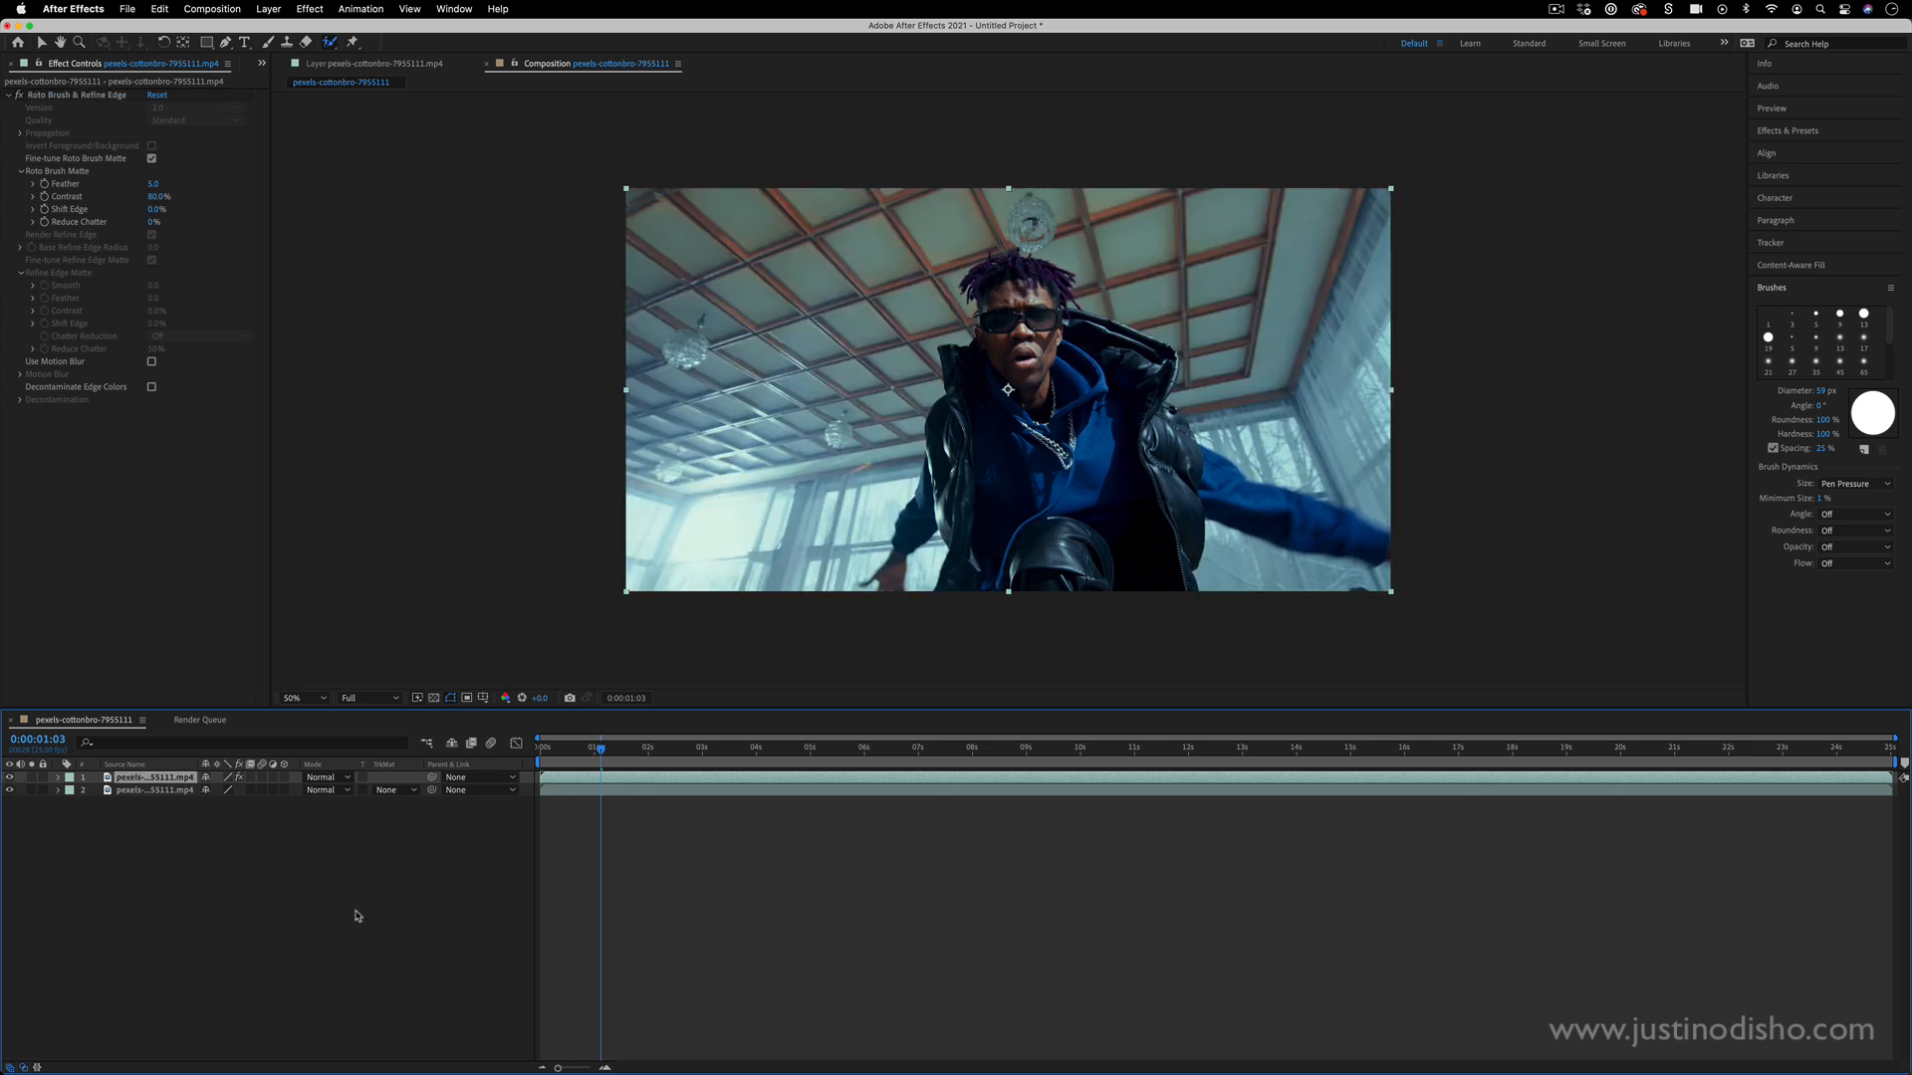
pyautogui.moveTo(320, 840)
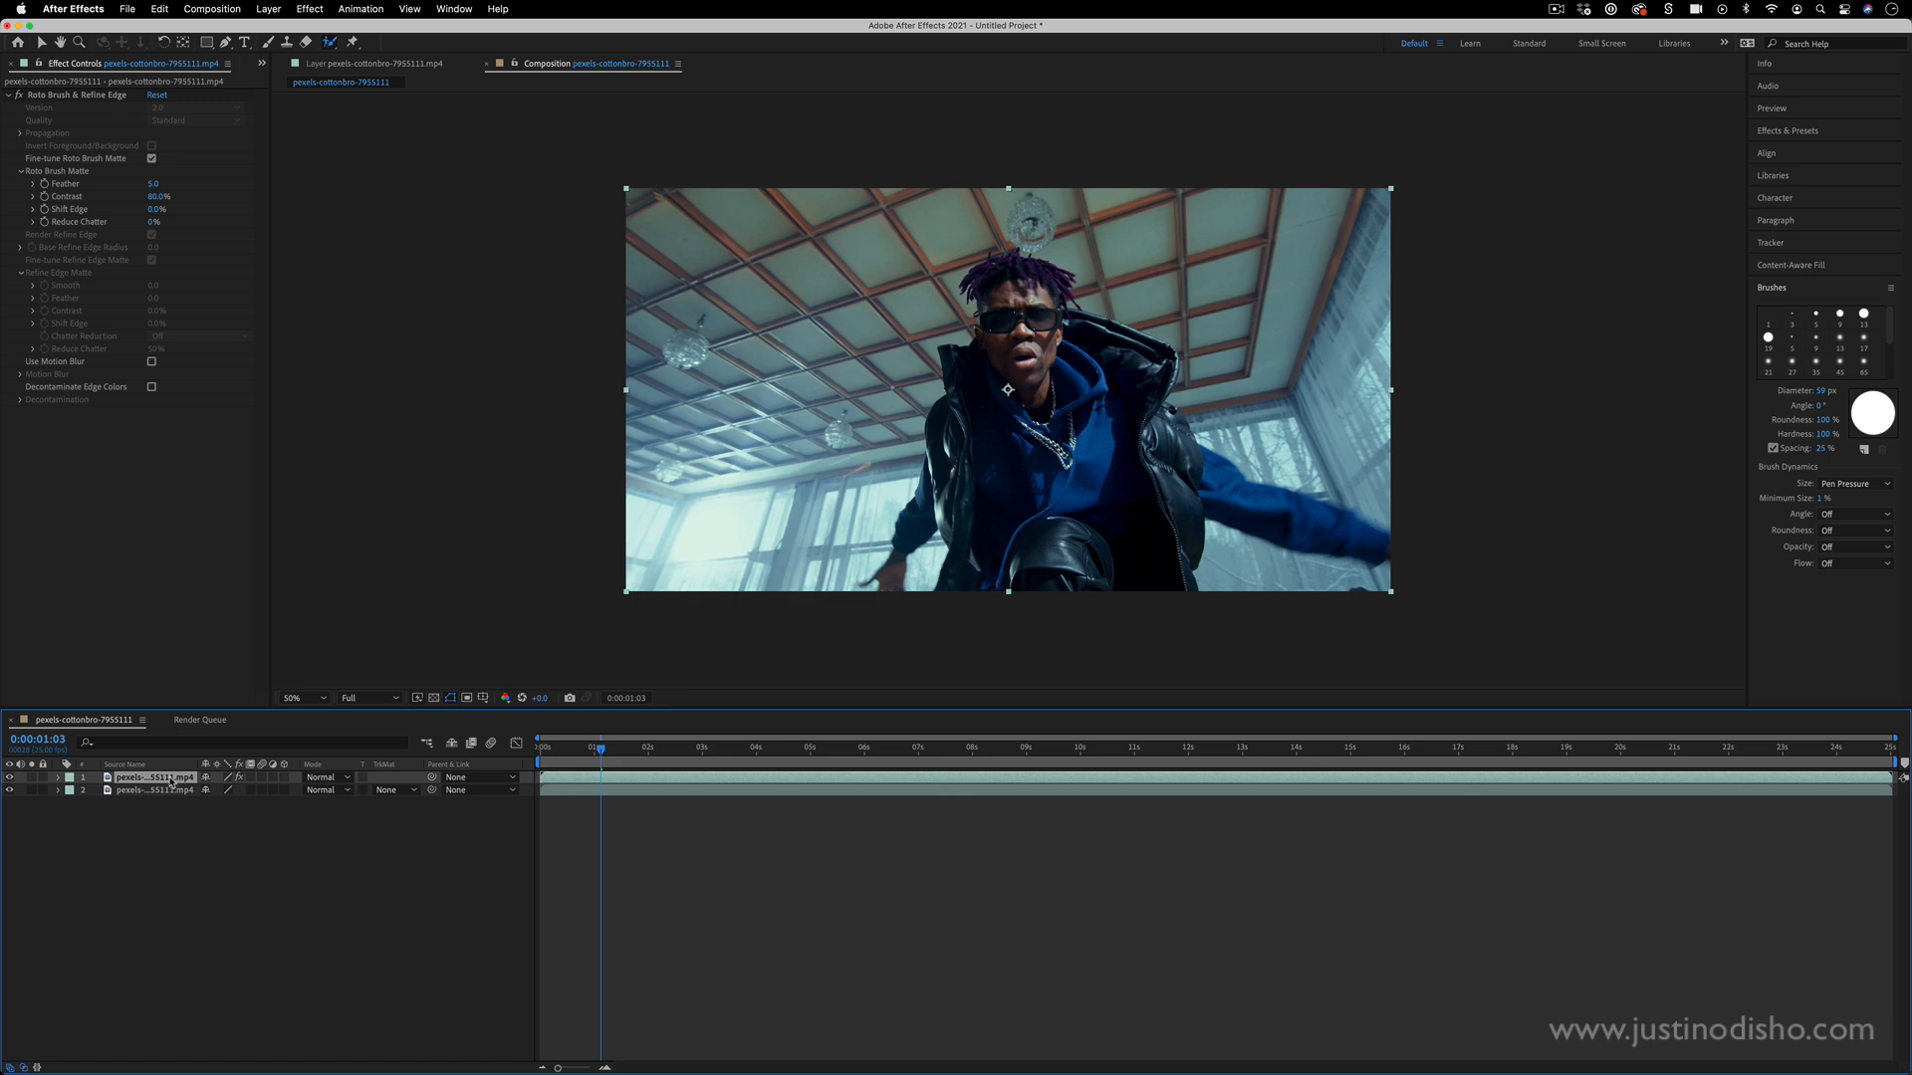
pyautogui.moveTo(731, 4)
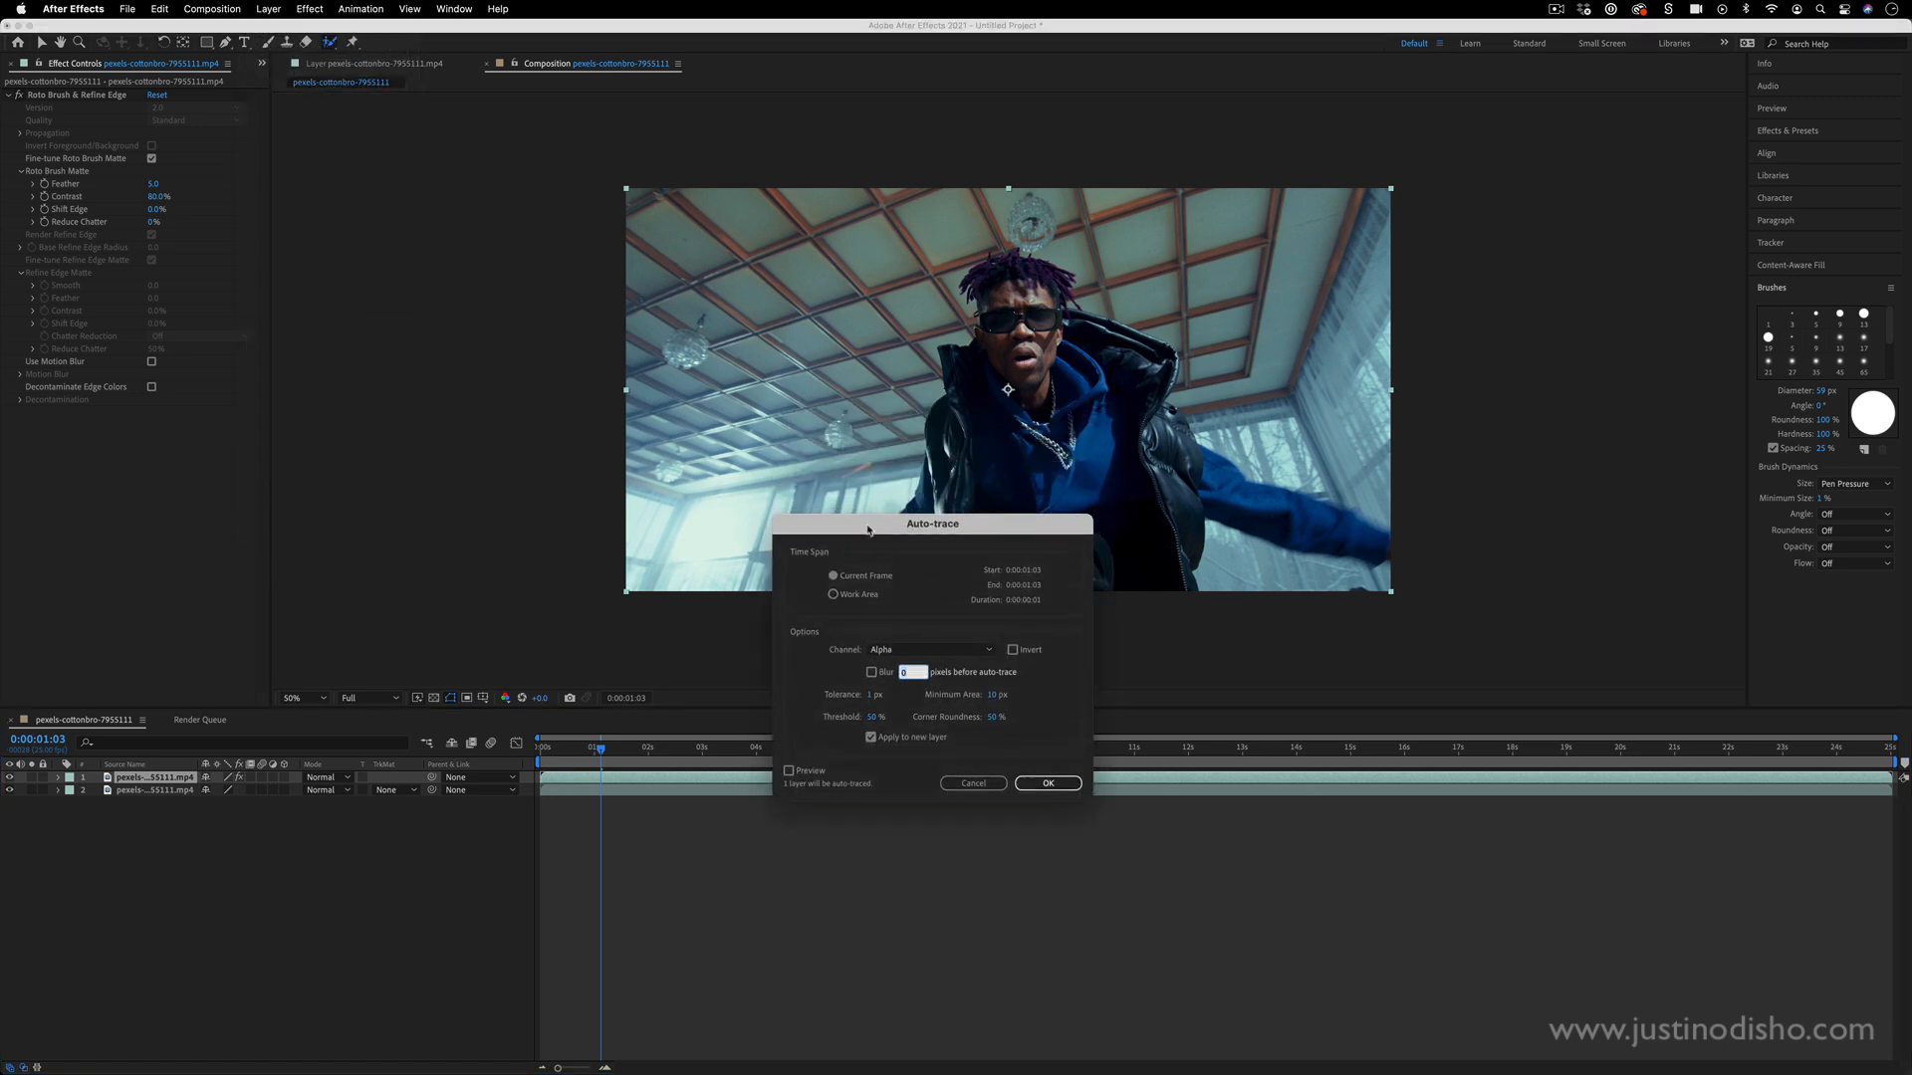
# - Auto-trace the cutout's alpha channel over the work area onto a new masked layer
pyautogui.click(832, 593)
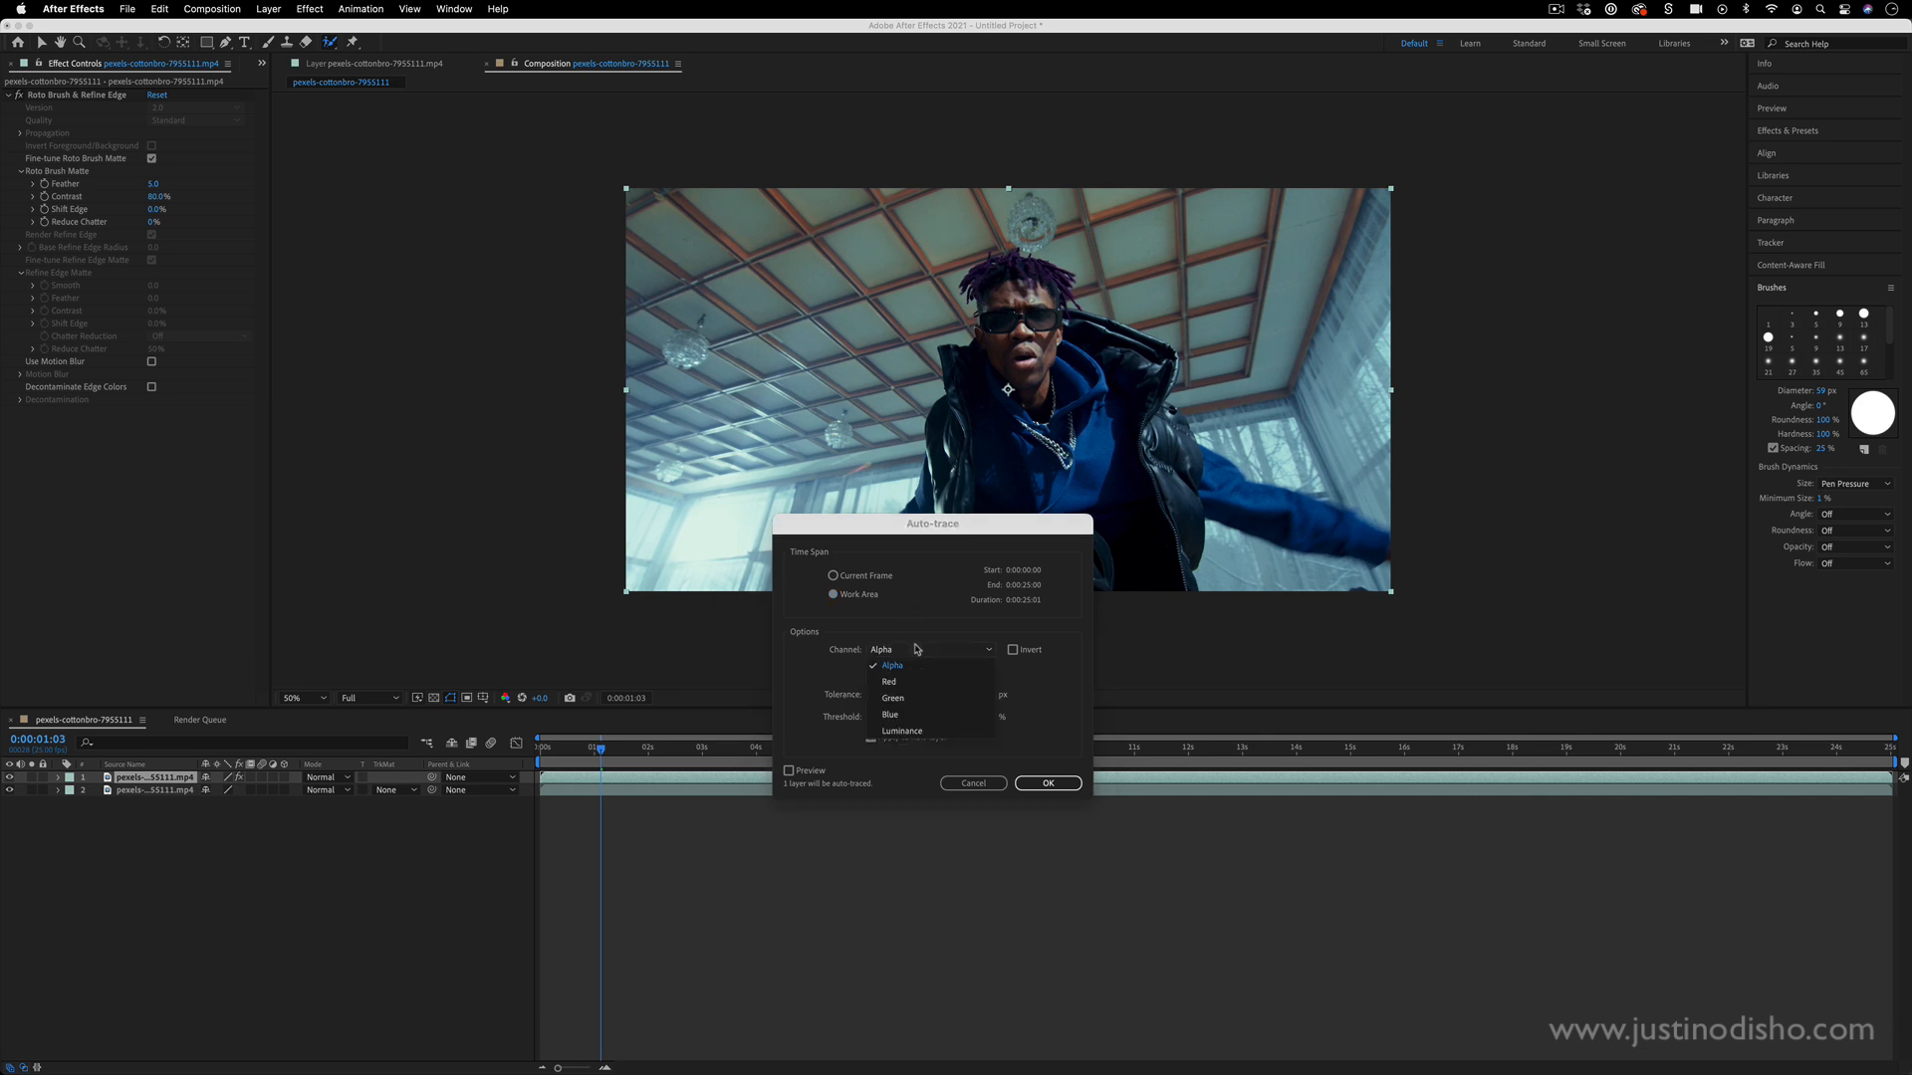
pyautogui.click(890, 666)
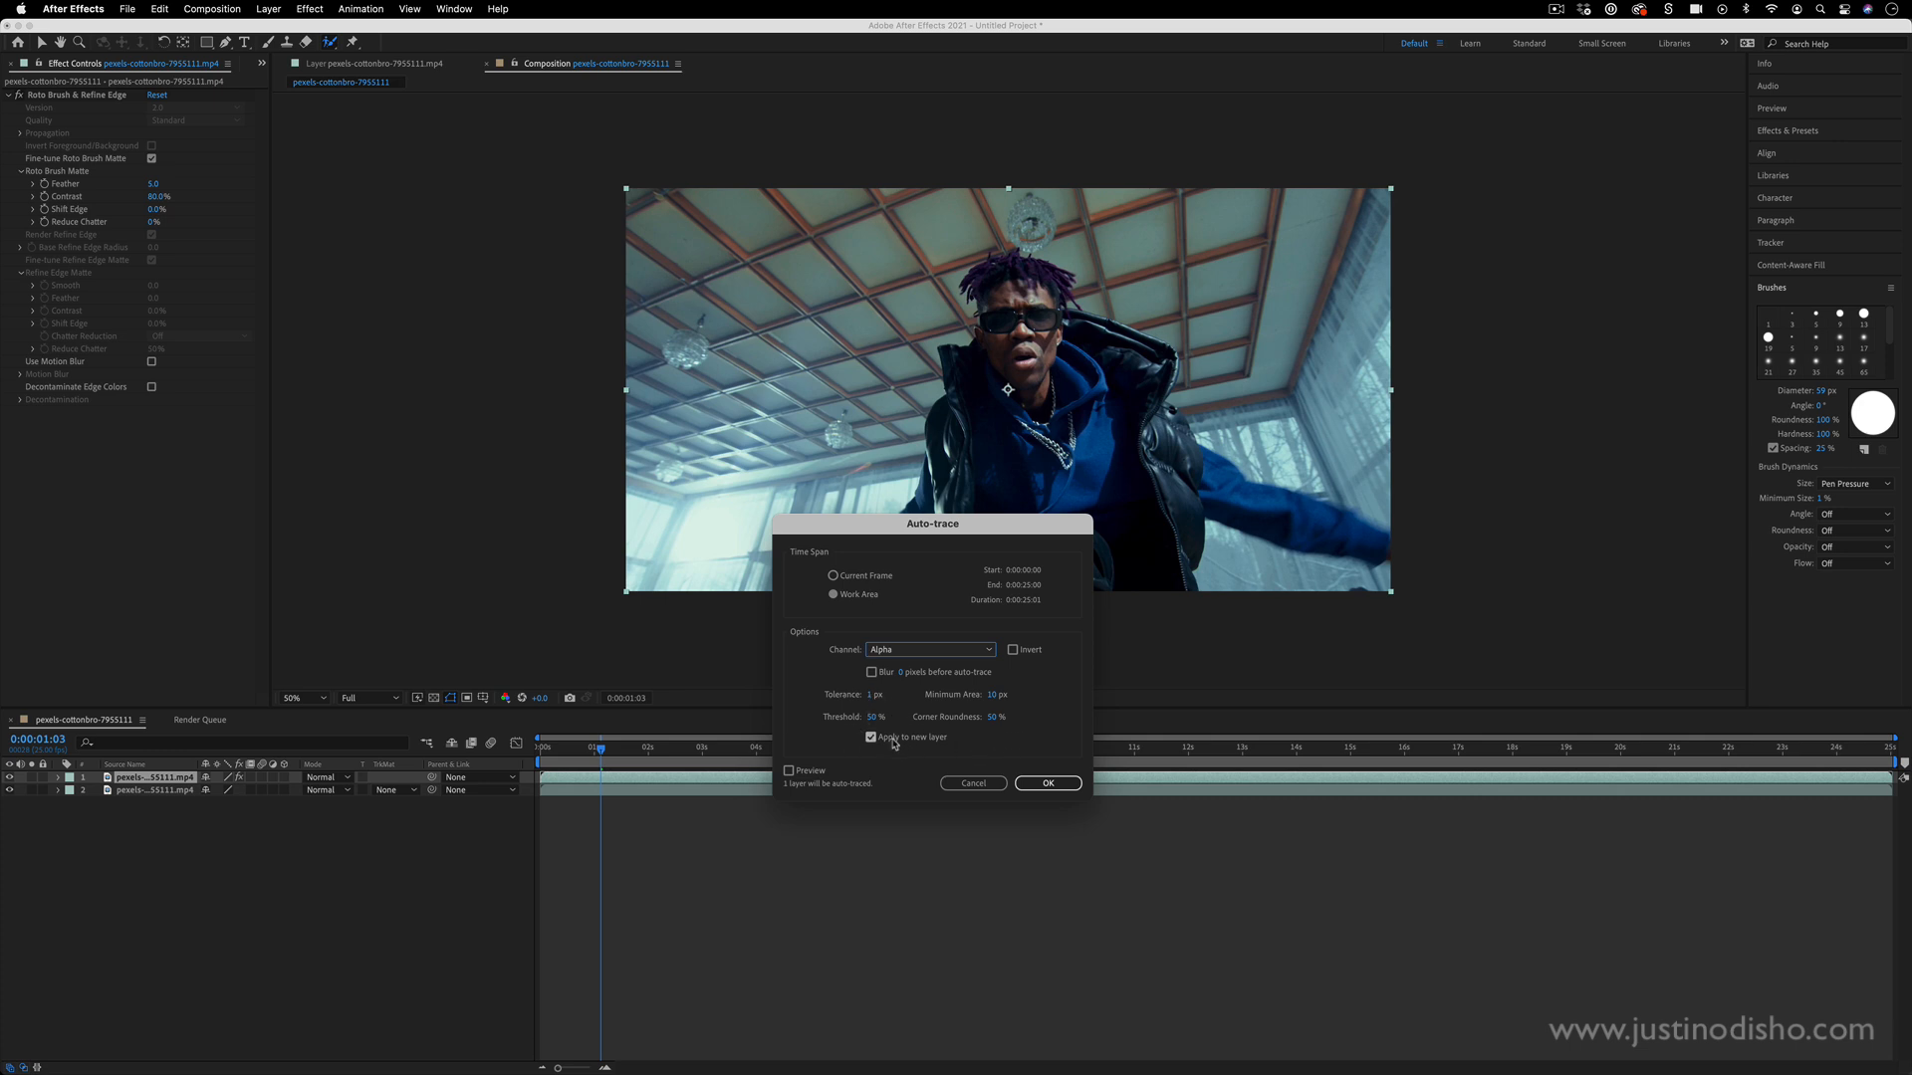
pyautogui.moveTo(880, 741)
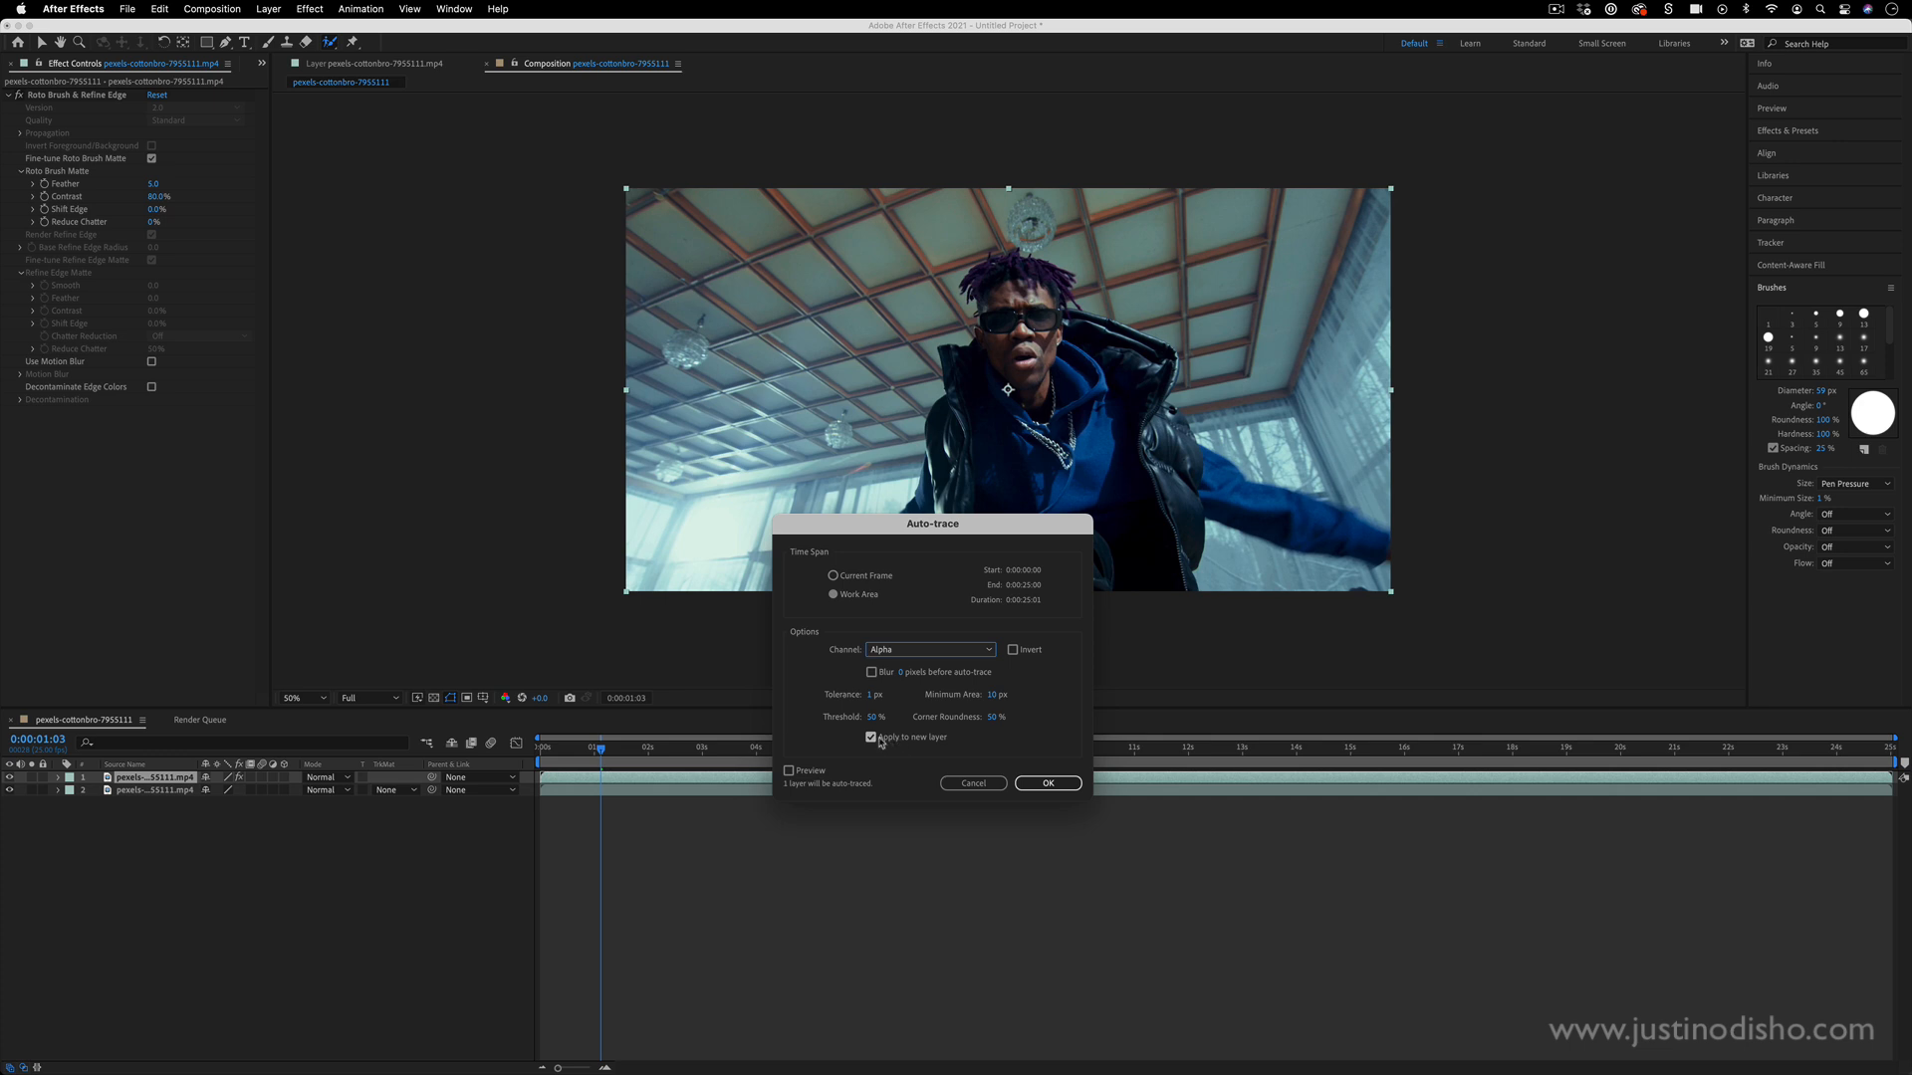
pyautogui.click(1046, 782)
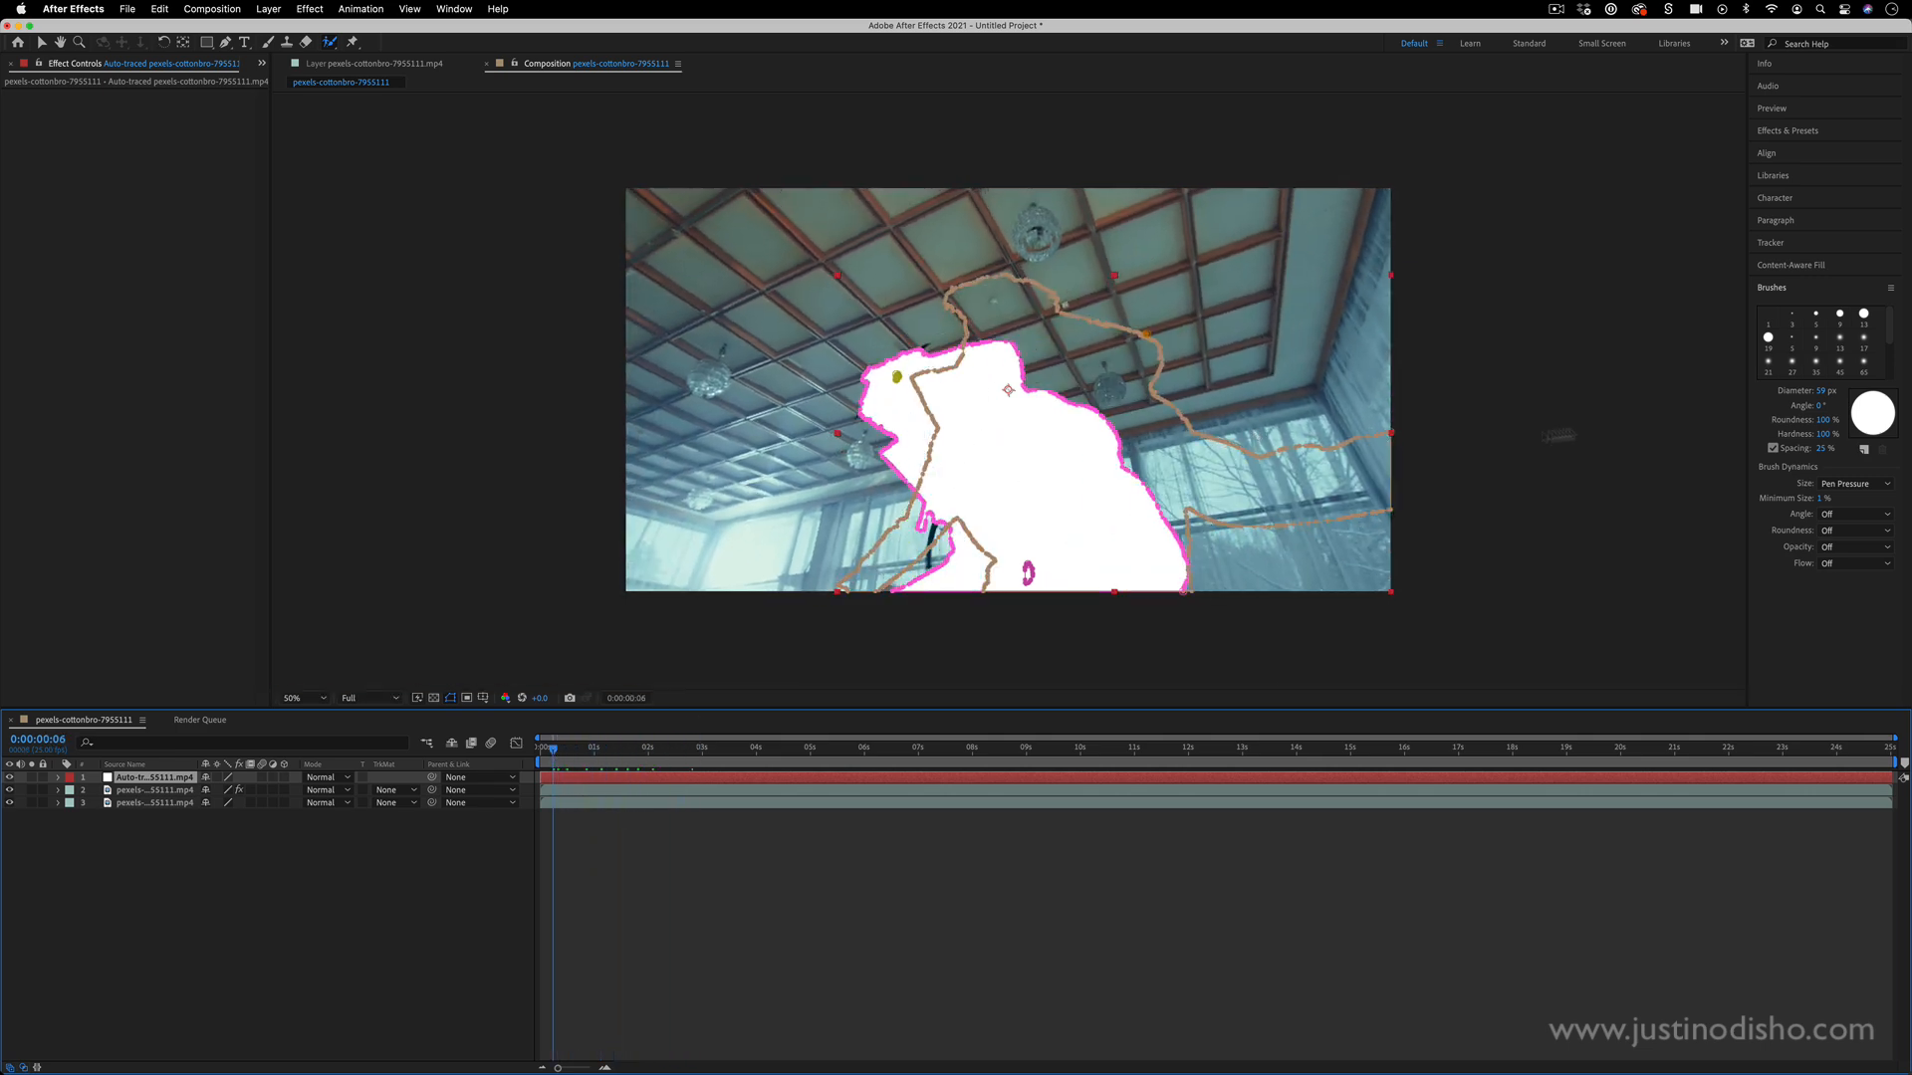
# - Search Effects & Presets for 'radio' and apply Radio Waves to the auto-traced layer
pyautogui.click(1786, 131)
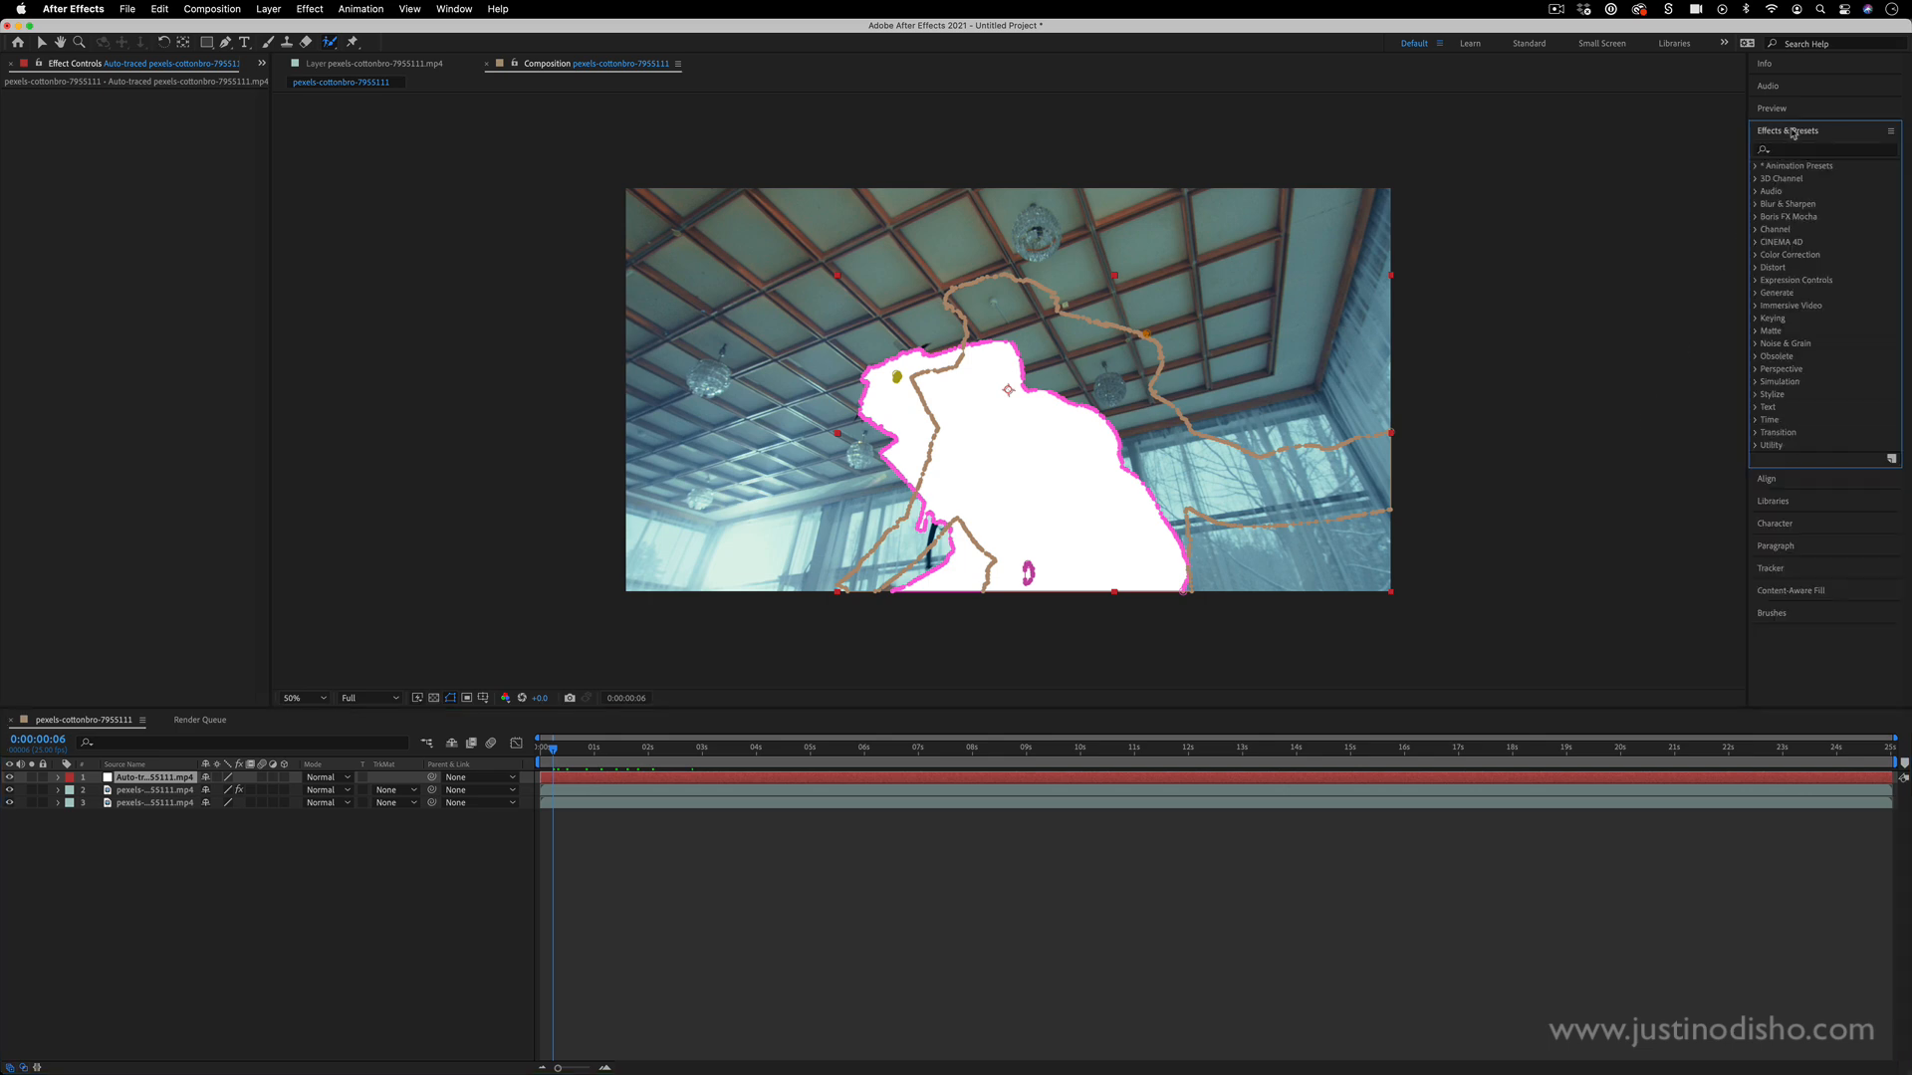
pyautogui.moveTo(1789, 151)
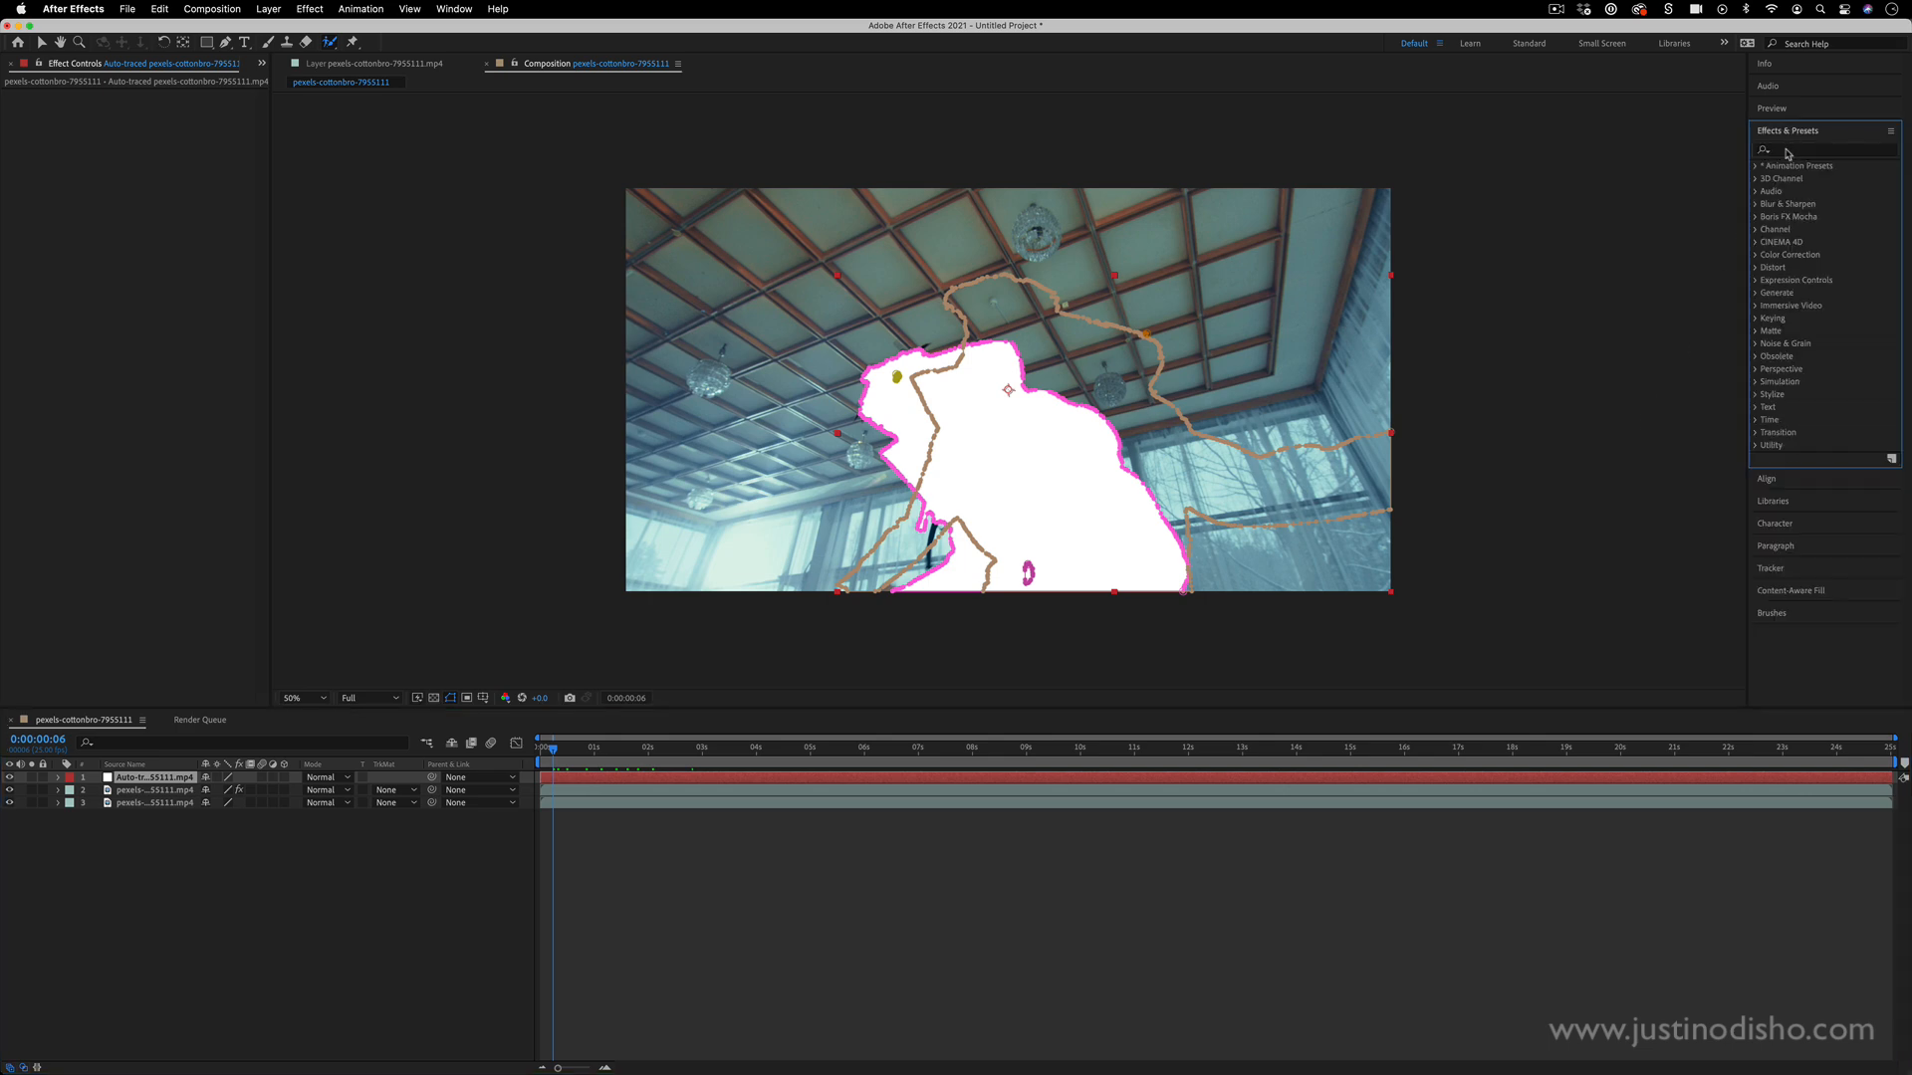
pyautogui.write('radio')
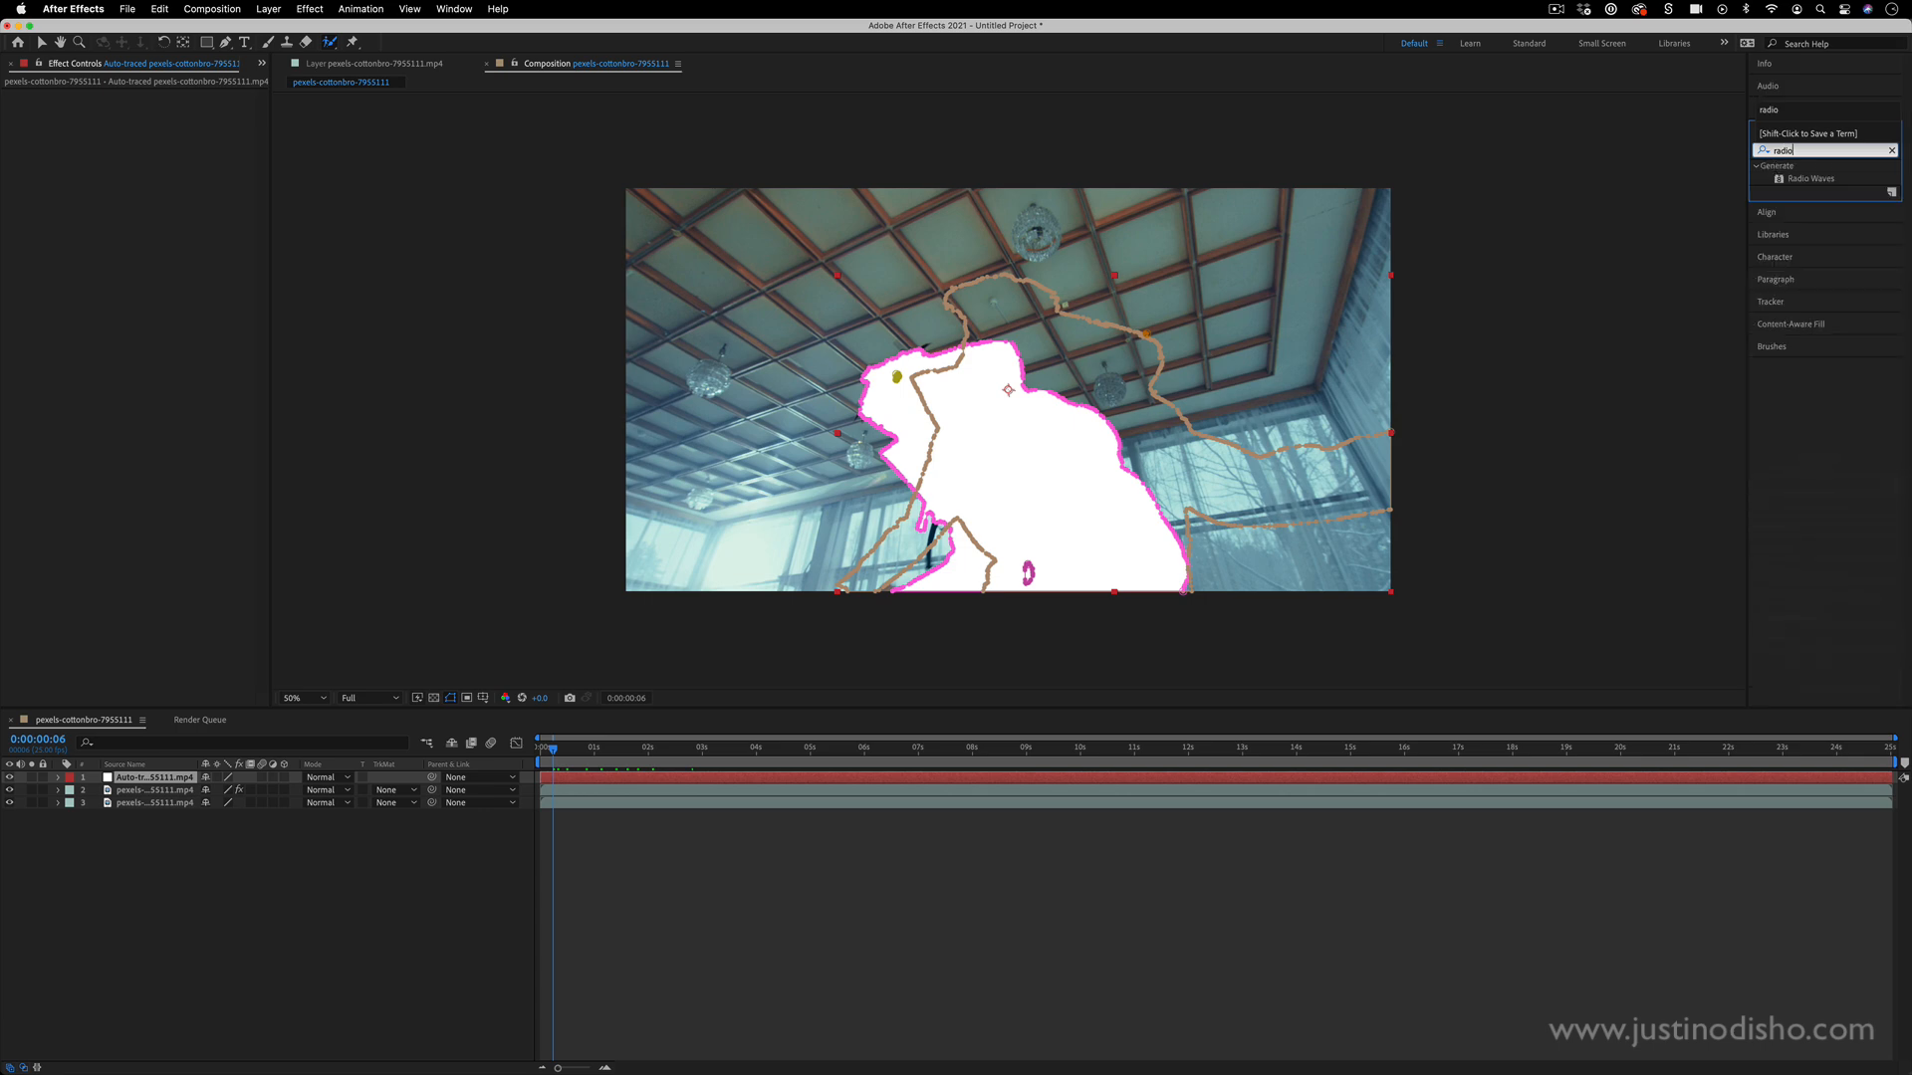
pyautogui.click(1813, 177)
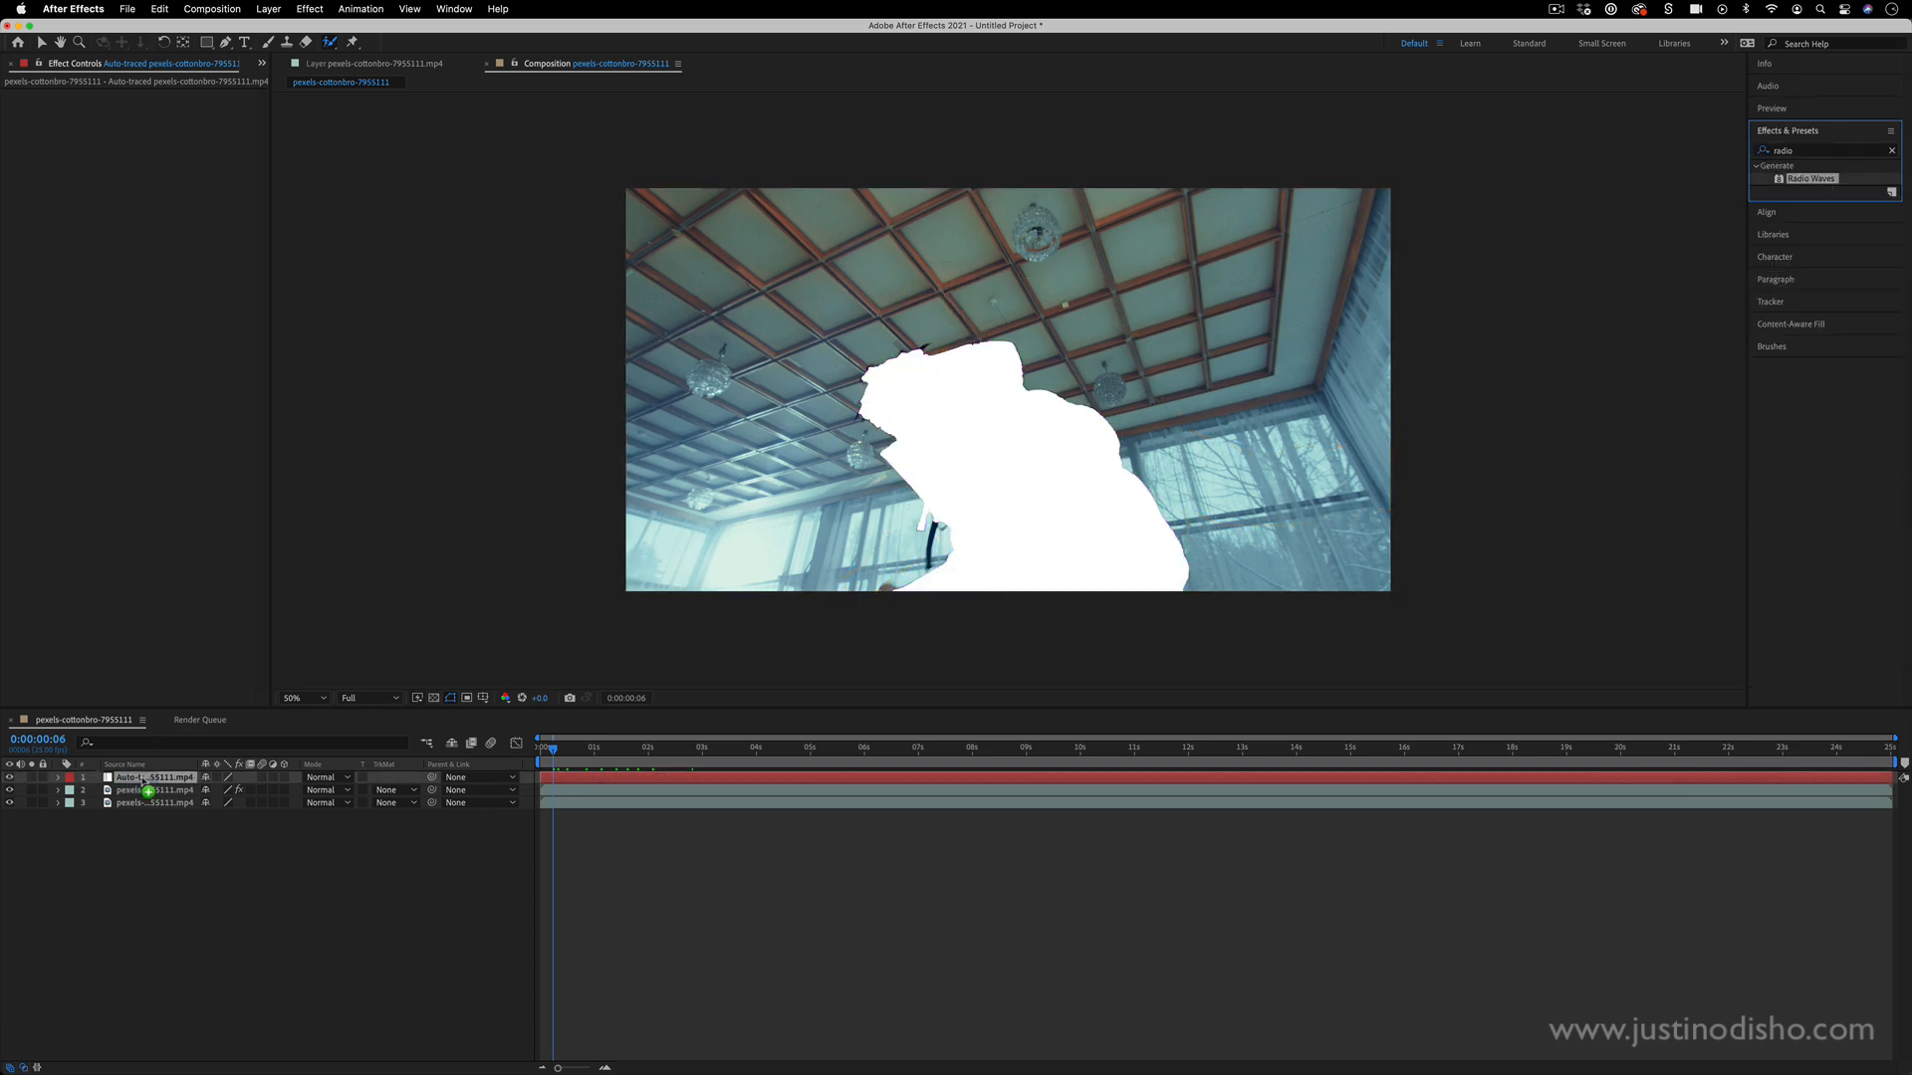
pyautogui.doubleClick(1810, 177)
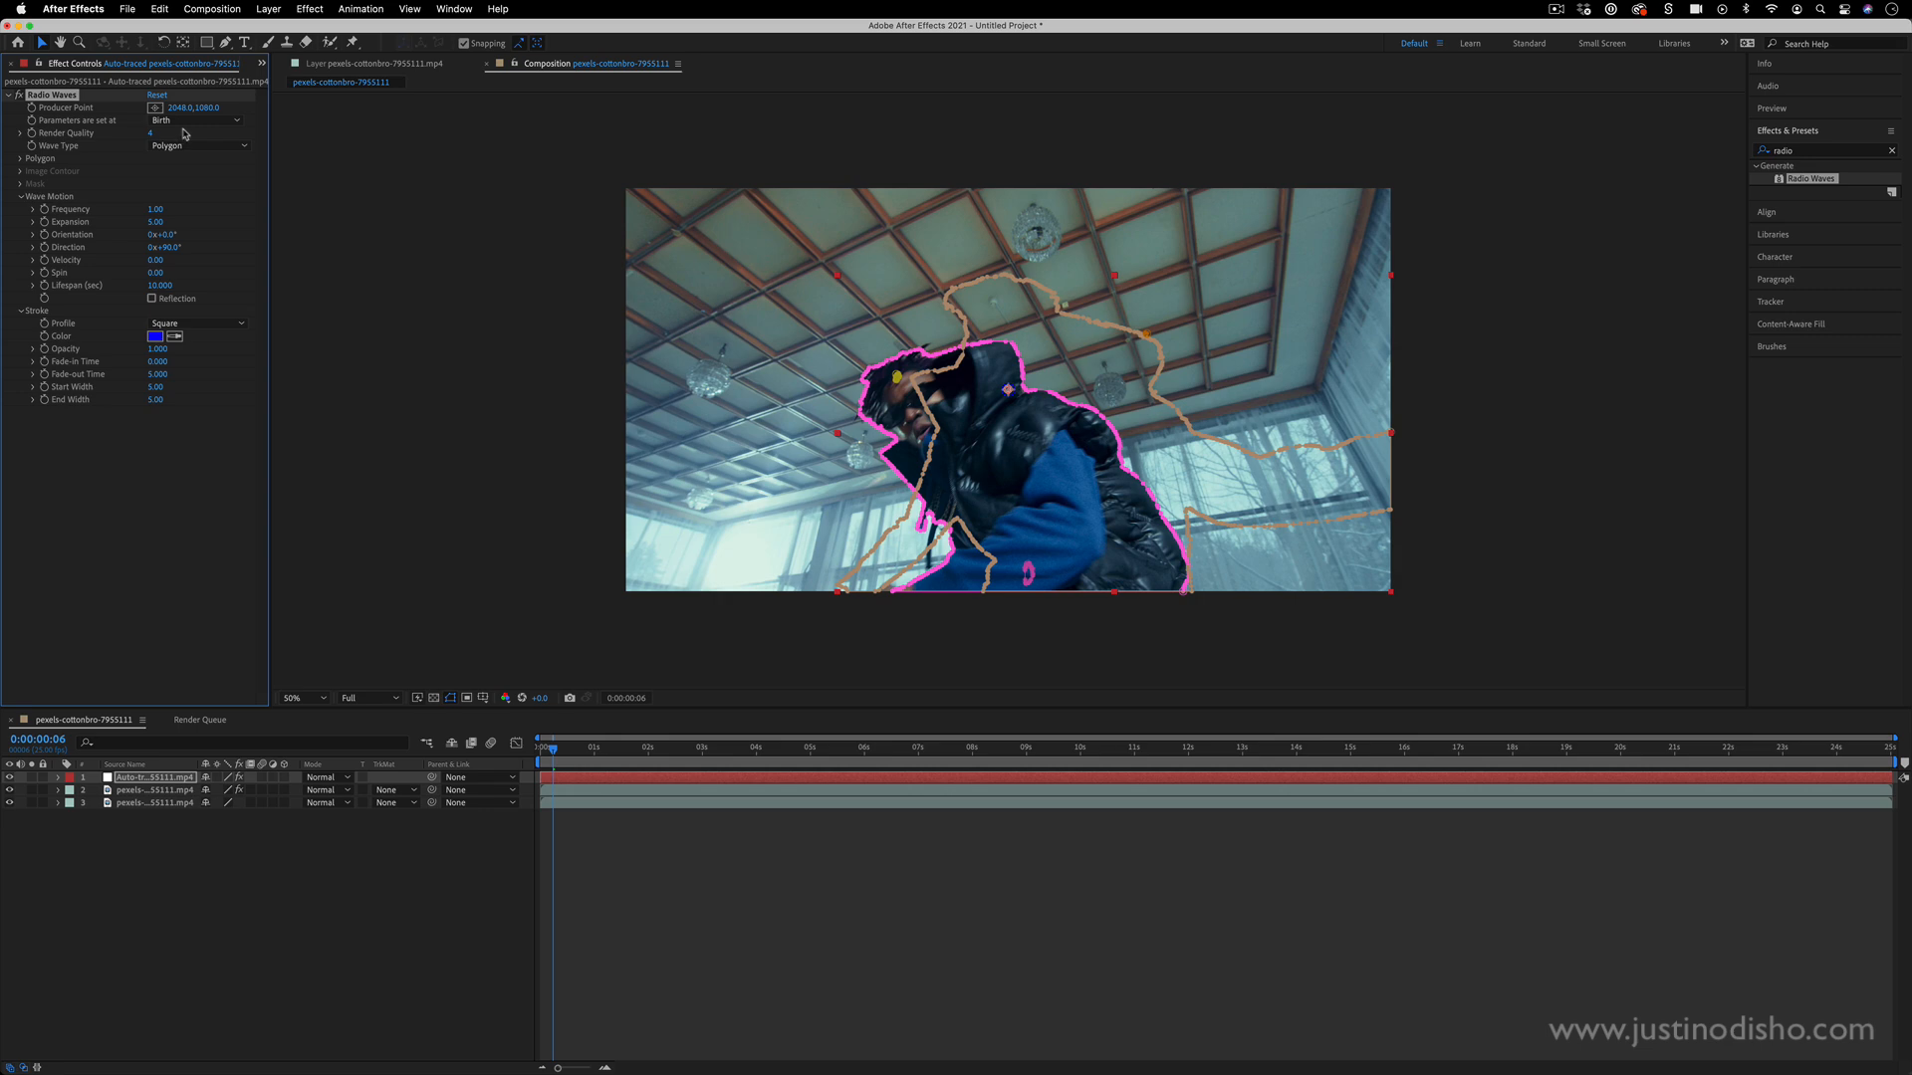
# - Set Wave Type to Mask and thicken the waves' Start Width, then bring up the stroke colour swatch
pyautogui.click(199, 146)
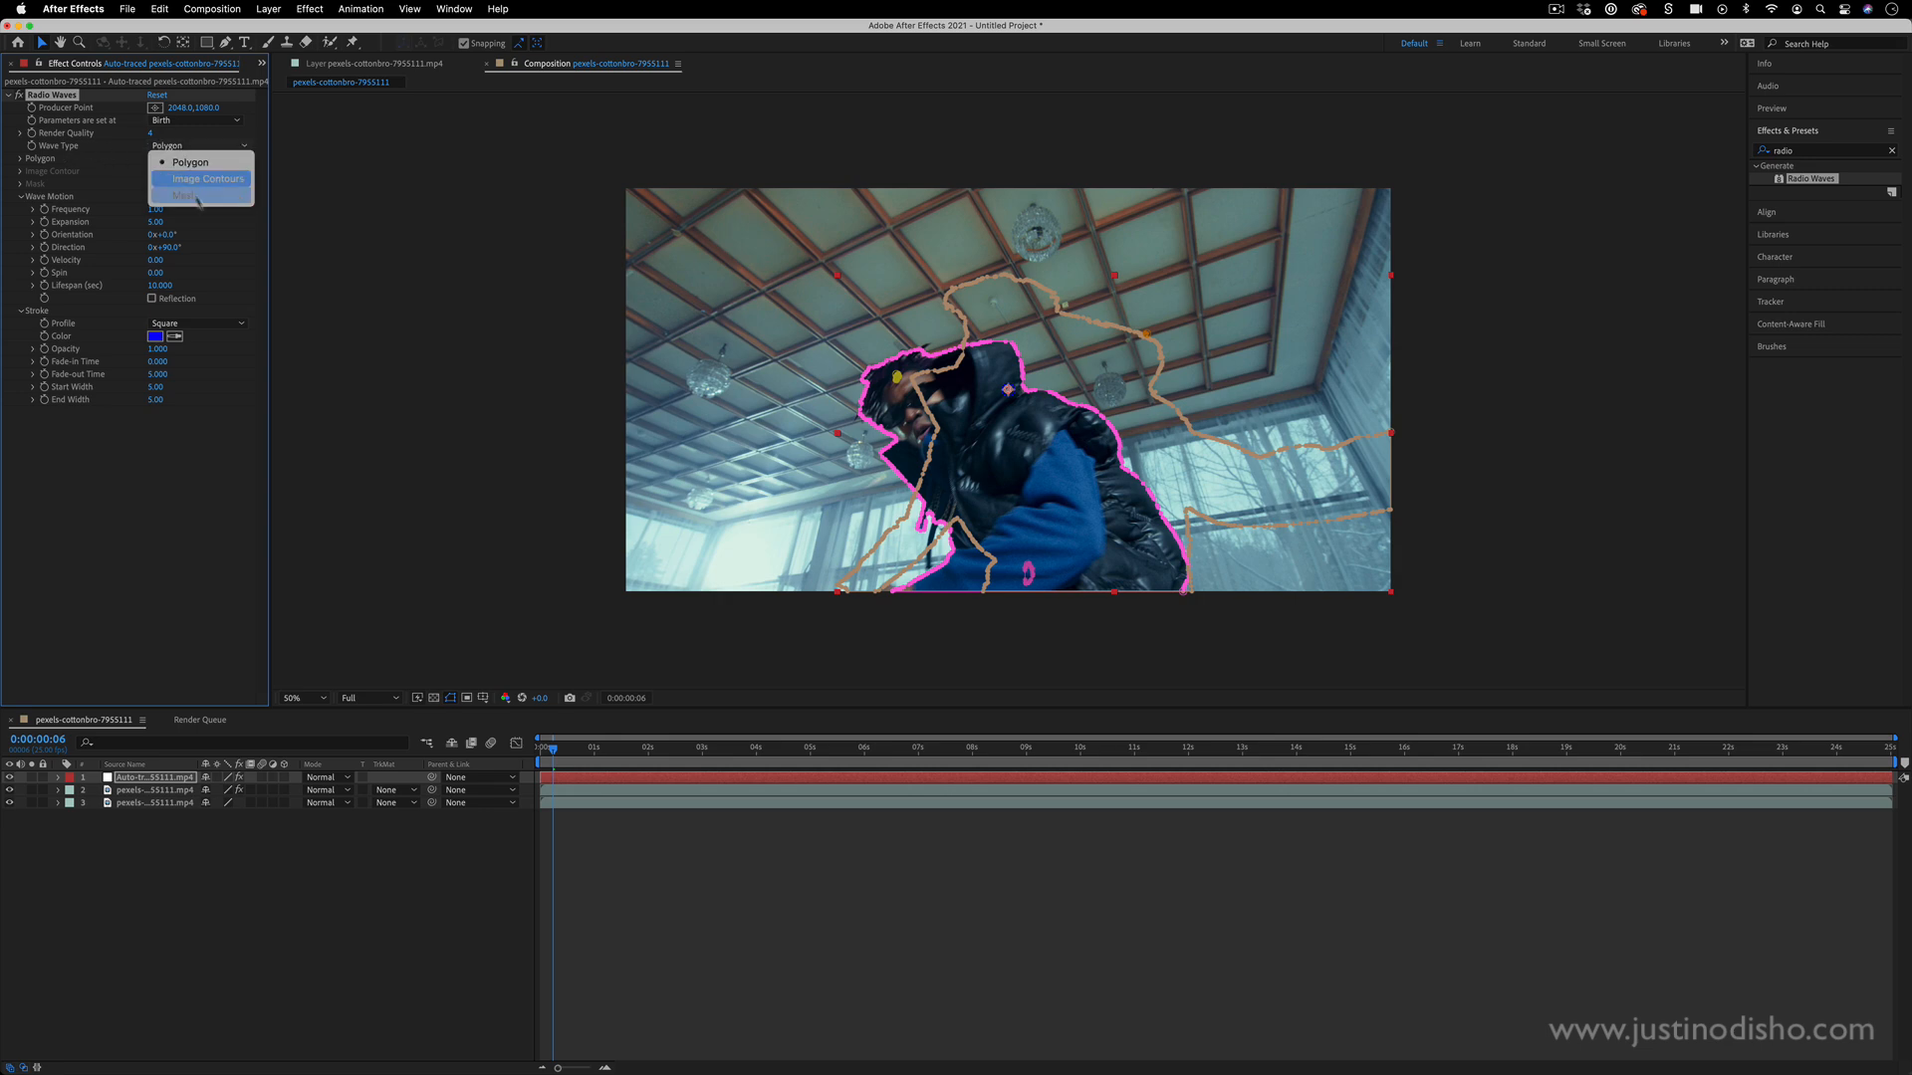
pyautogui.click(183, 195)
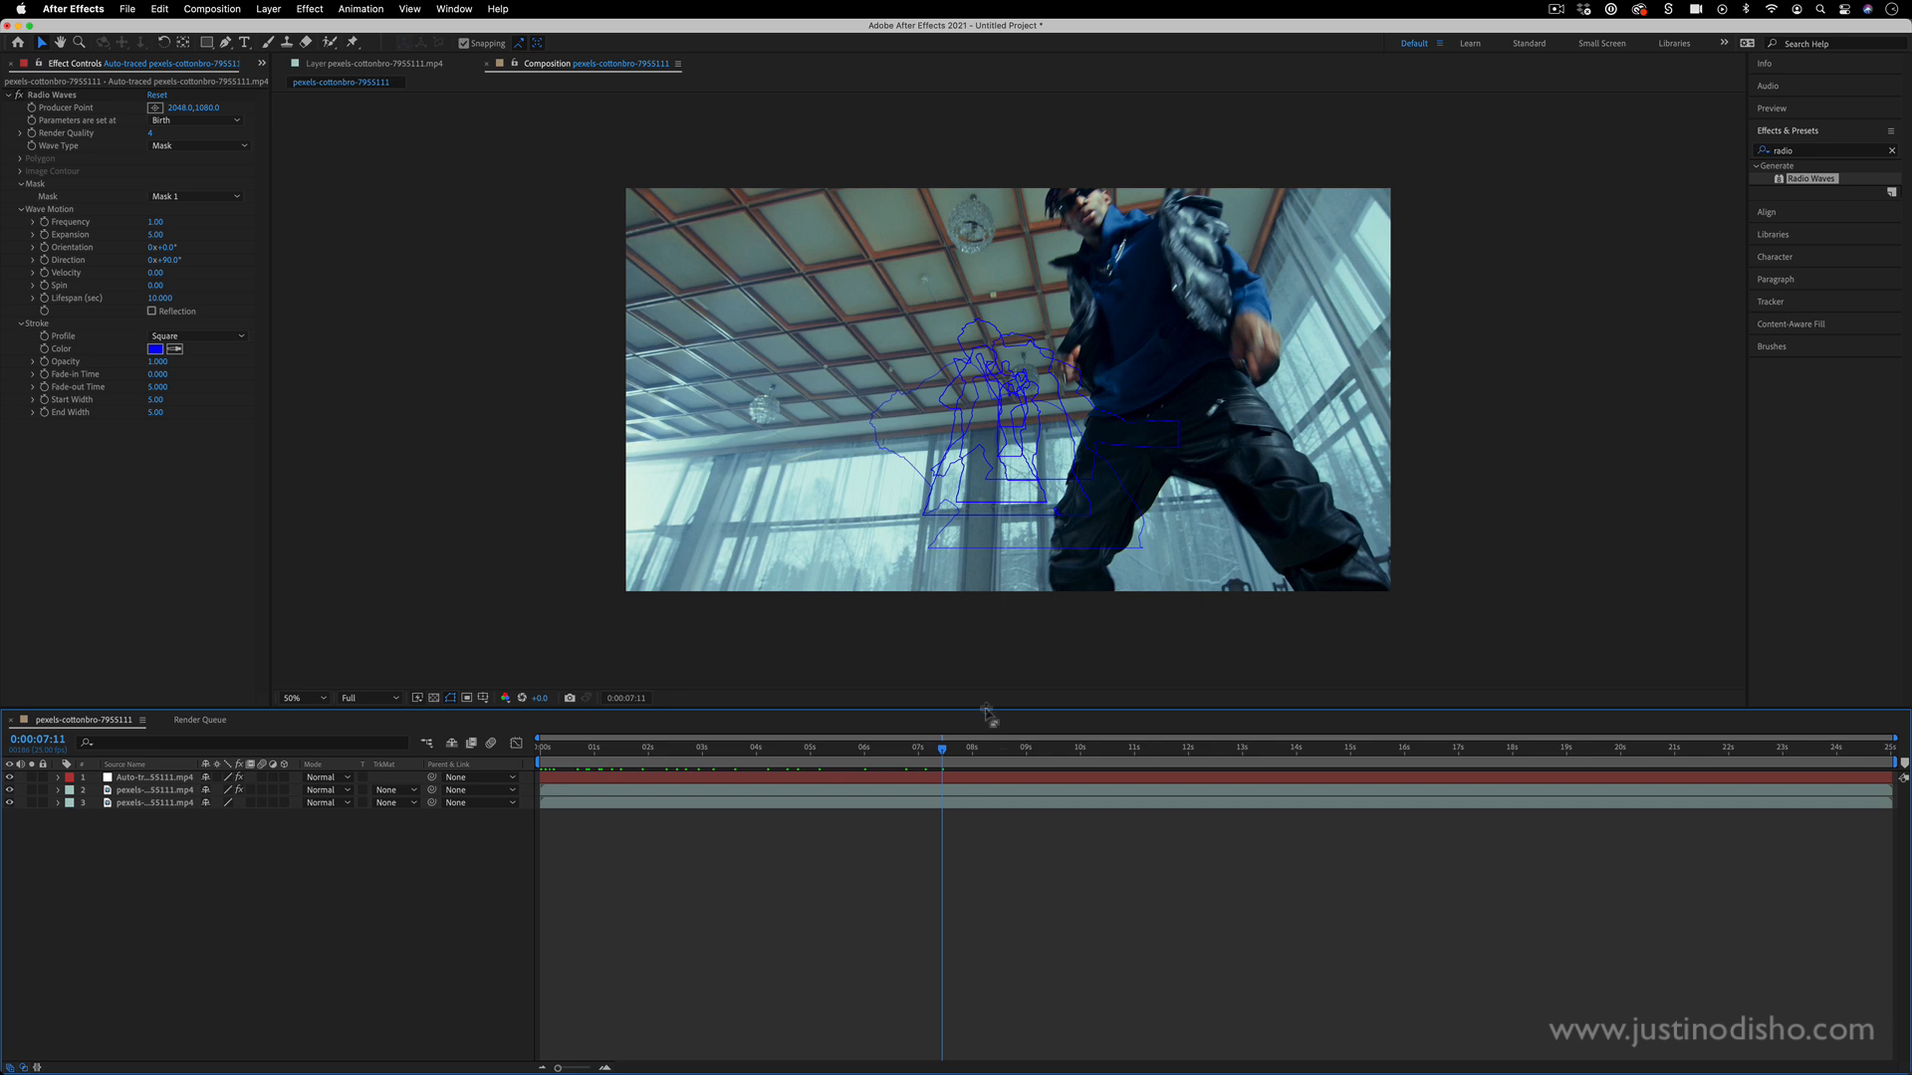
pyautogui.moveTo(227, 271)
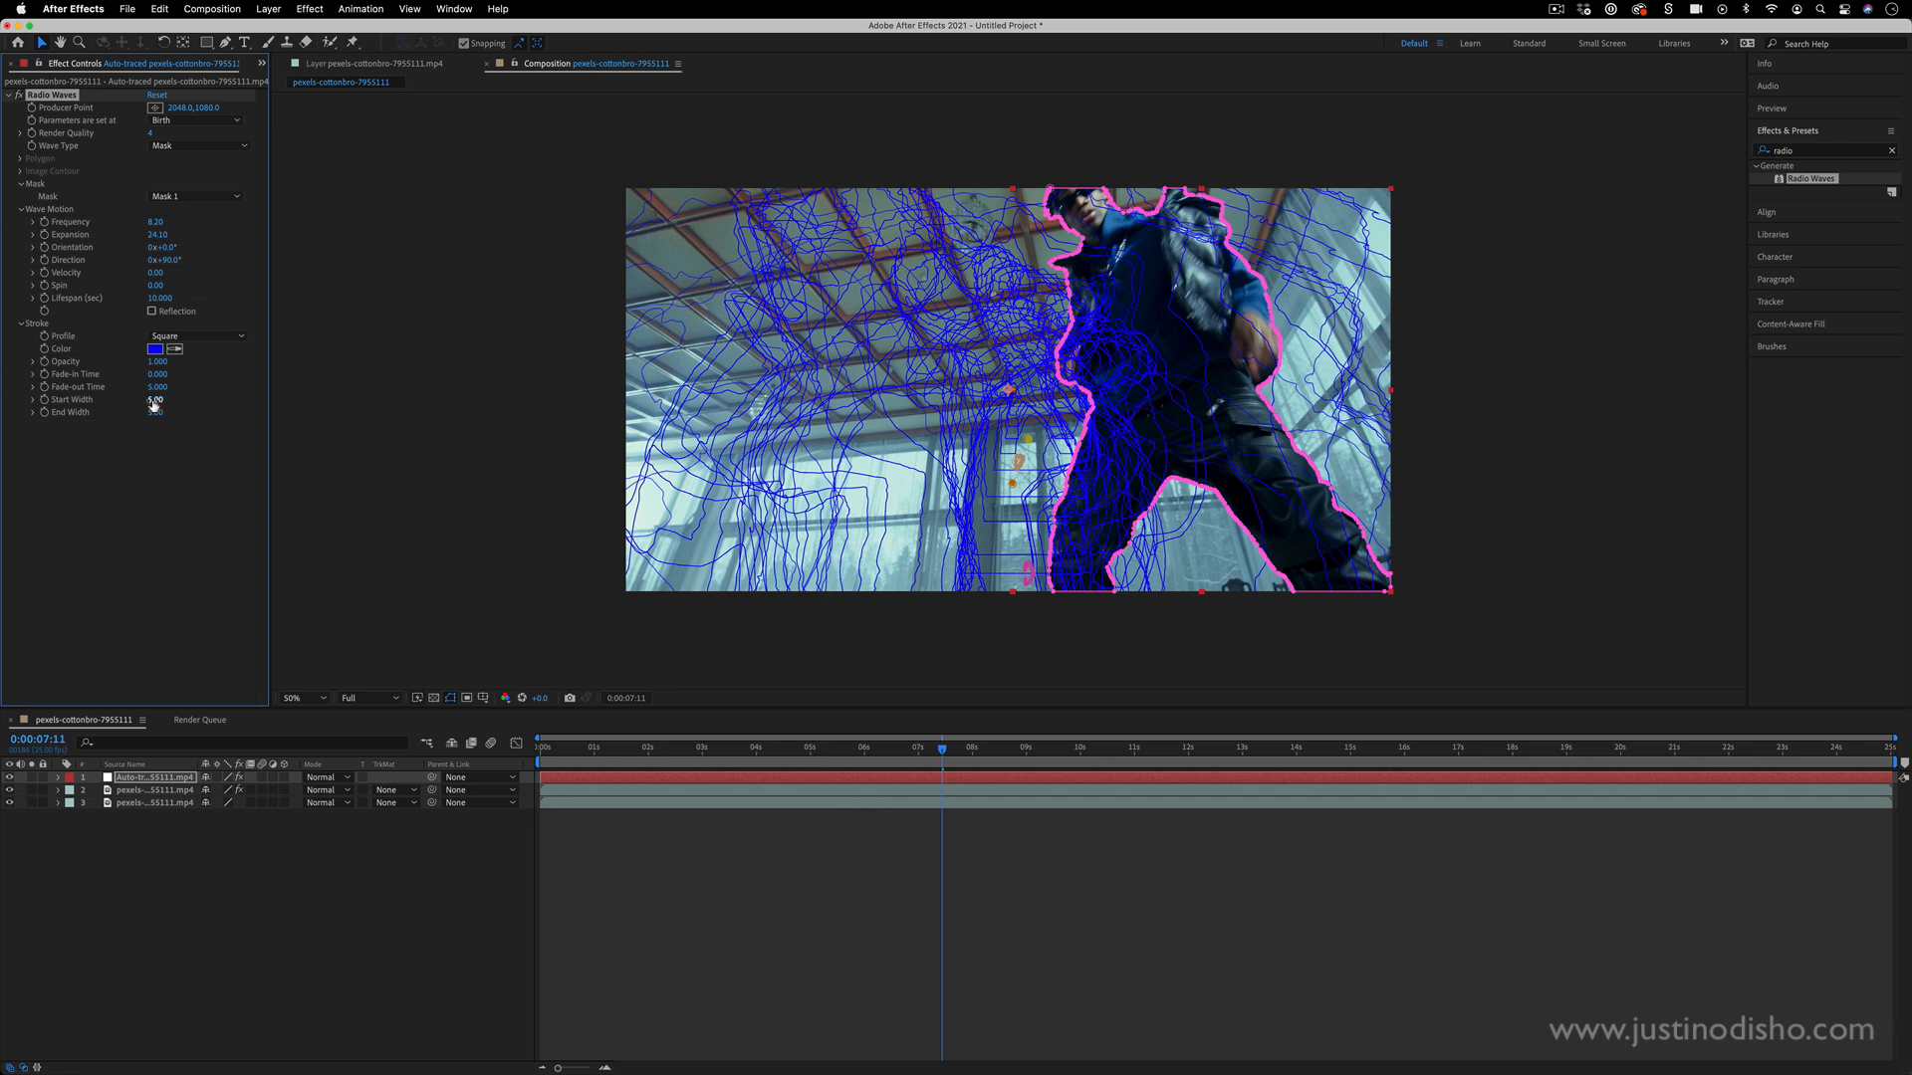
pyautogui.moveTo(156, 398); pyautogui.dragTo(166, 398)
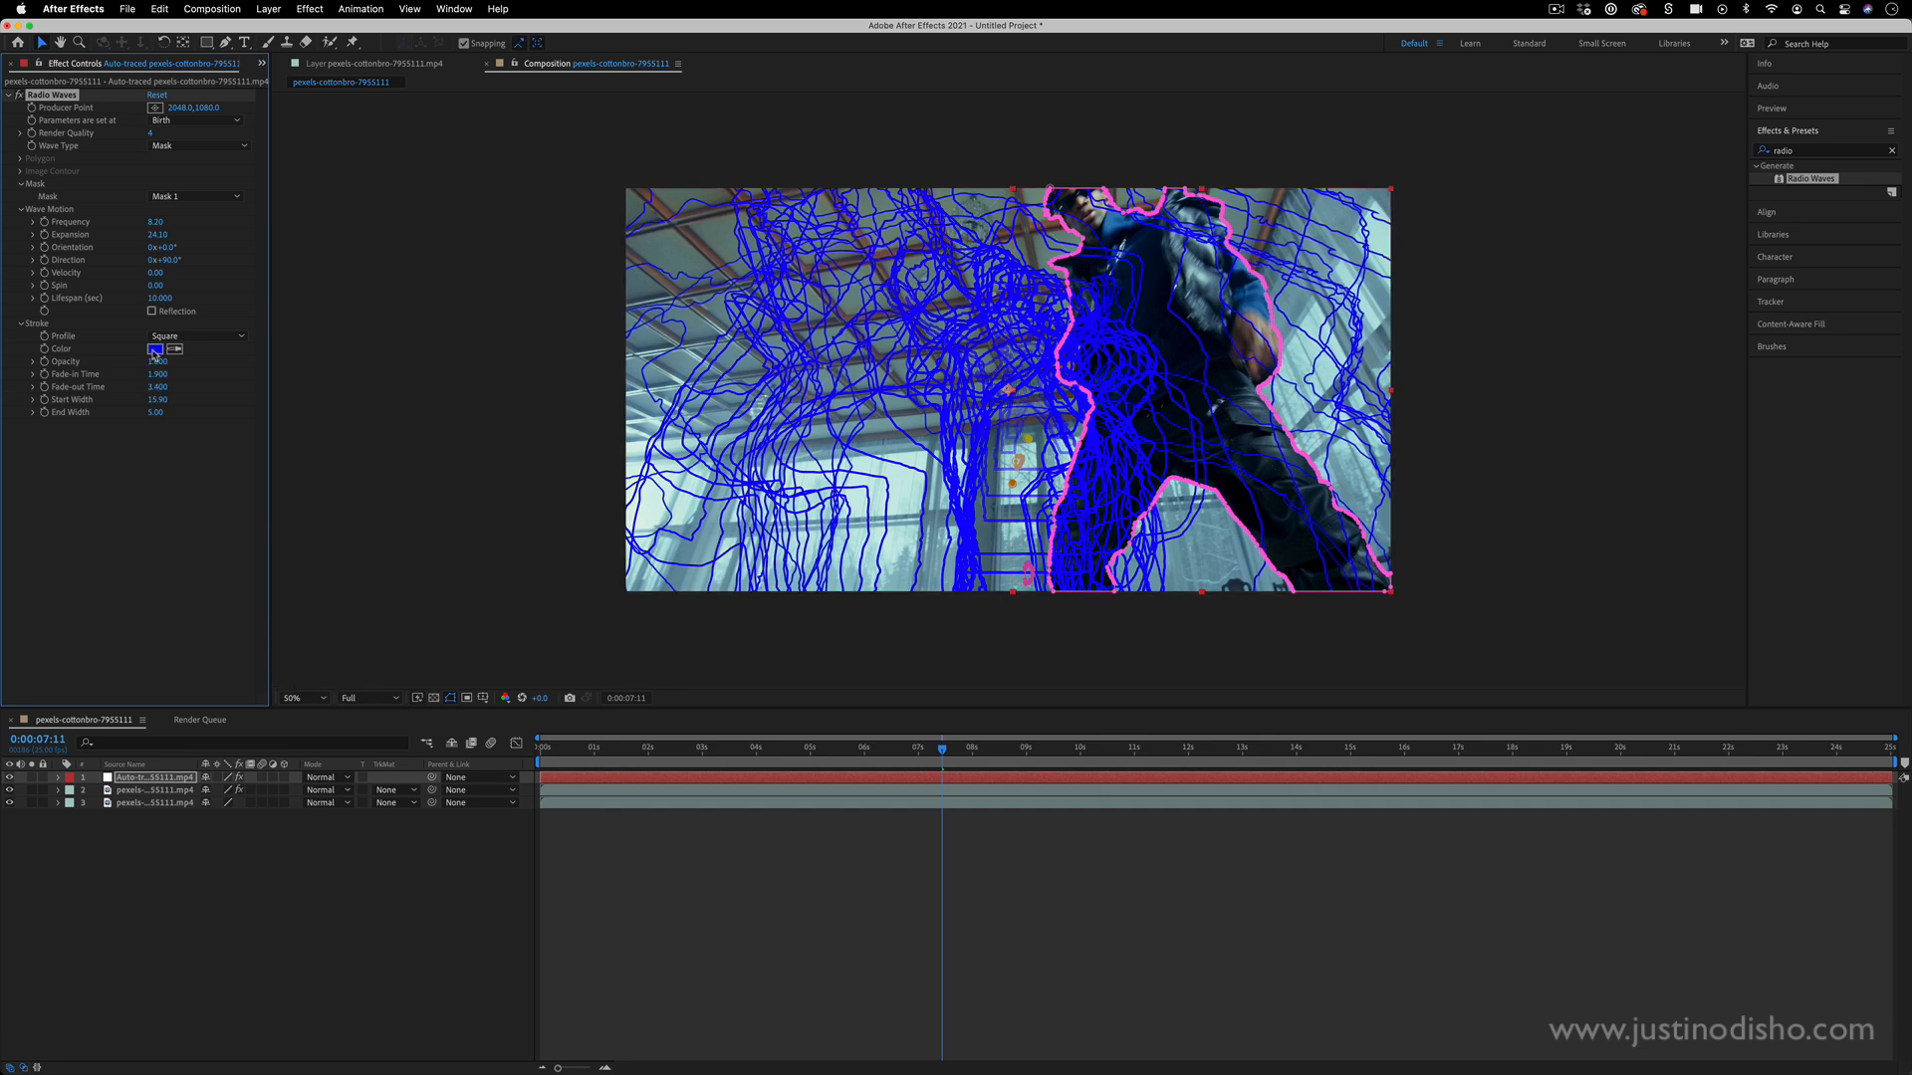
pyautogui.click(156, 349)
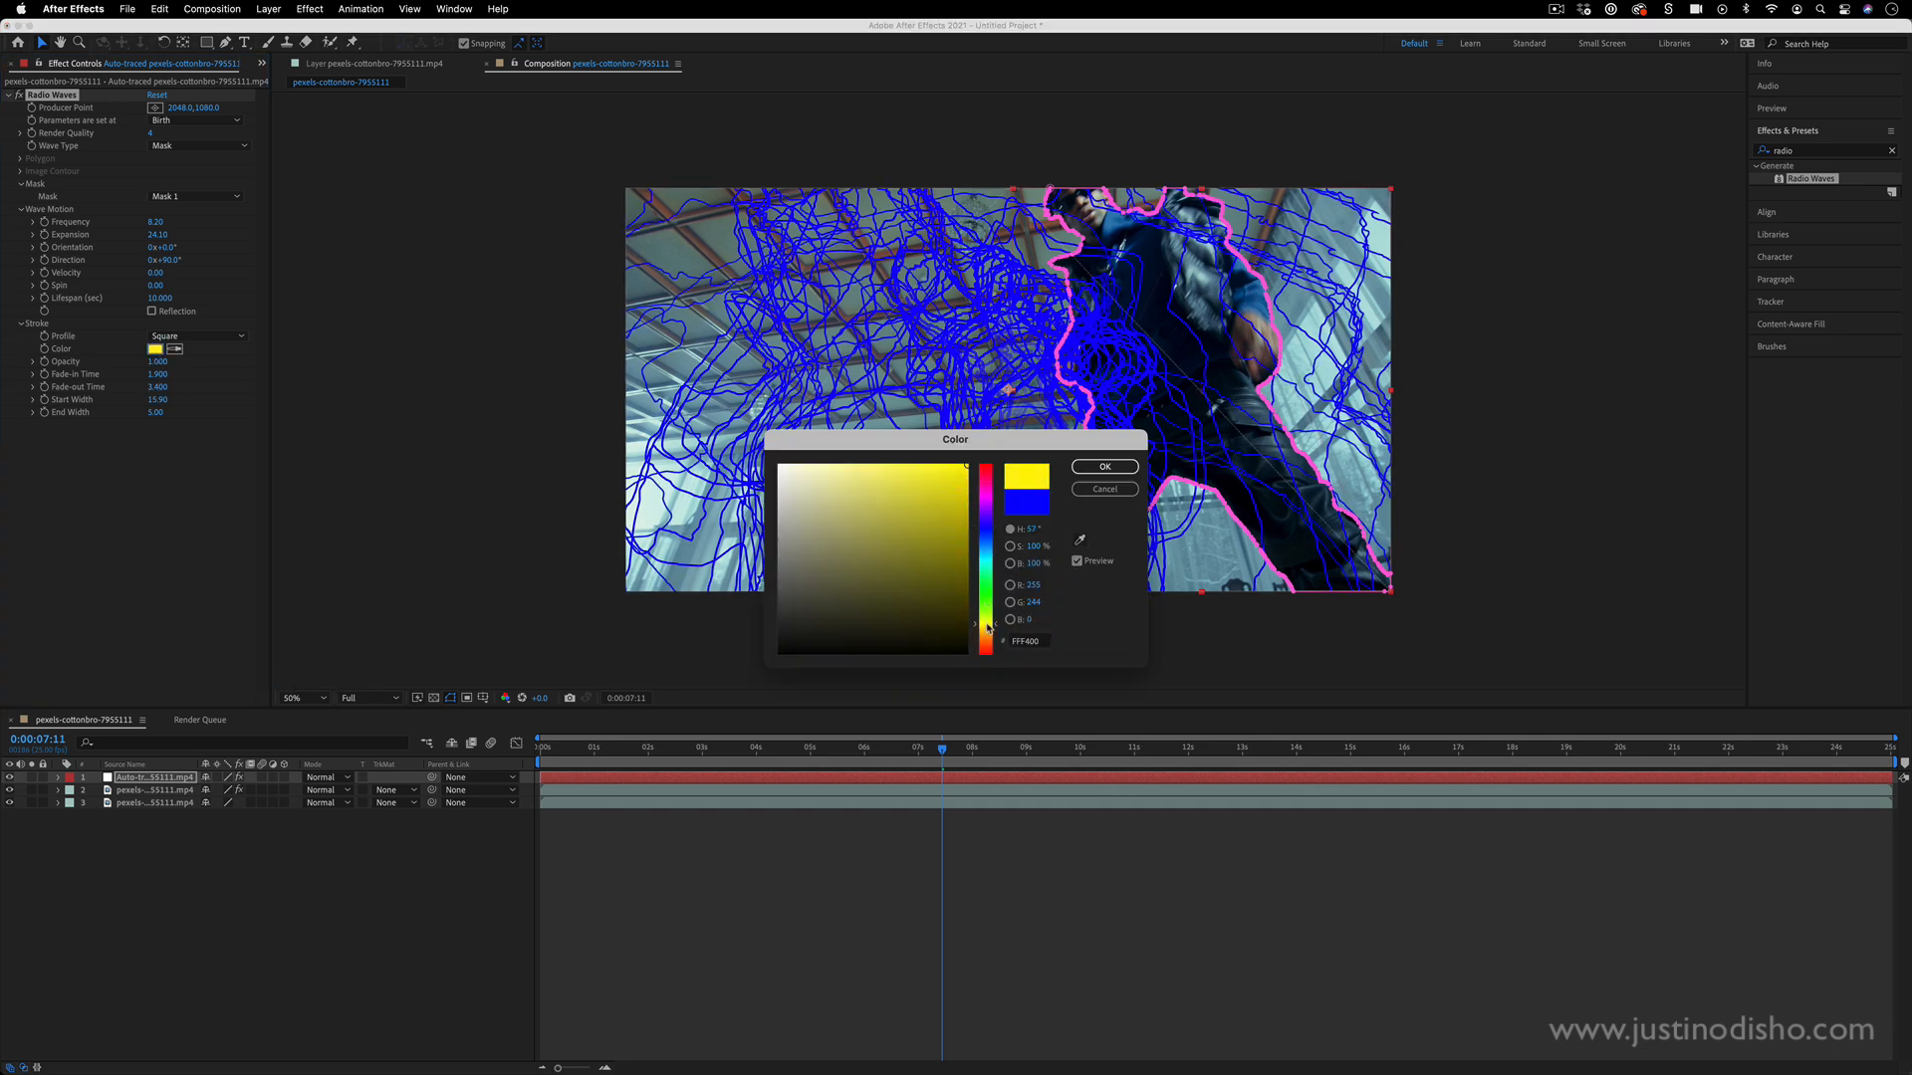
# - Make the wave stroke yellow and select the rotoscoped subject layer to sit above the waves
pyautogui.click(1101, 466)
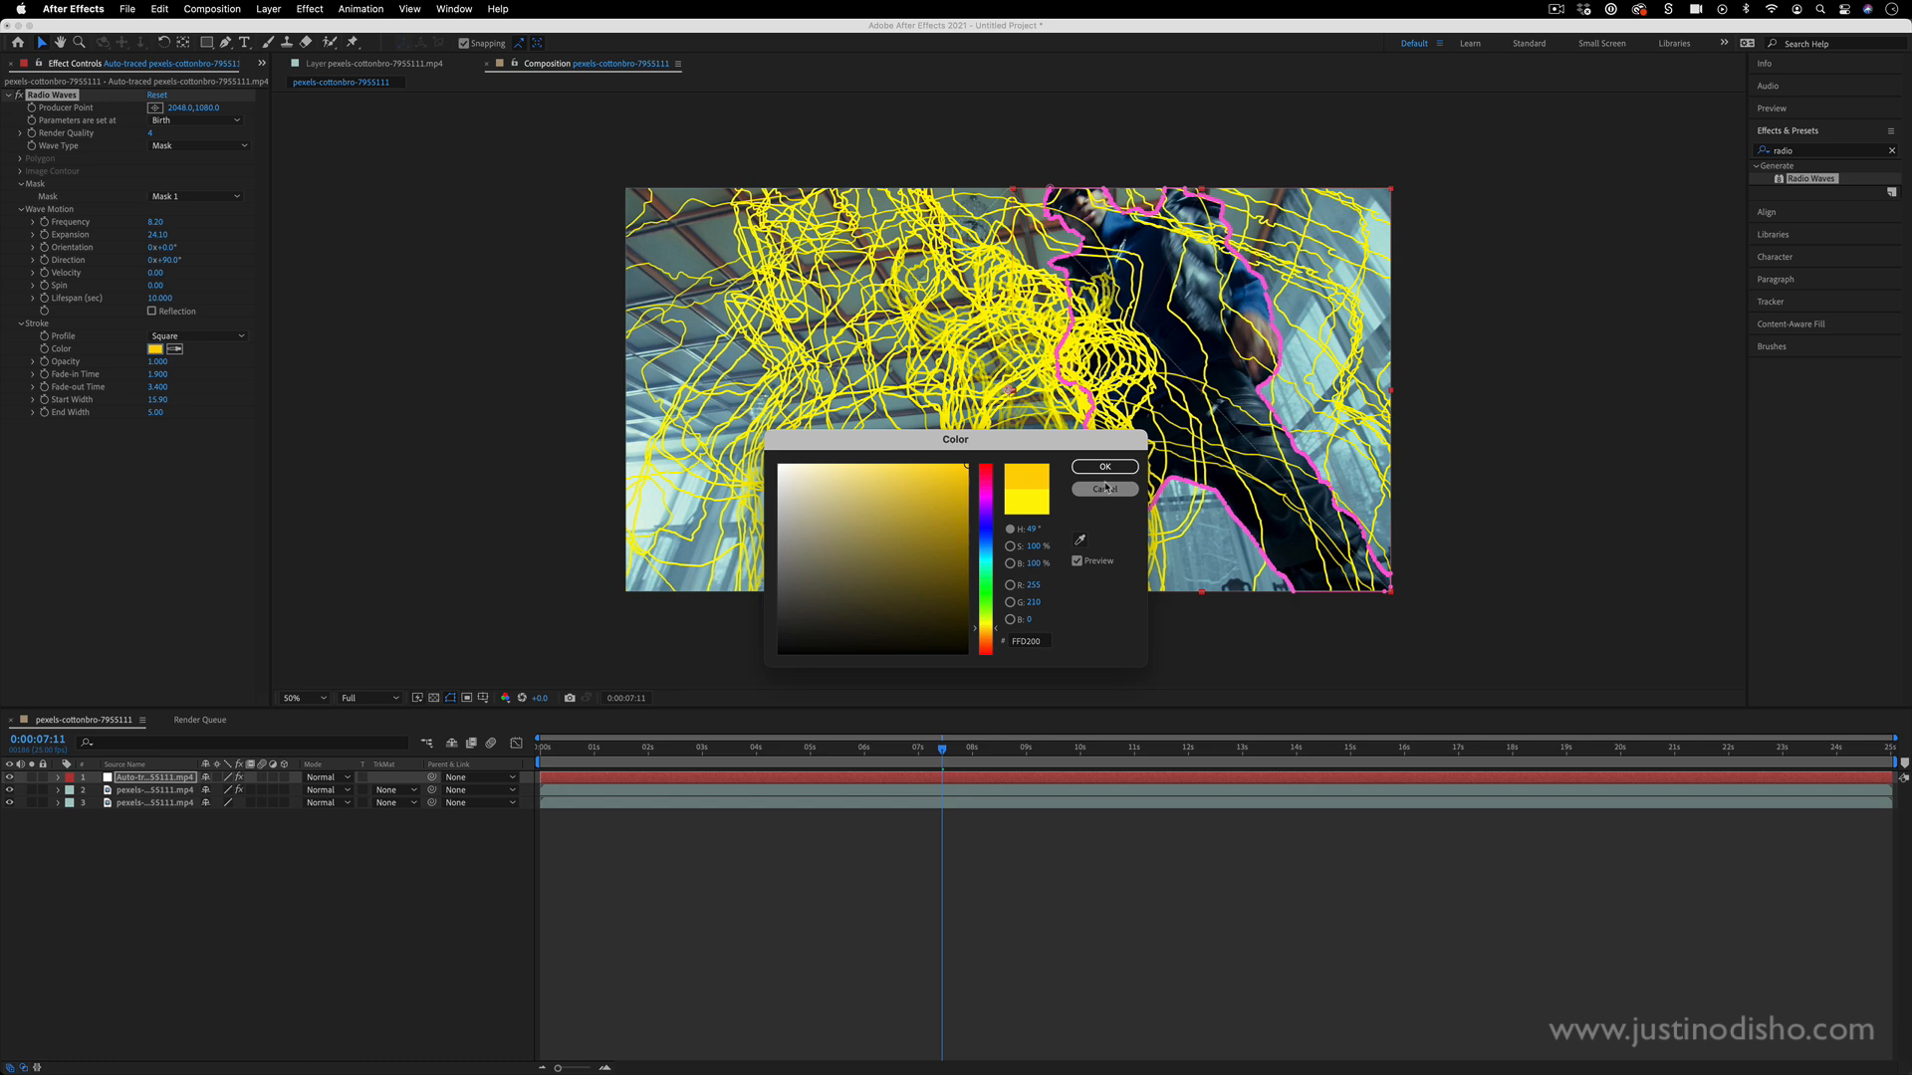
pyautogui.click(1101, 466)
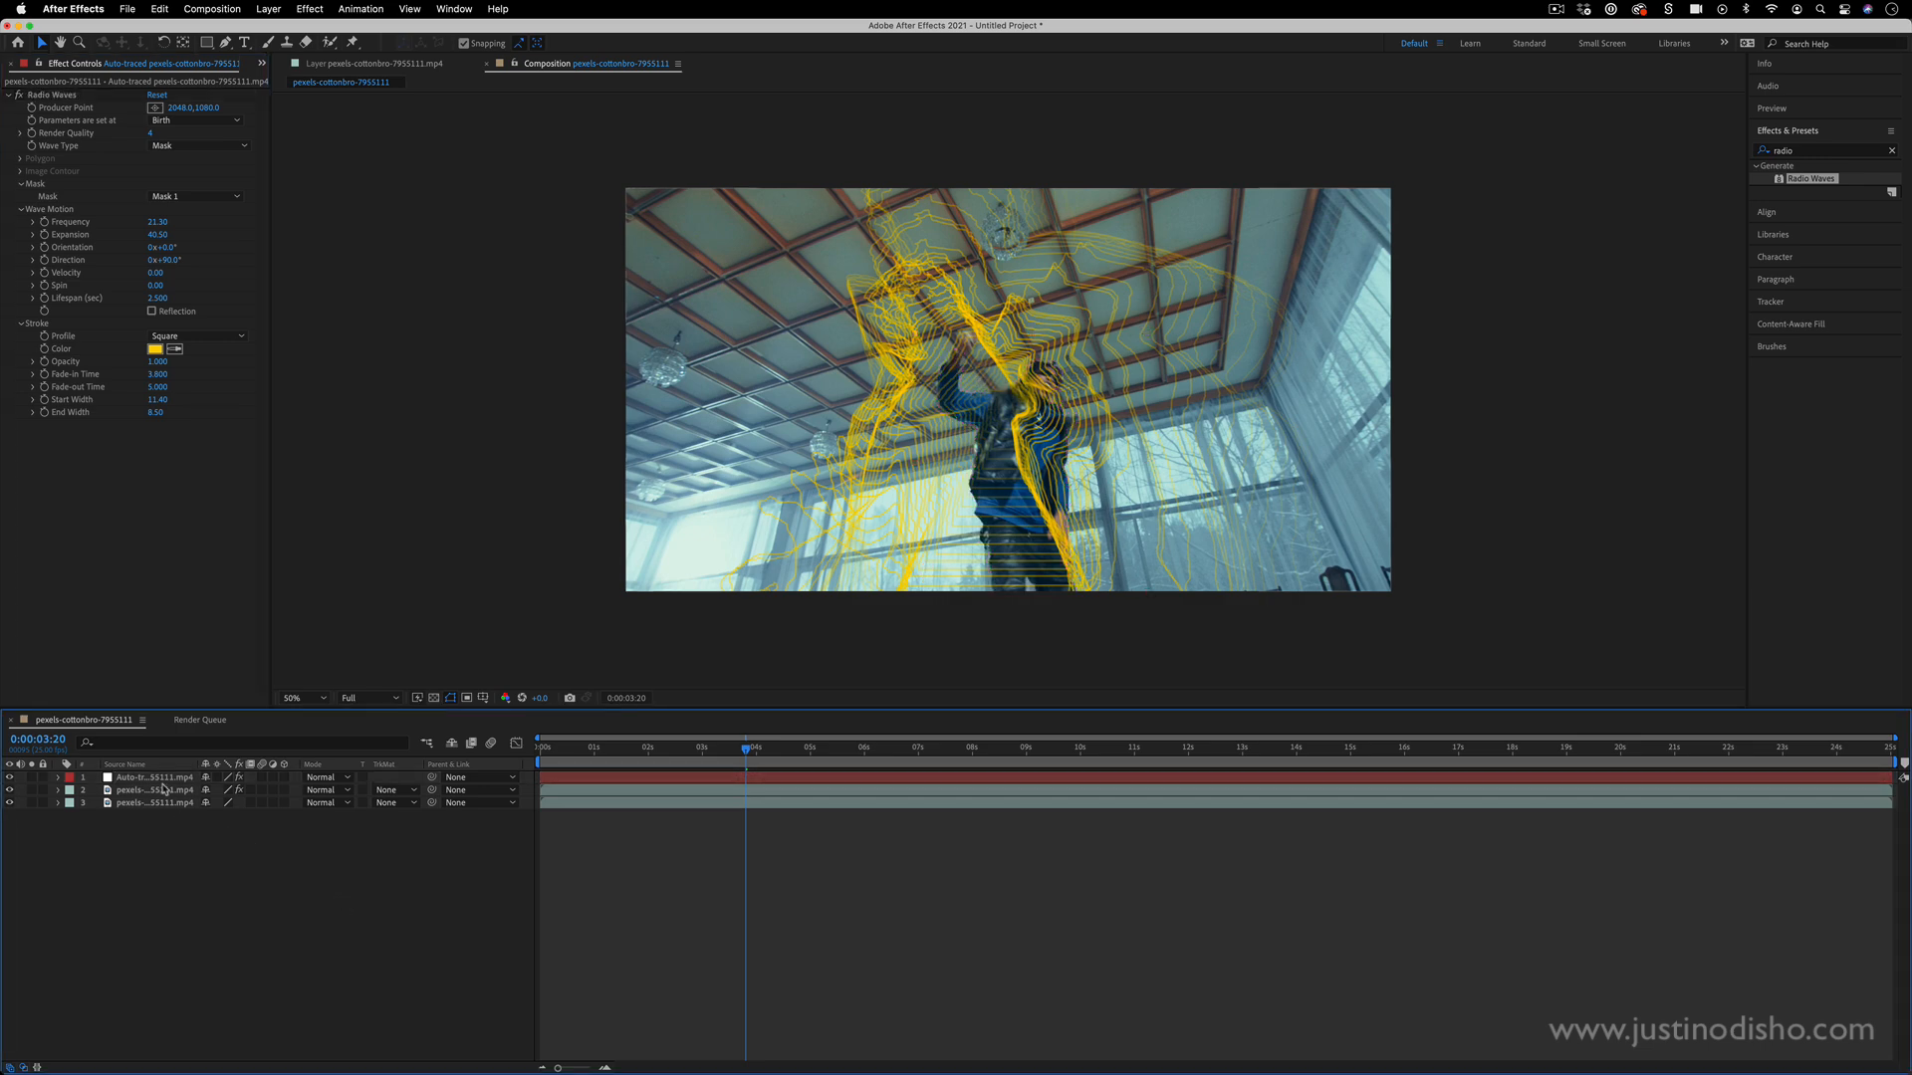
pyautogui.click(156, 777)
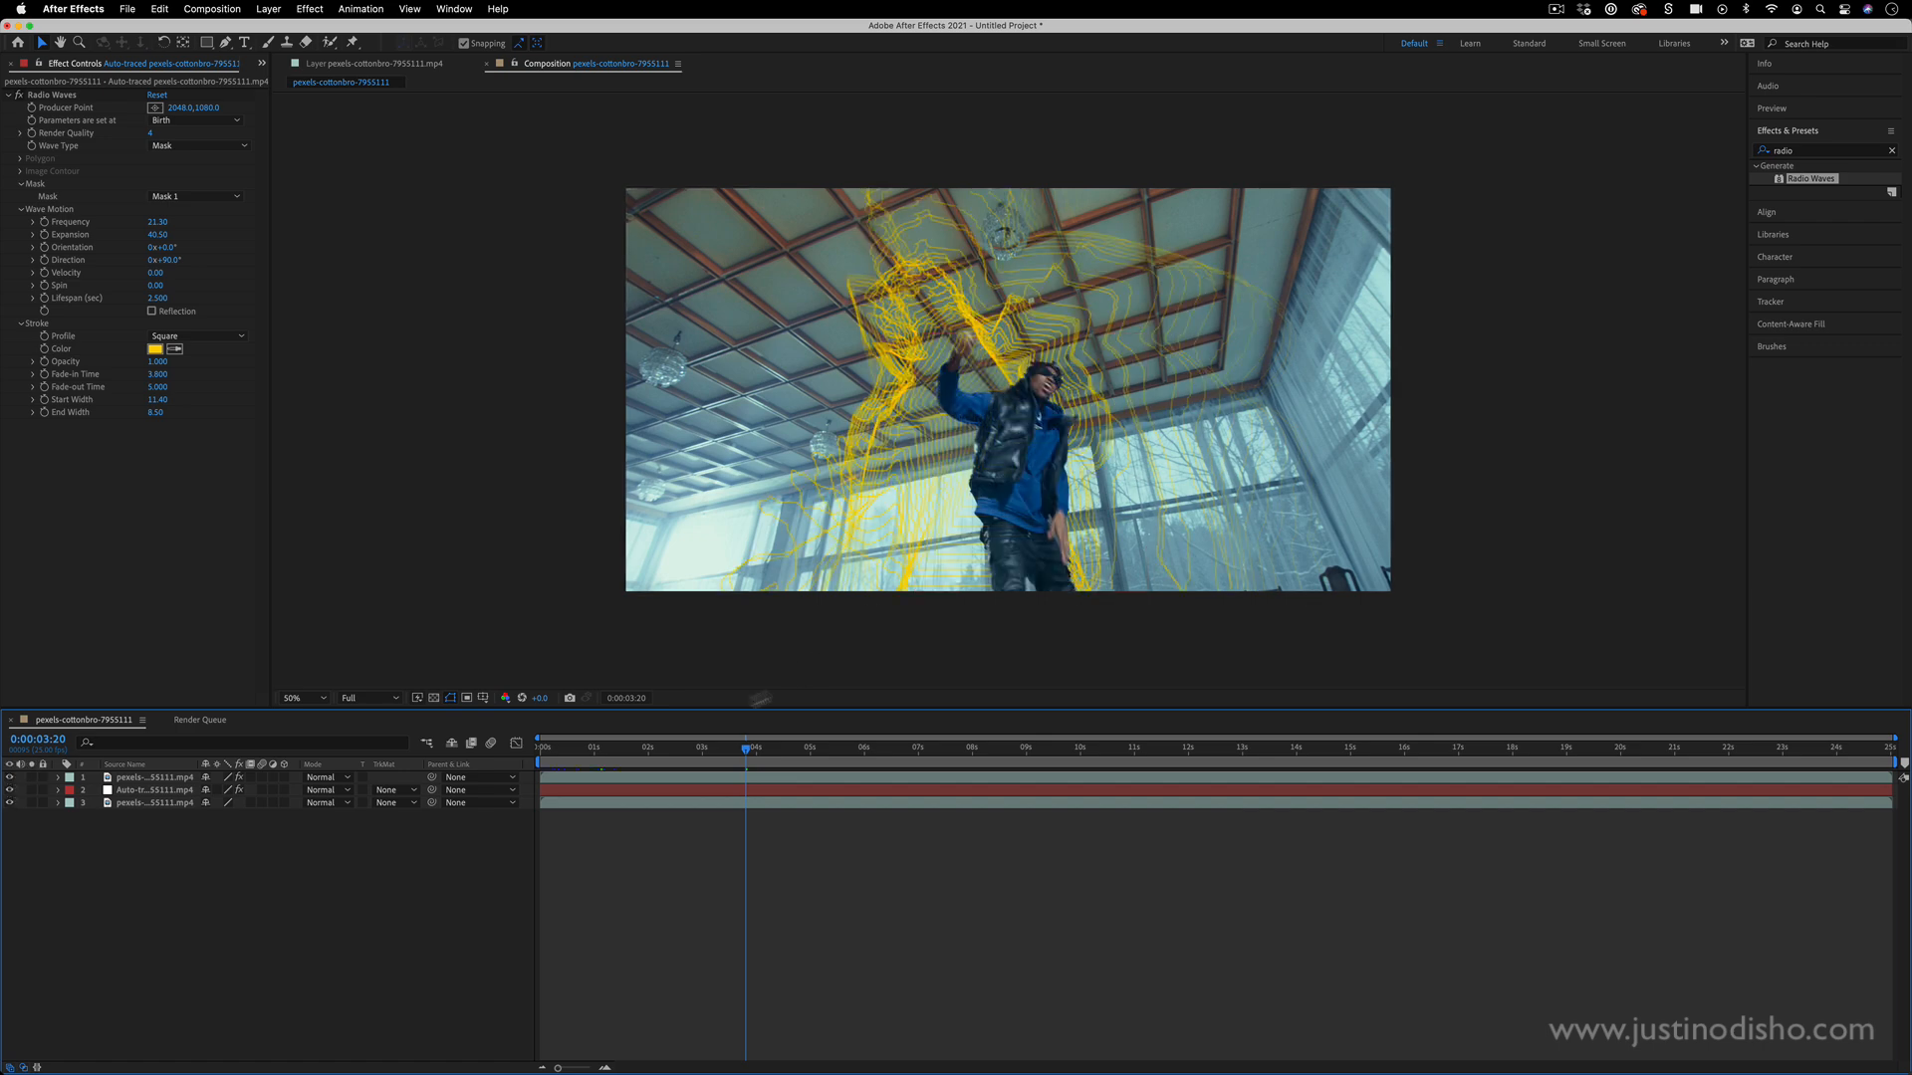
# - Select the Auto-traced wave layer beneath the rotoscoped clip to thicken its Start and End Width
pyautogui.click(541, 746)
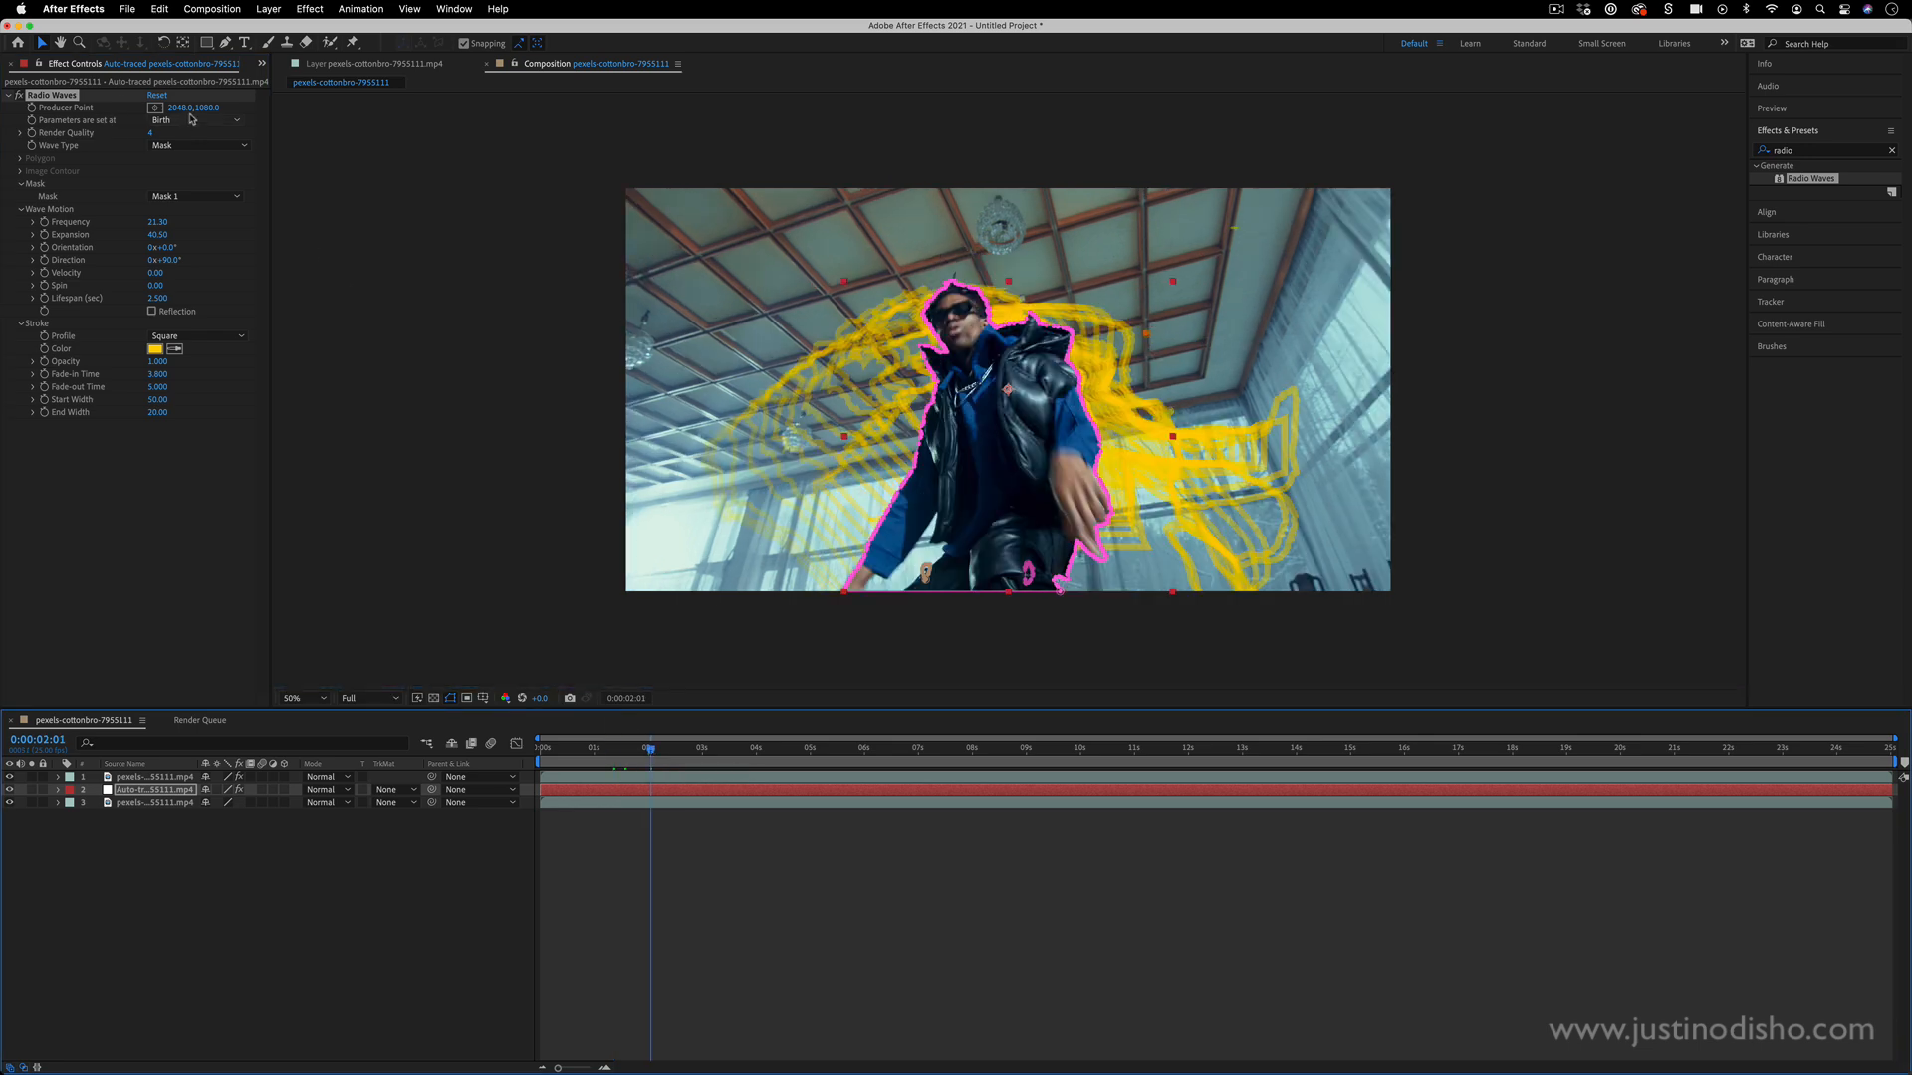
# - Set 'Parameters are set at' to Each Frame and scrub later in the timeline to preview the spread
pyautogui.click(195, 119)
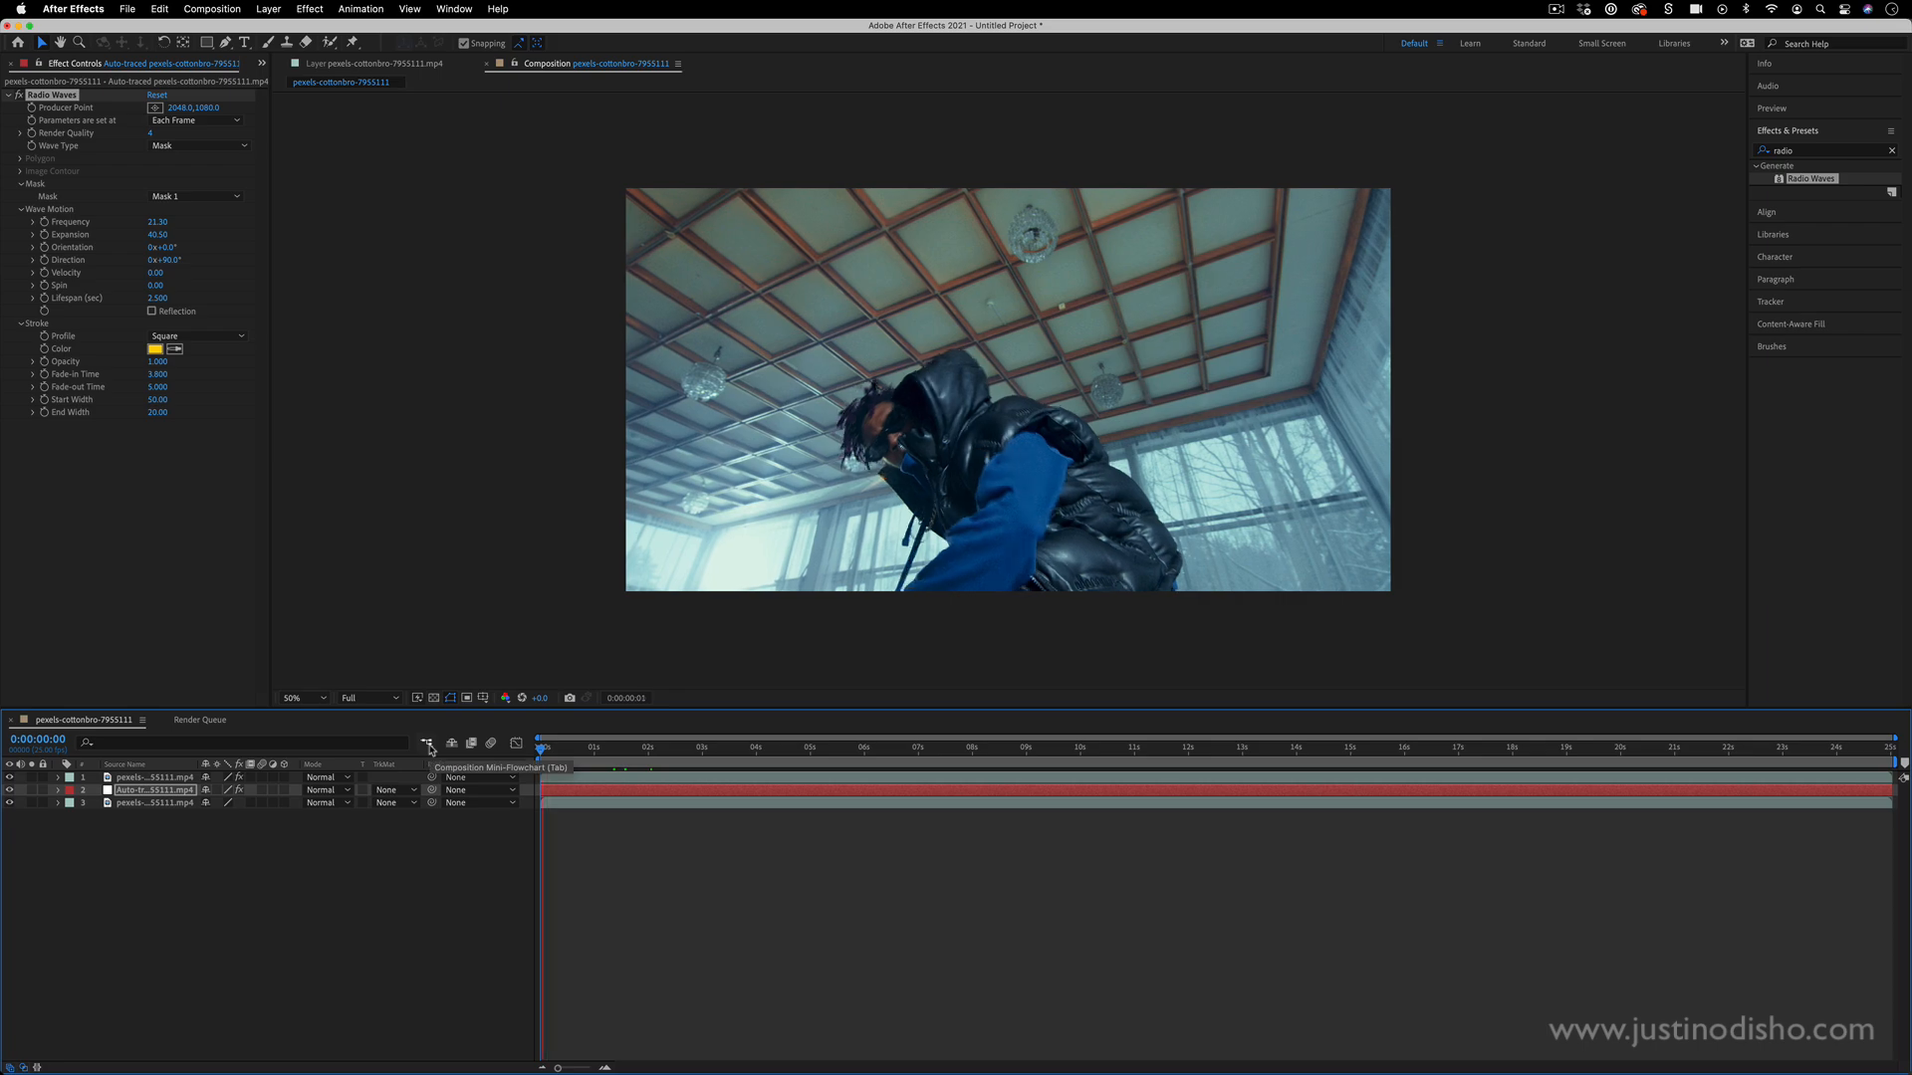
pyautogui.click(602, 747)
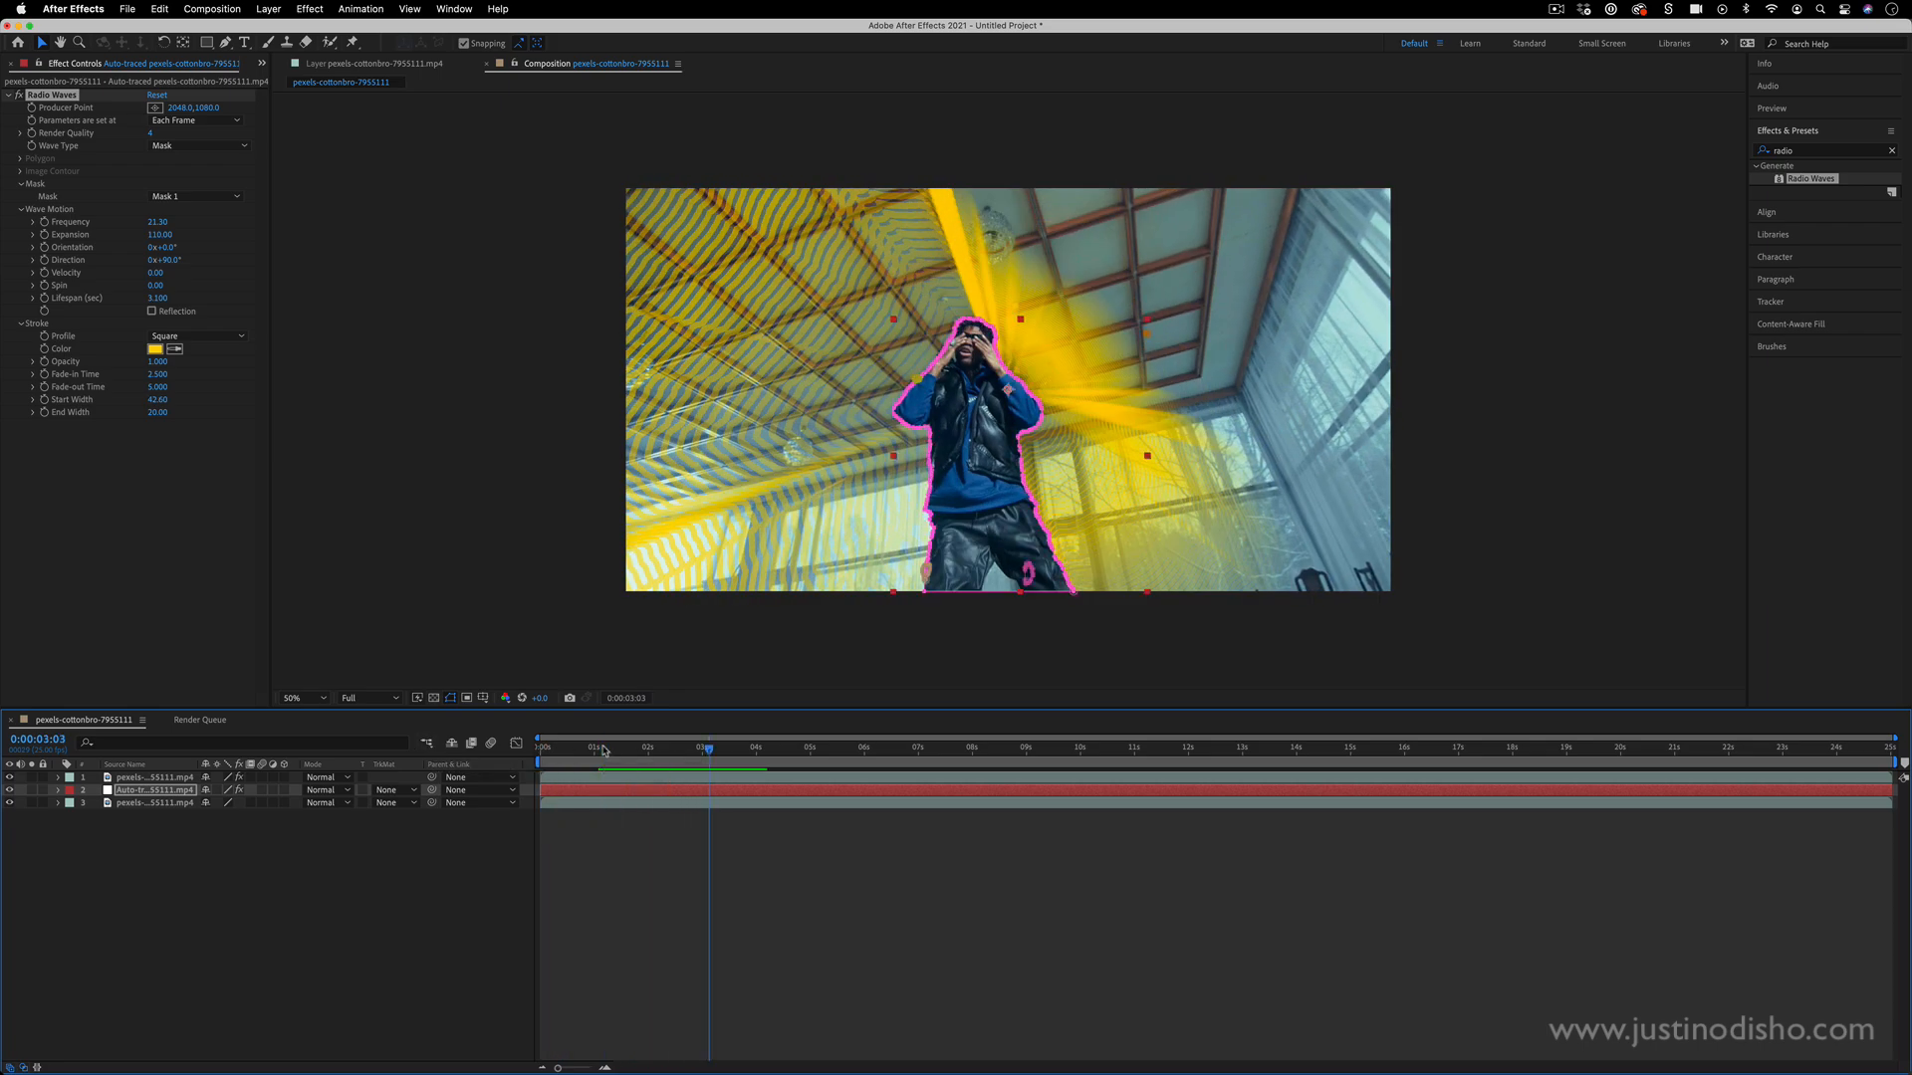
pyautogui.click(600, 747)
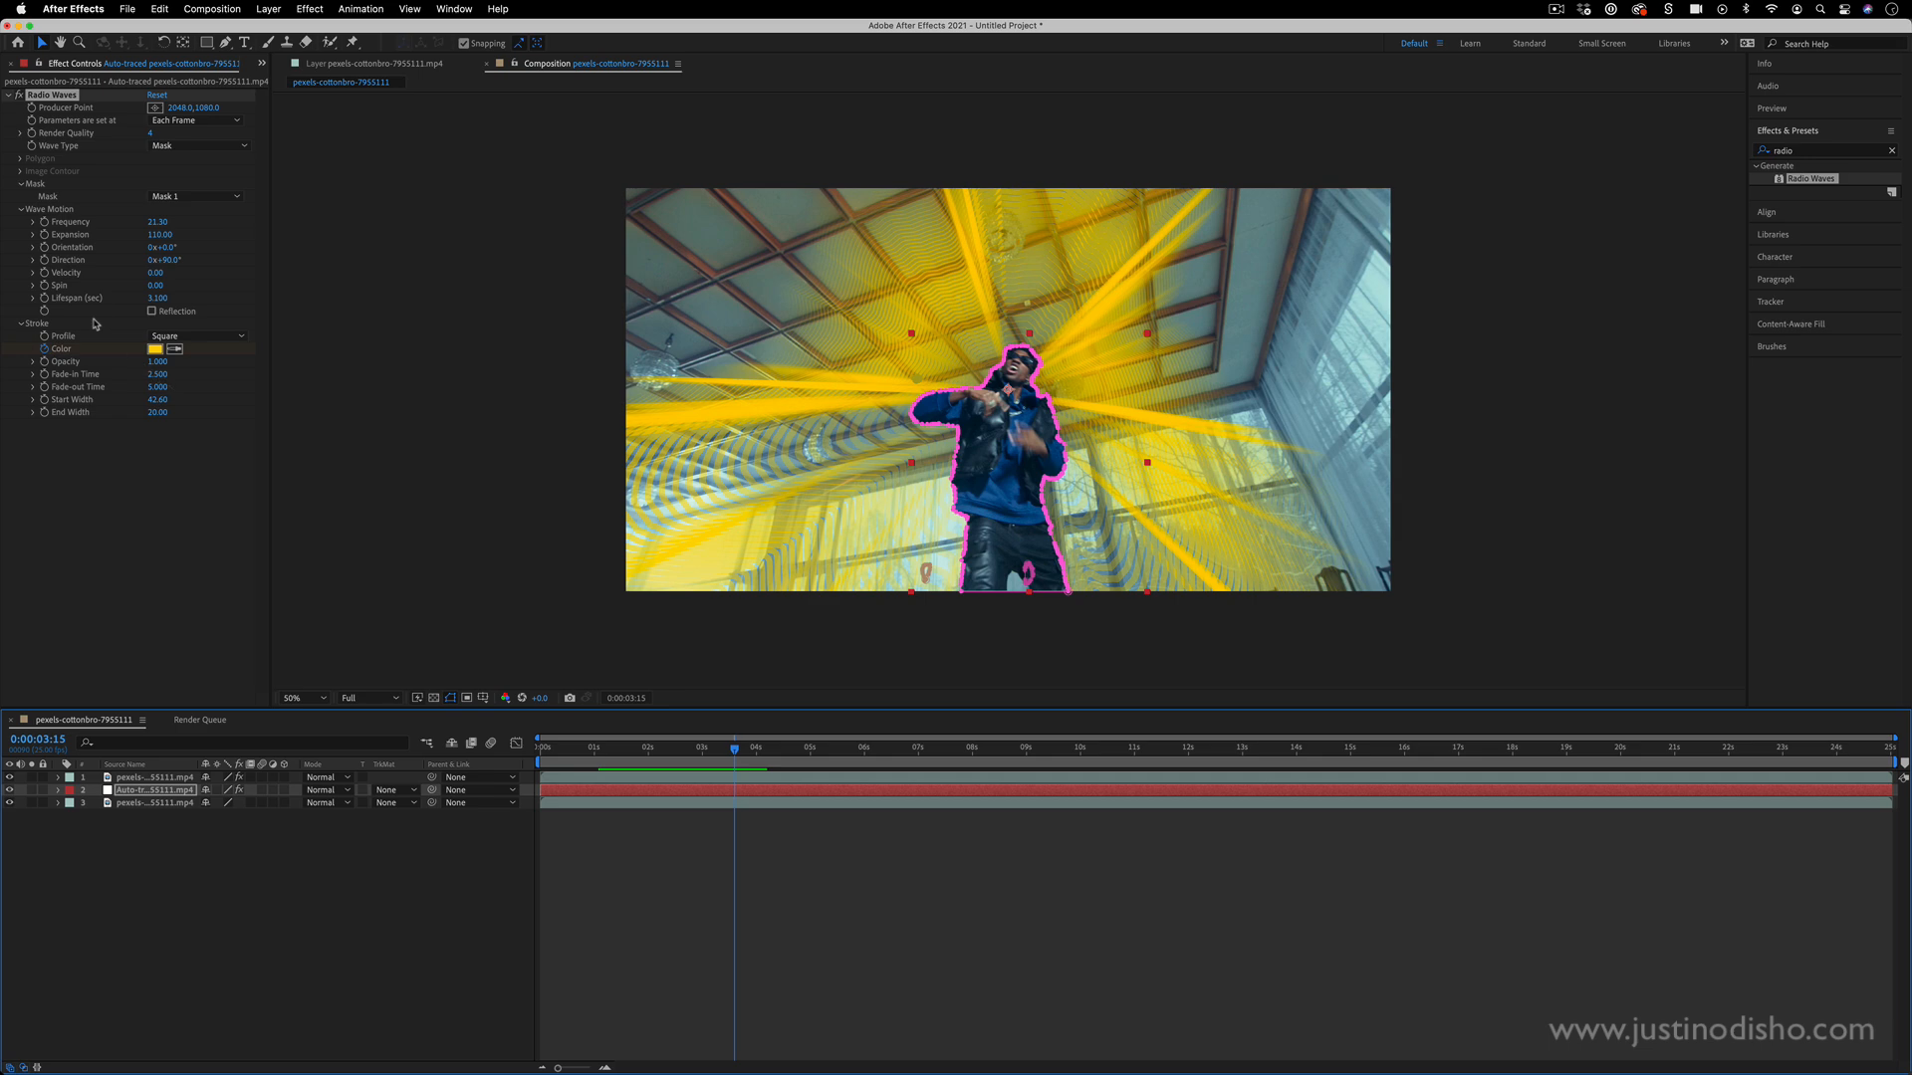
# - Keyframe the Radio Waves Color and choose blue at the current time
pyautogui.click(155, 349)
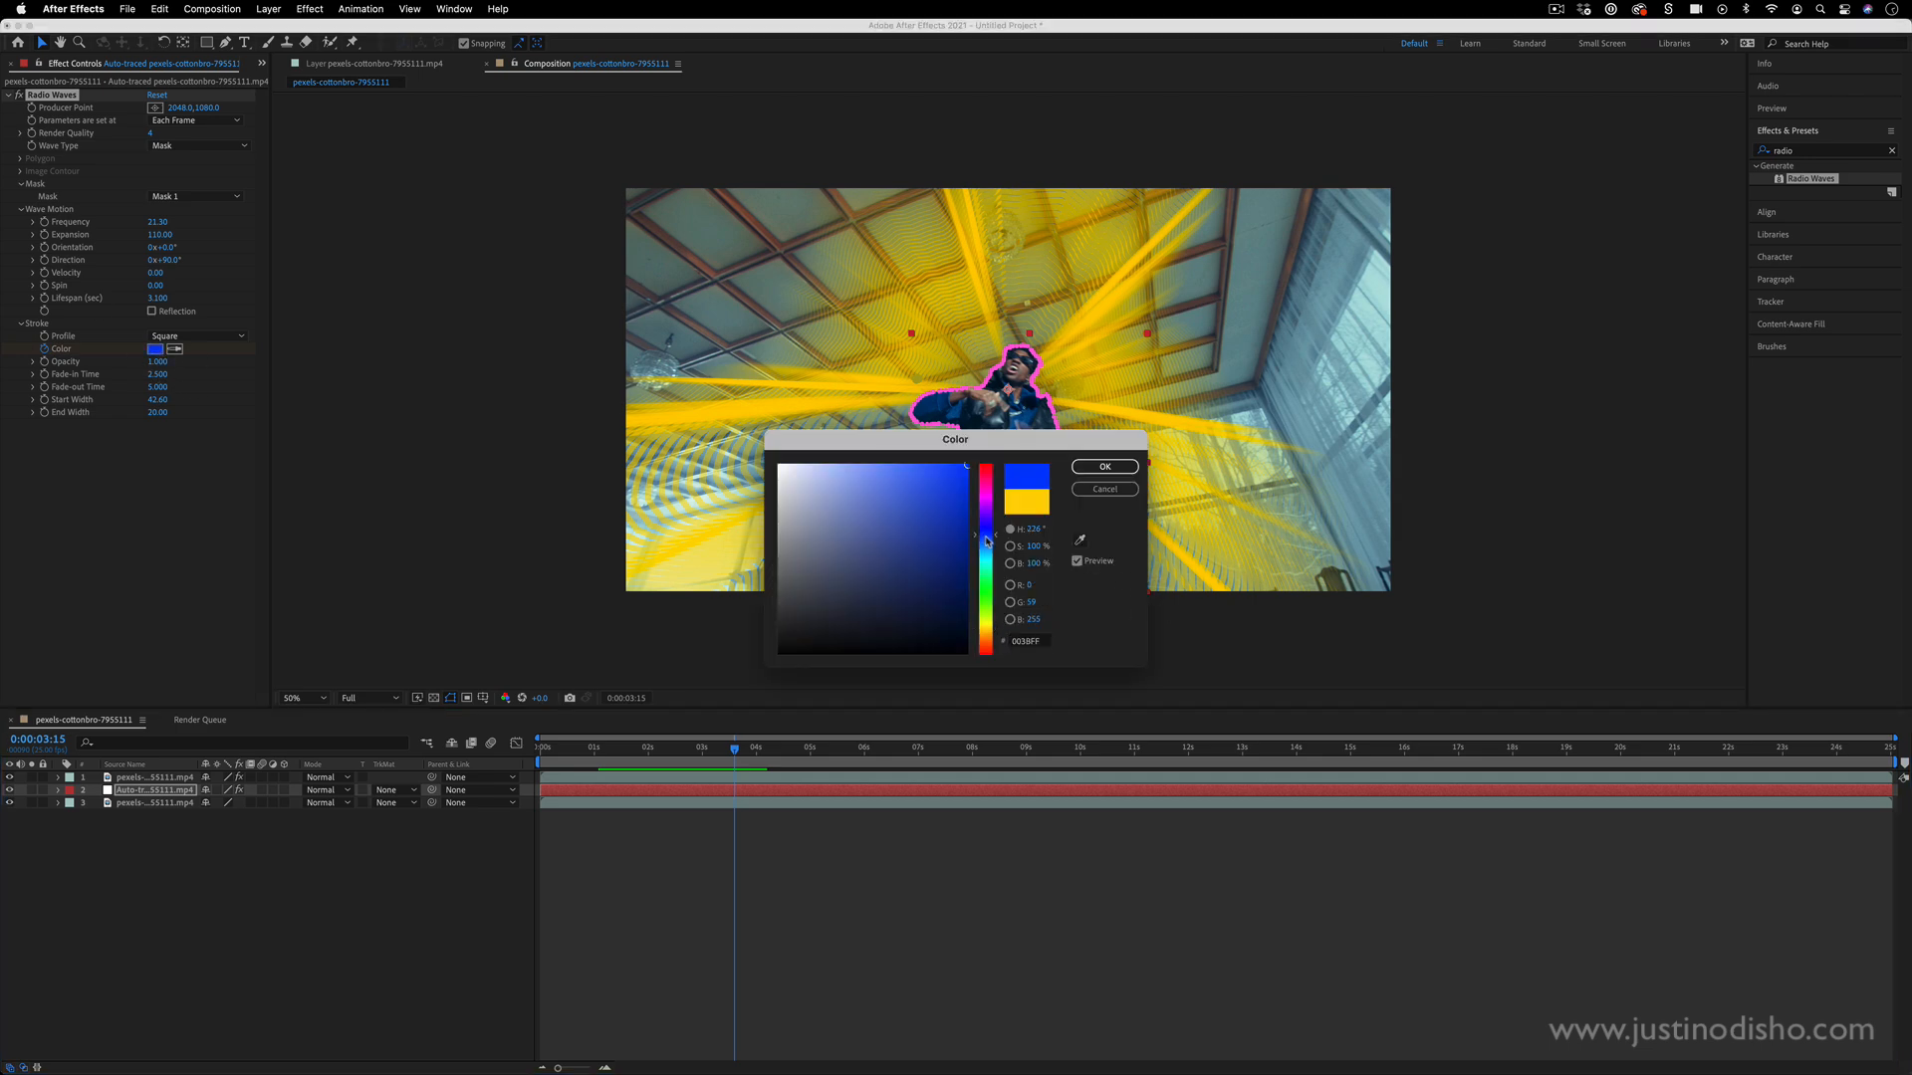
pyautogui.click(1102, 466)
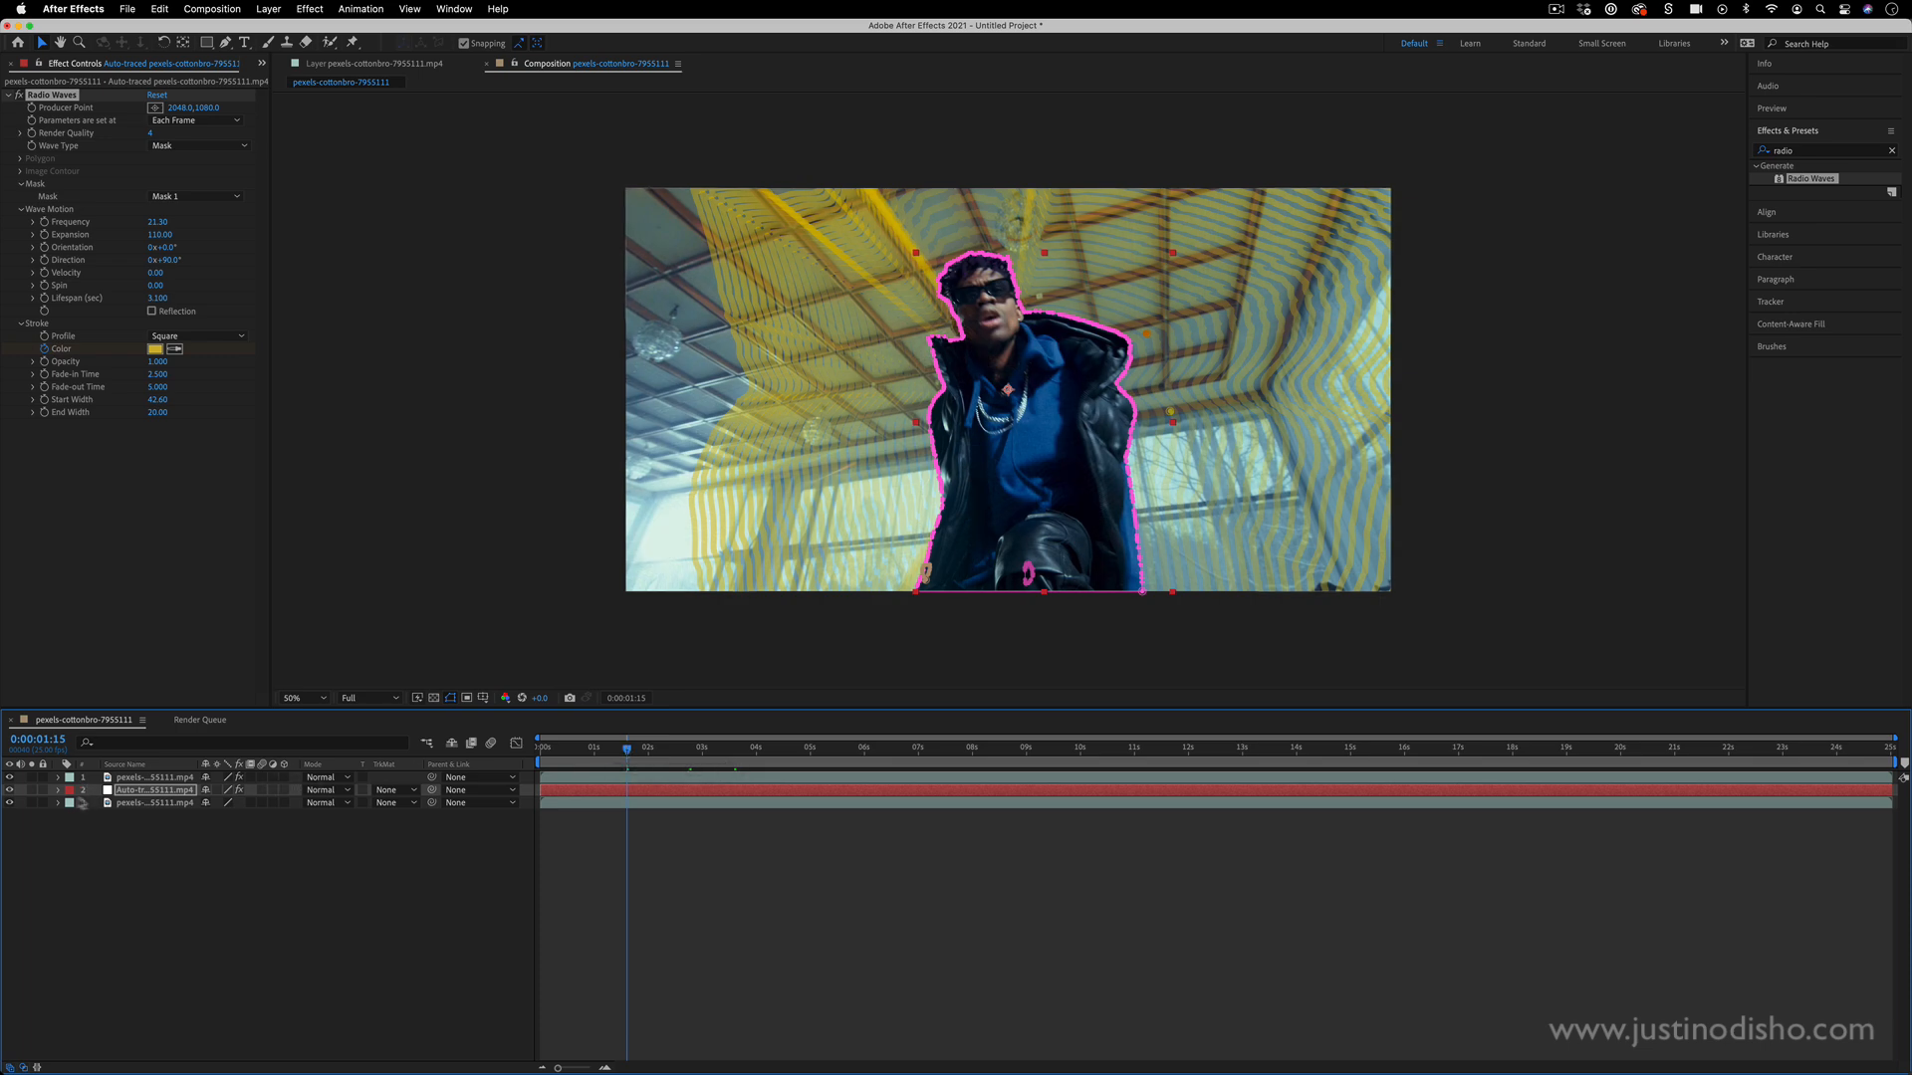
# - Expand the wave layer's Effects > Radio Waves to reveal the colour keyframes
pyautogui.click(54, 791)
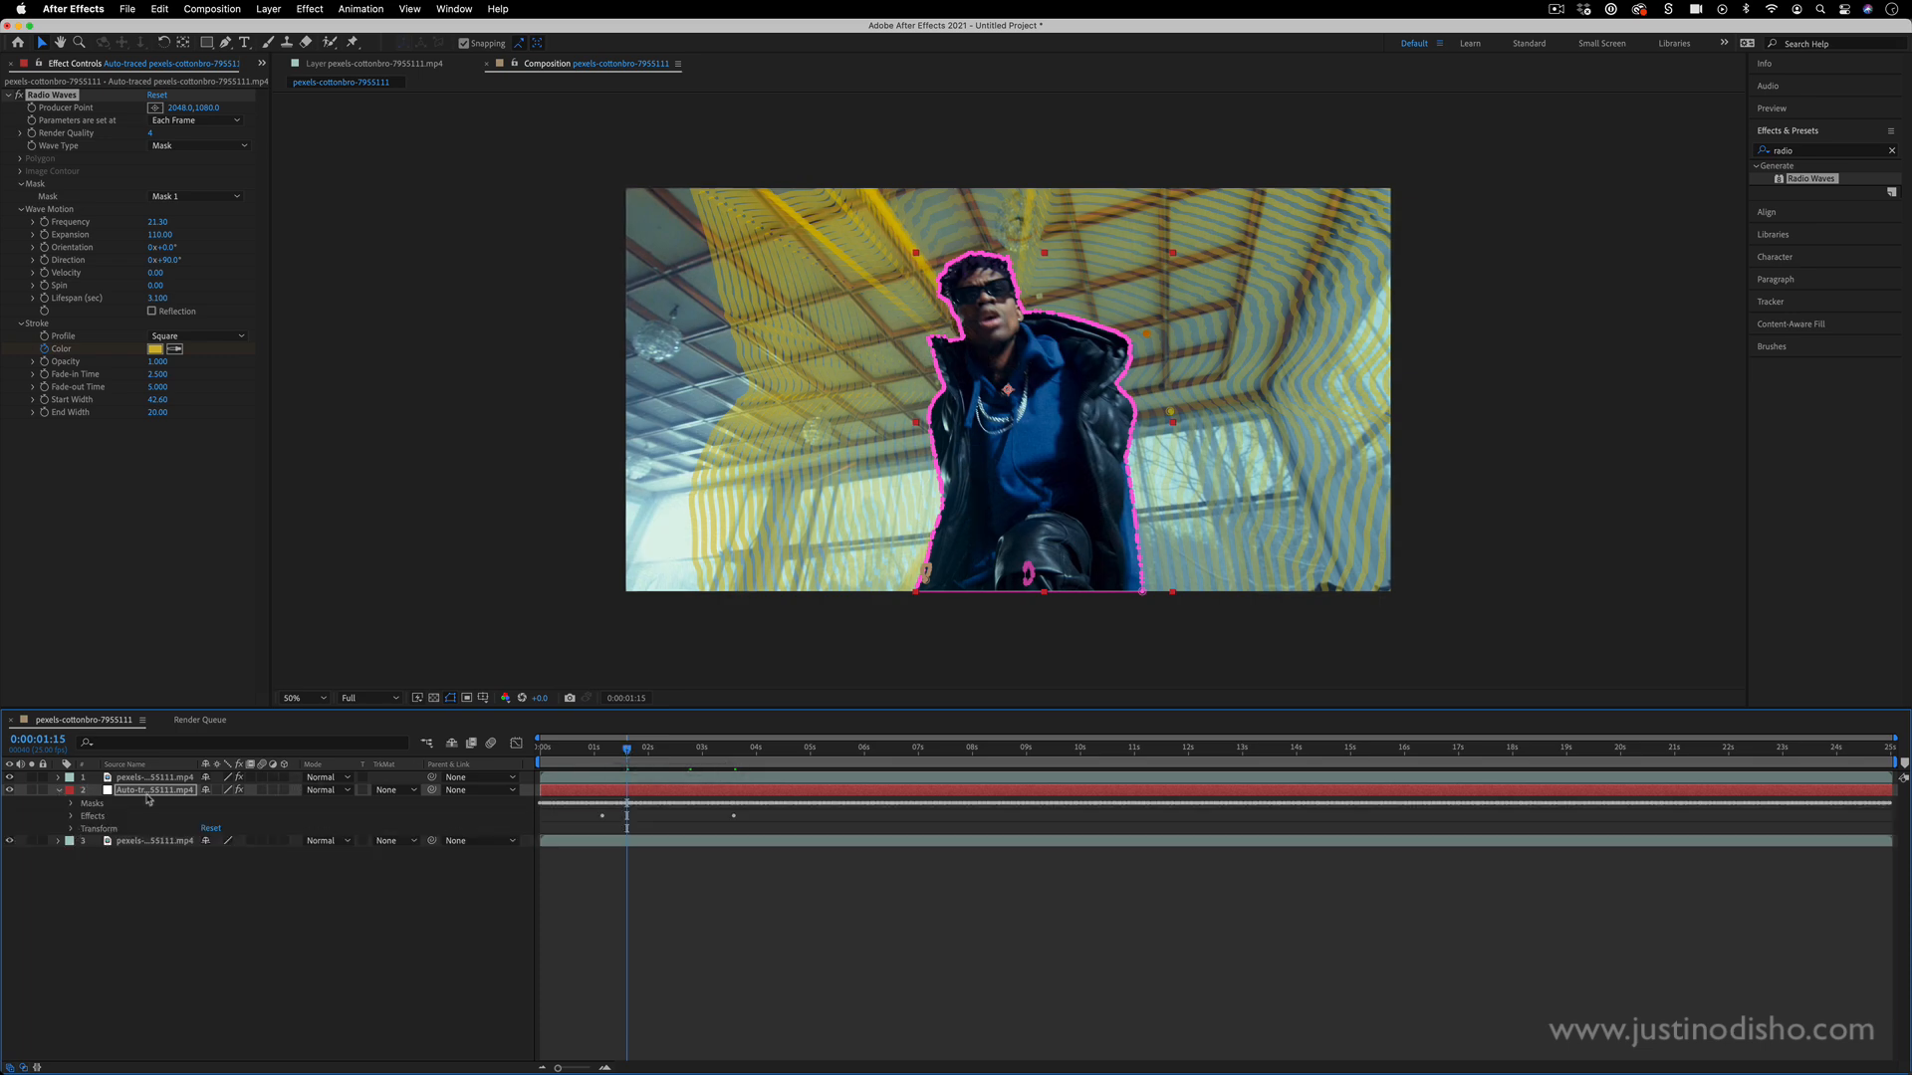
pyautogui.click(71, 802)
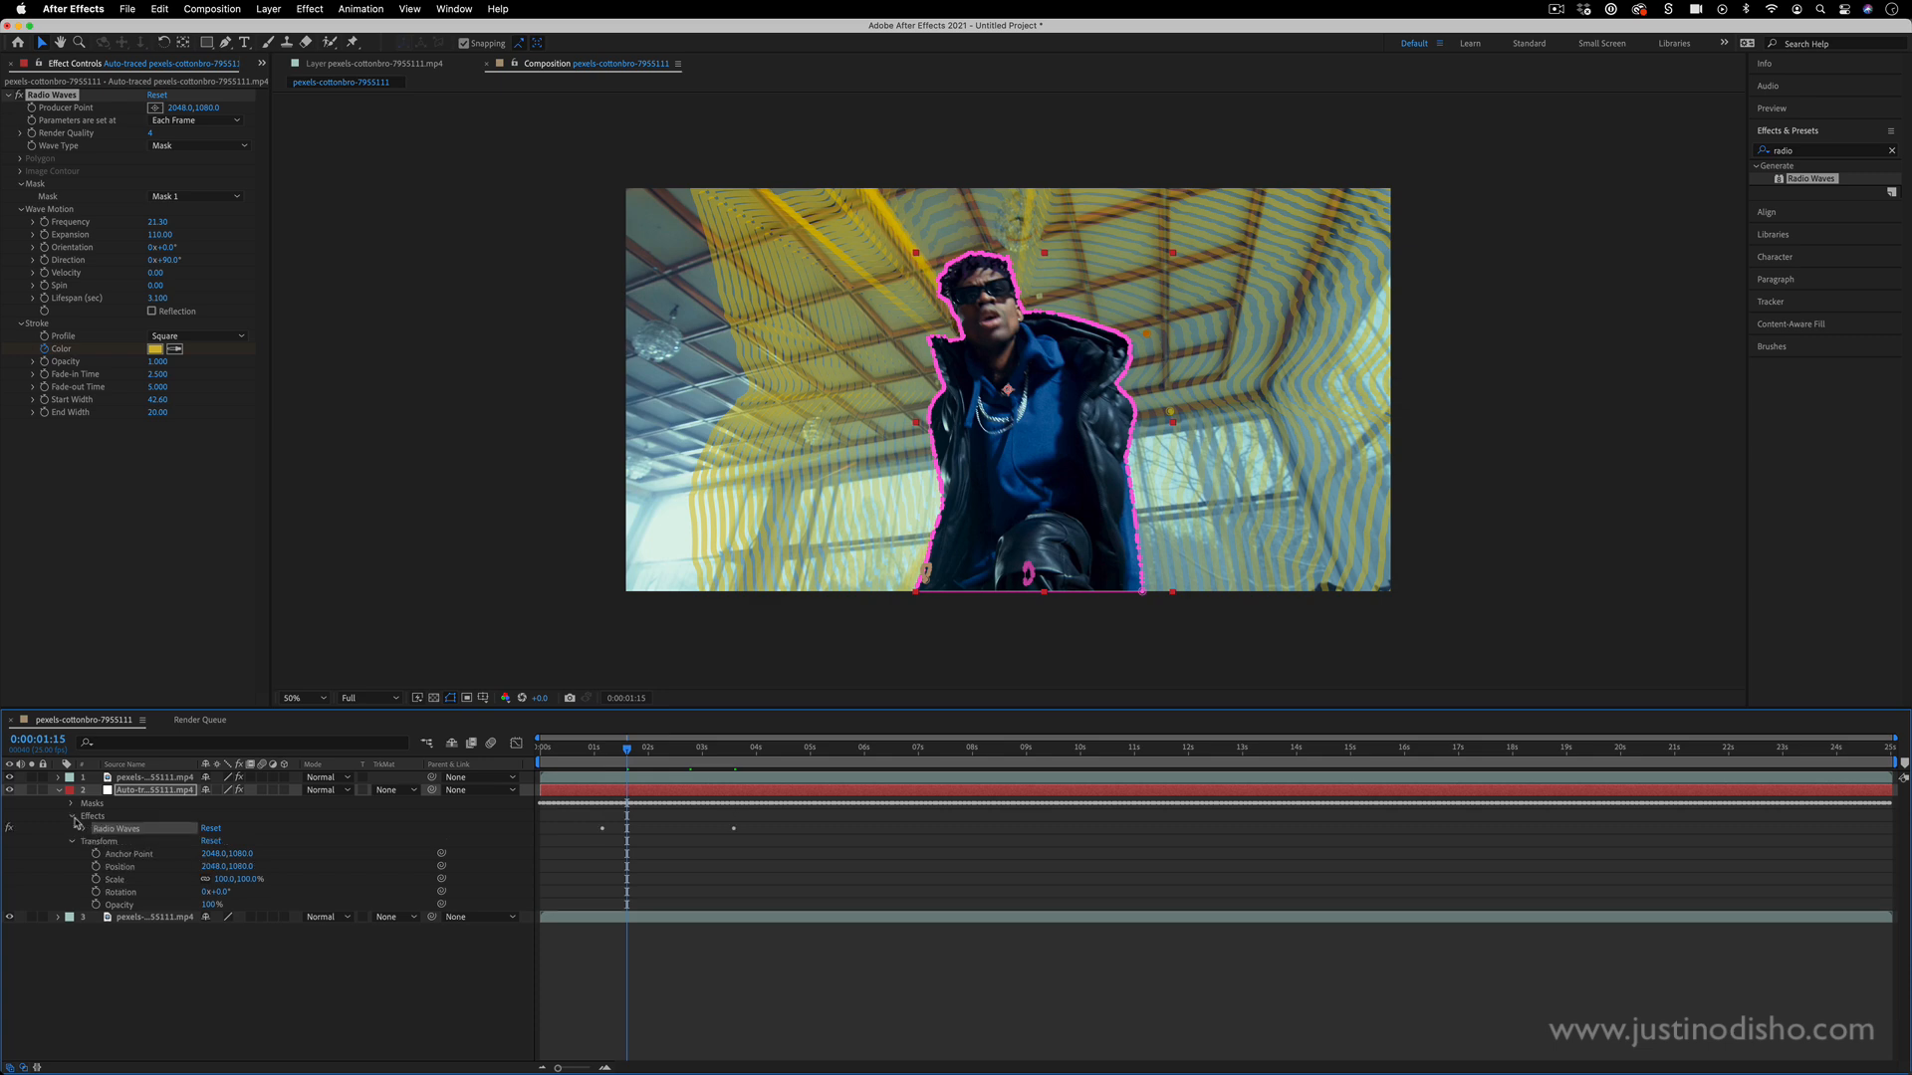
pyautogui.click(77, 829)
pyautogui.write('glow')
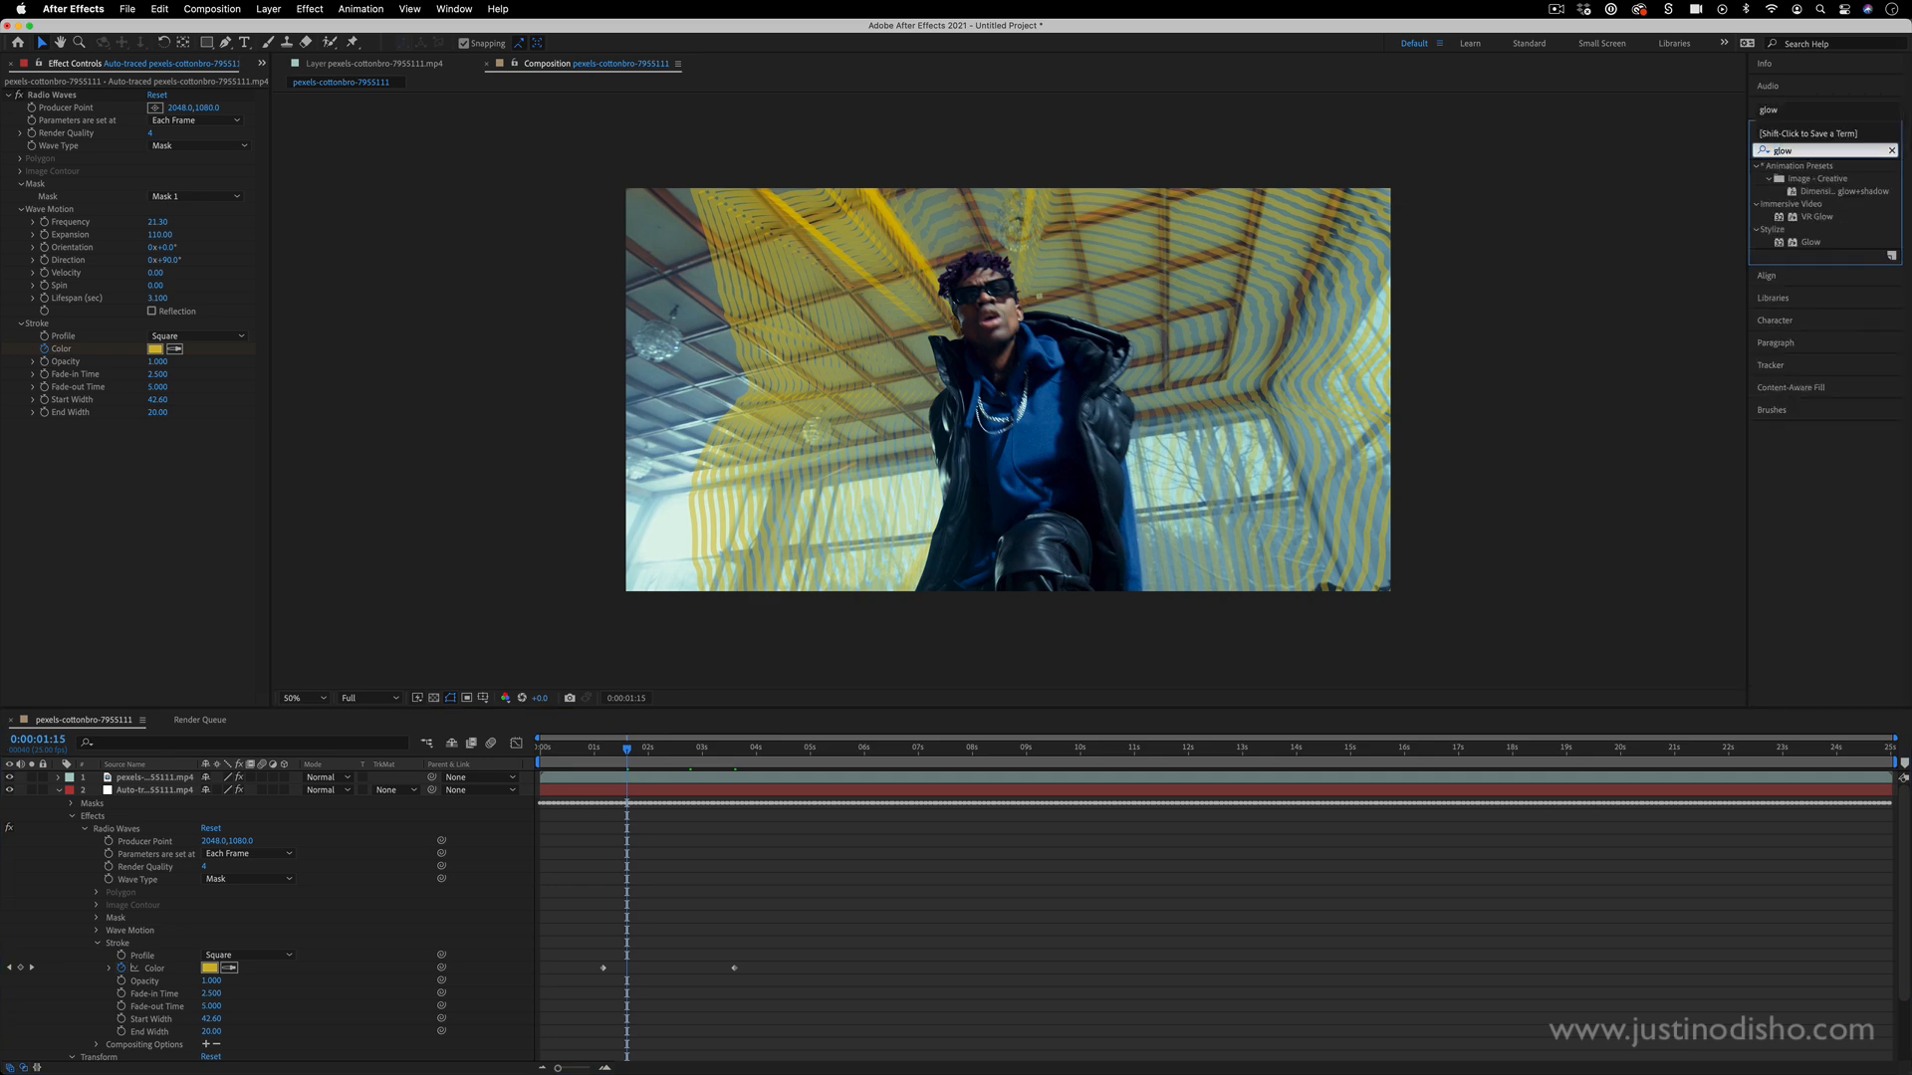
# - Select Glow under Stylize in the Effects & Presets search results
pyautogui.click(1810, 241)
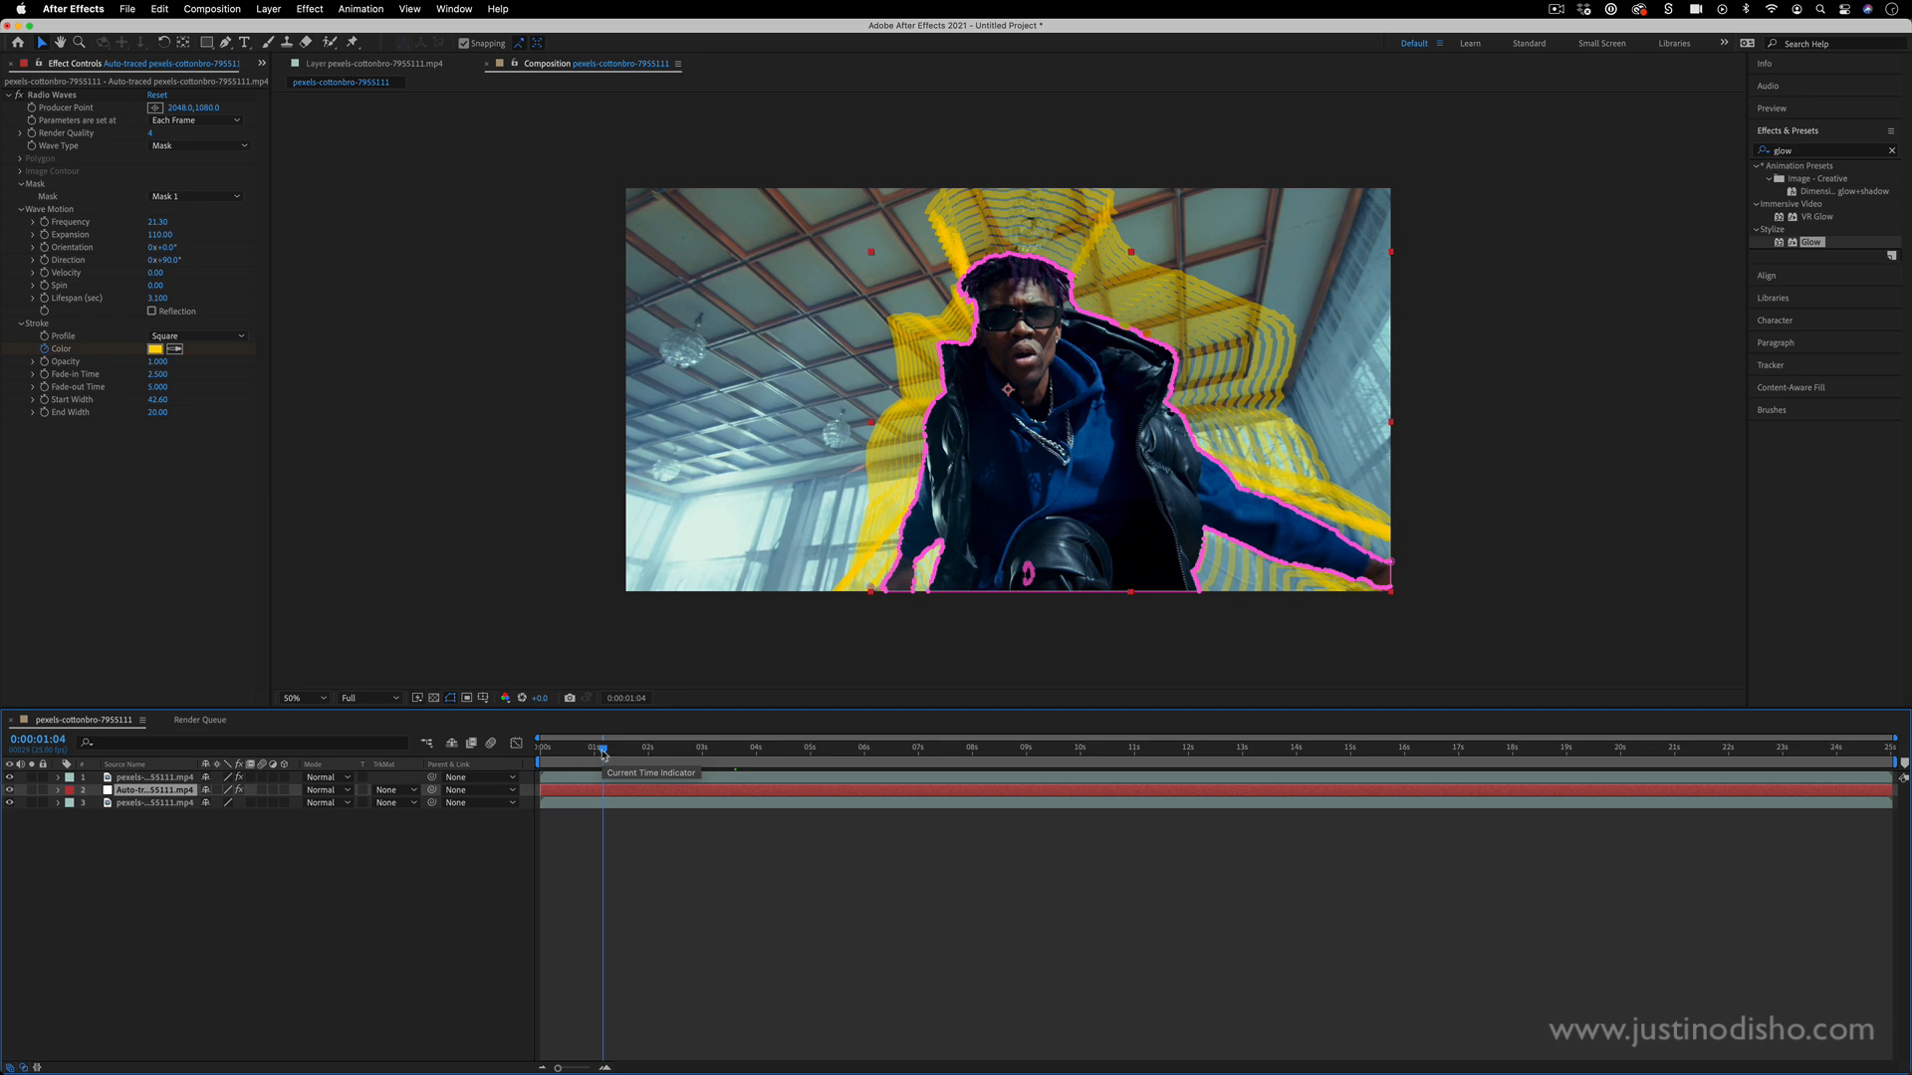
pyautogui.moveTo(601, 753)
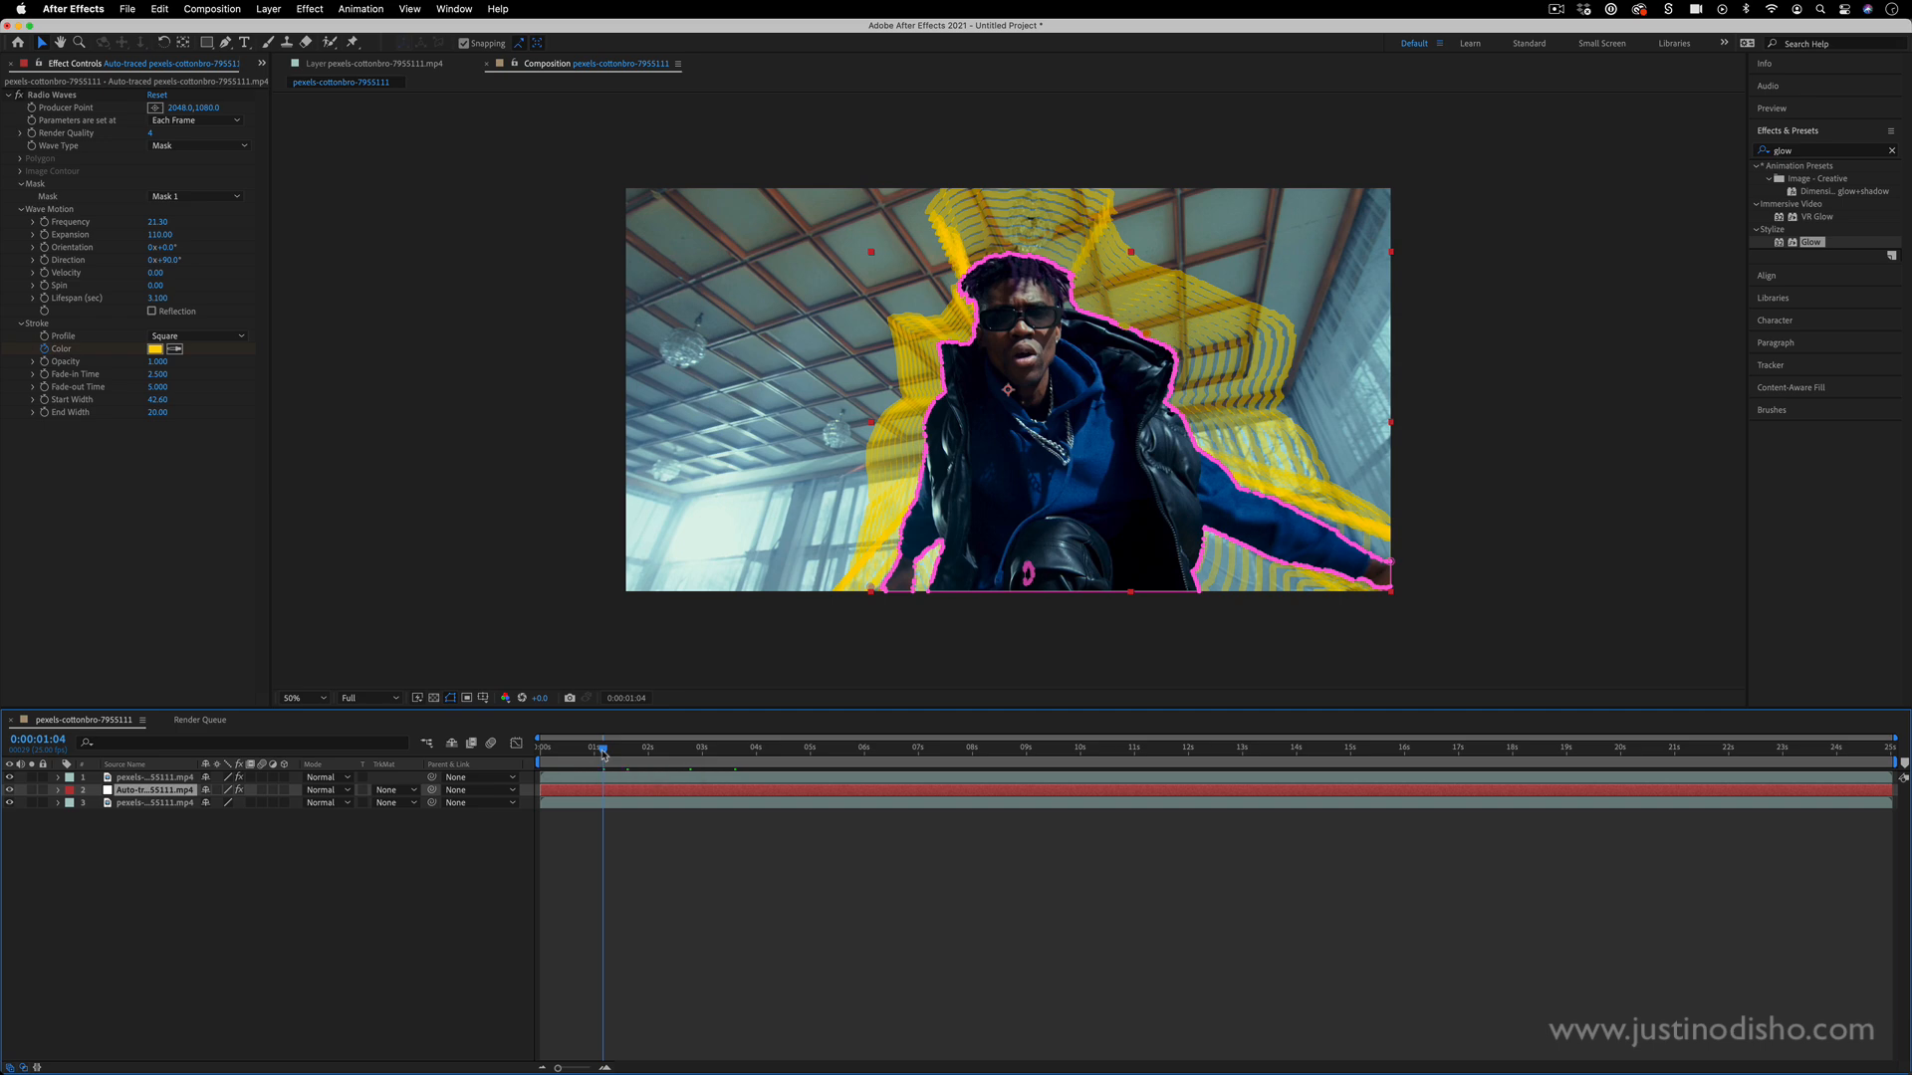